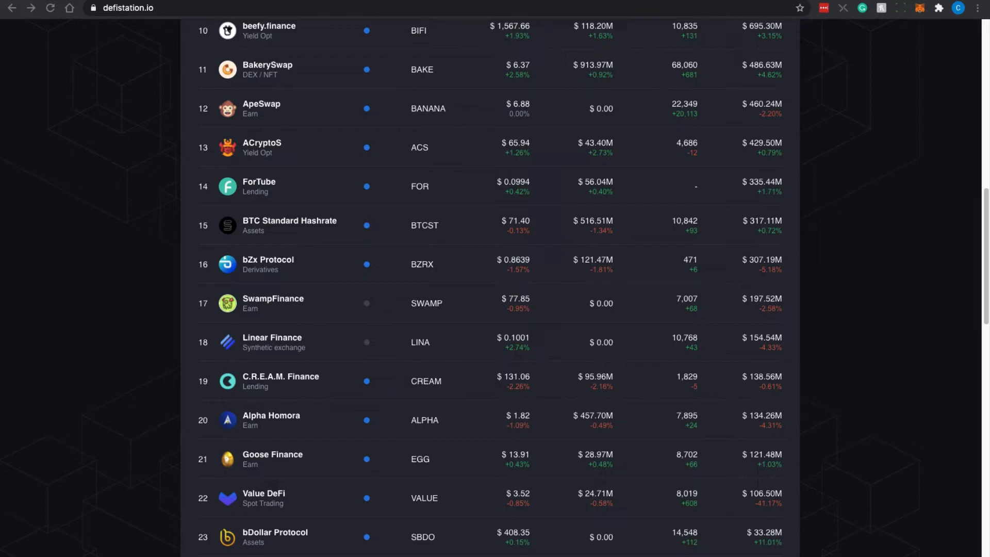
Read through the docs Introduction page, then open the Swamp Vaults page from the Basics sidebar
scroll(down, 3)
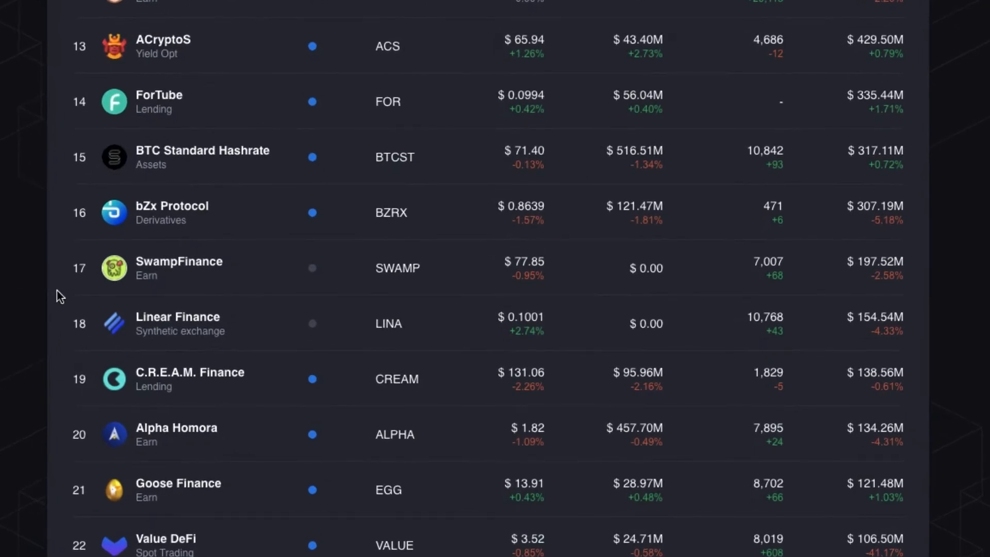
mouse_move(181, 292)
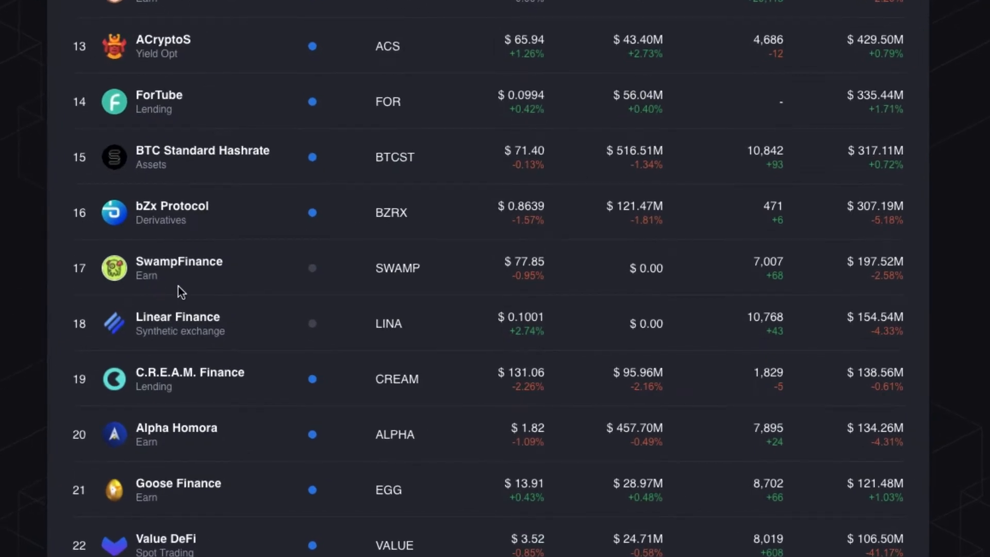
mouse_move(394, 287)
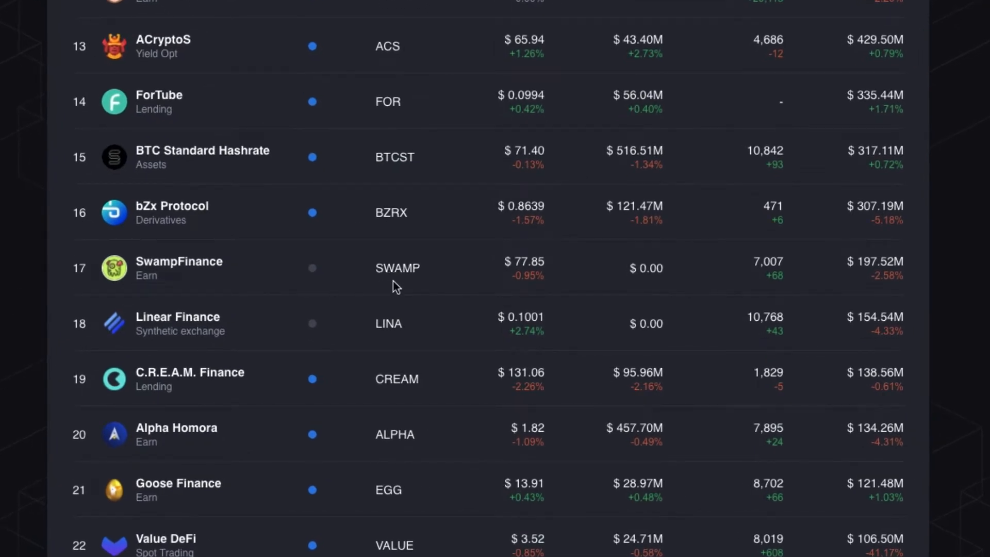
mouse_move(513, 288)
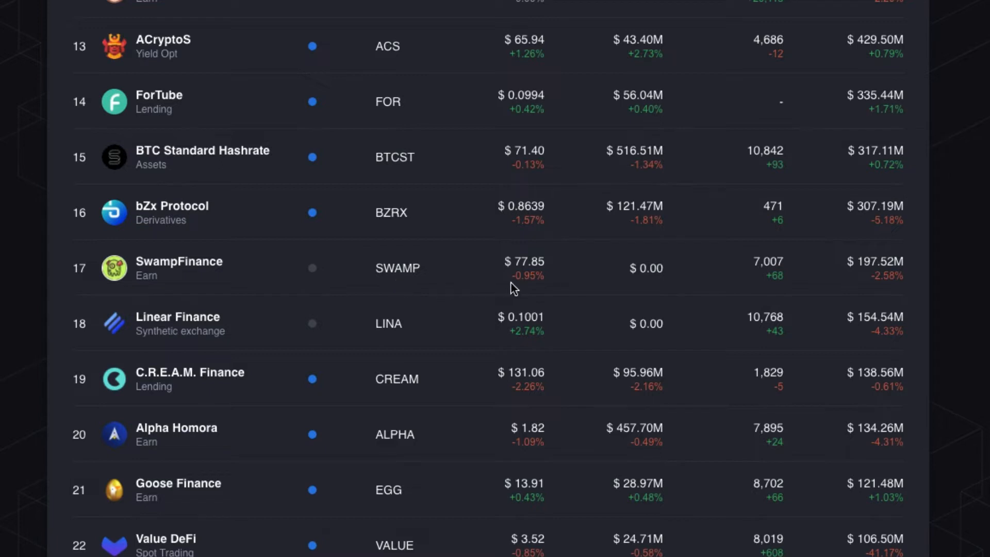
mouse_move(518, 289)
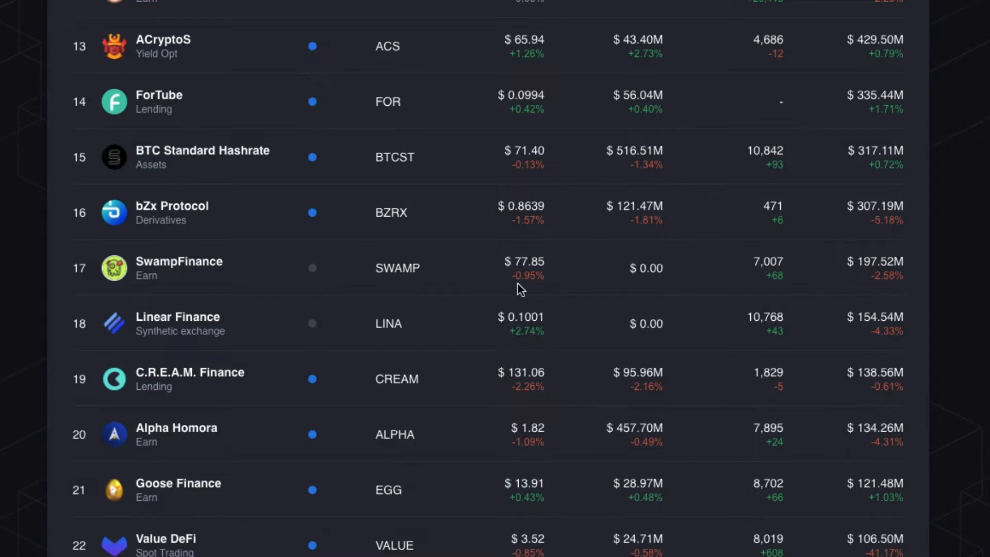
mouse_move(581, 297)
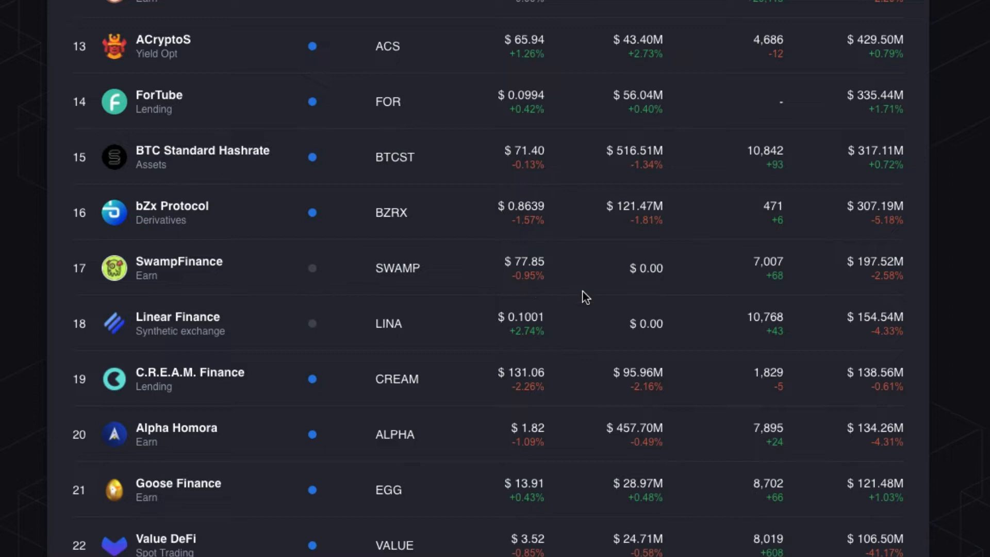
mouse_move(871, 283)
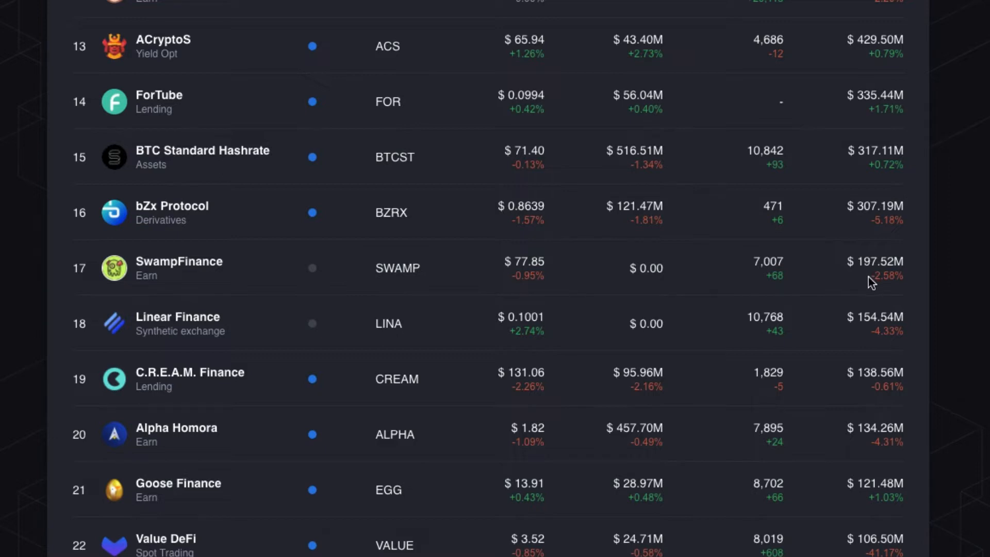
mouse_move(919, 283)
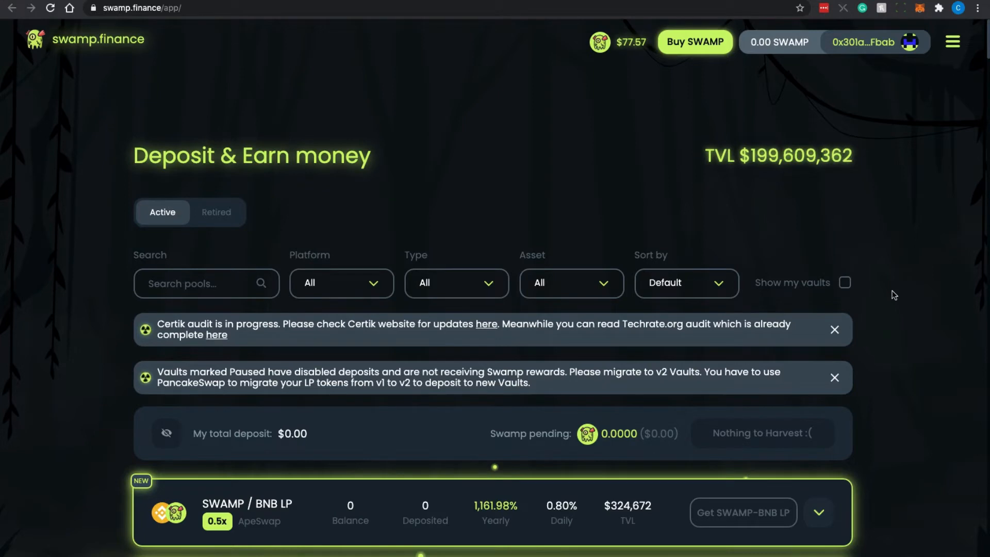
scroll(down, 3)
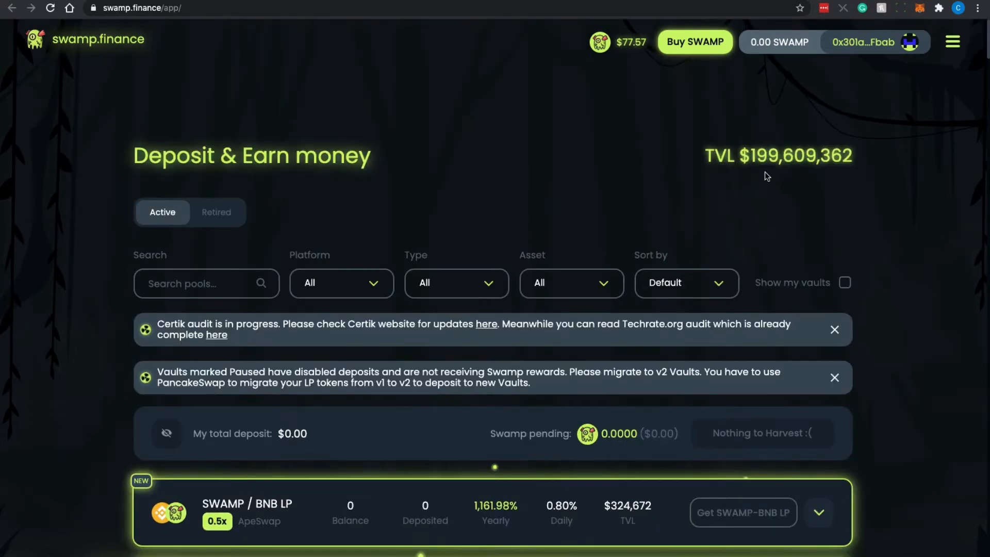
mouse_move(792, 177)
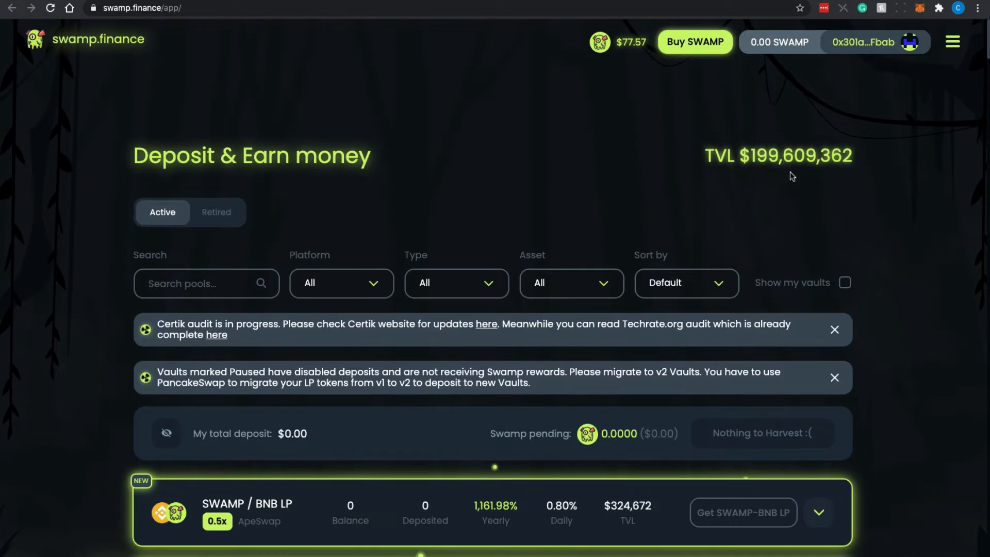
mouse_move(761, 180)
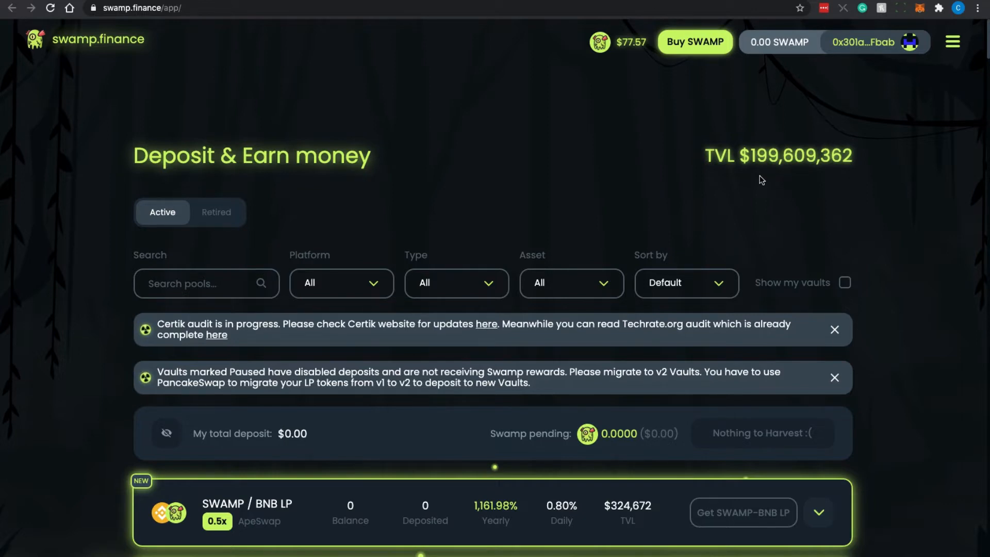
mouse_move(805, 196)
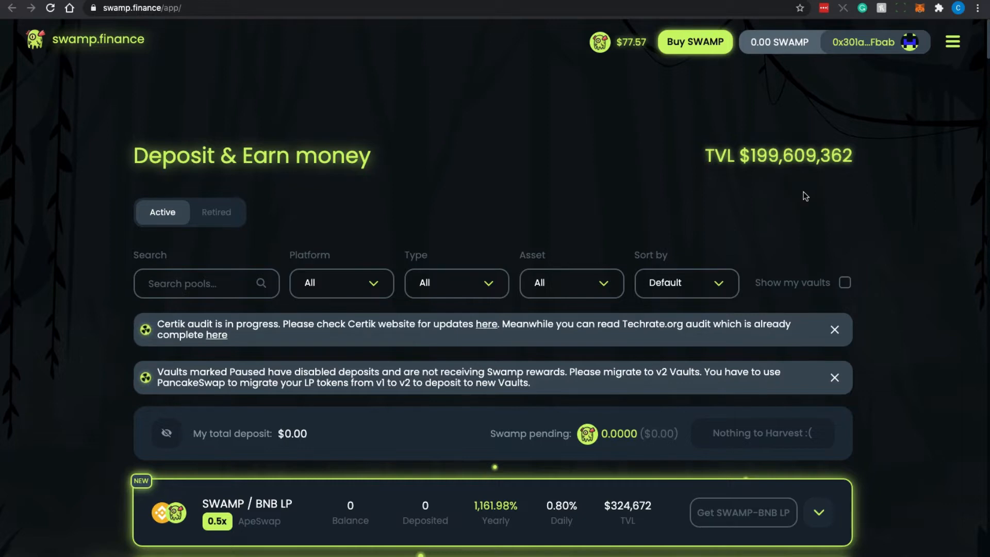
mouse_move(506, 88)
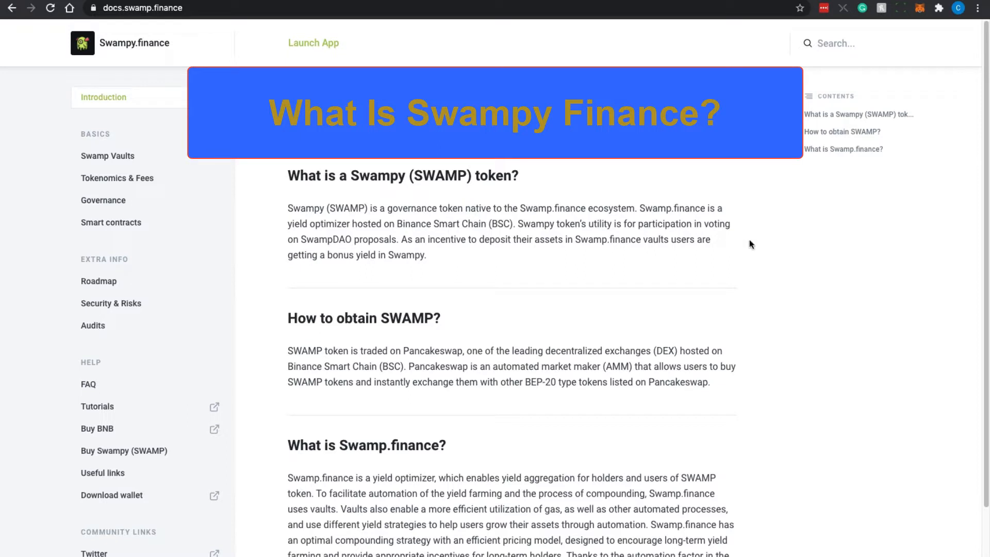
mouse_move(779, 244)
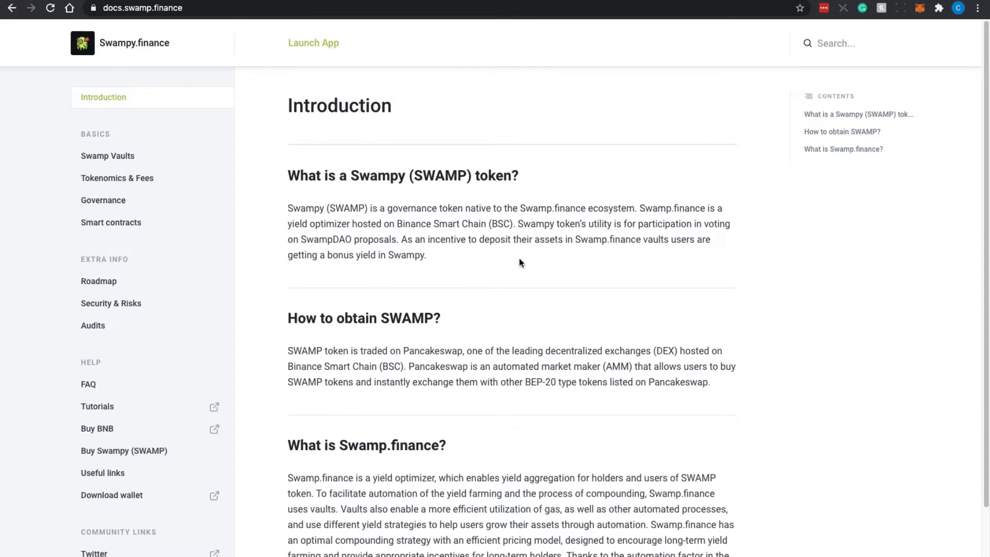
mouse_move(514, 258)
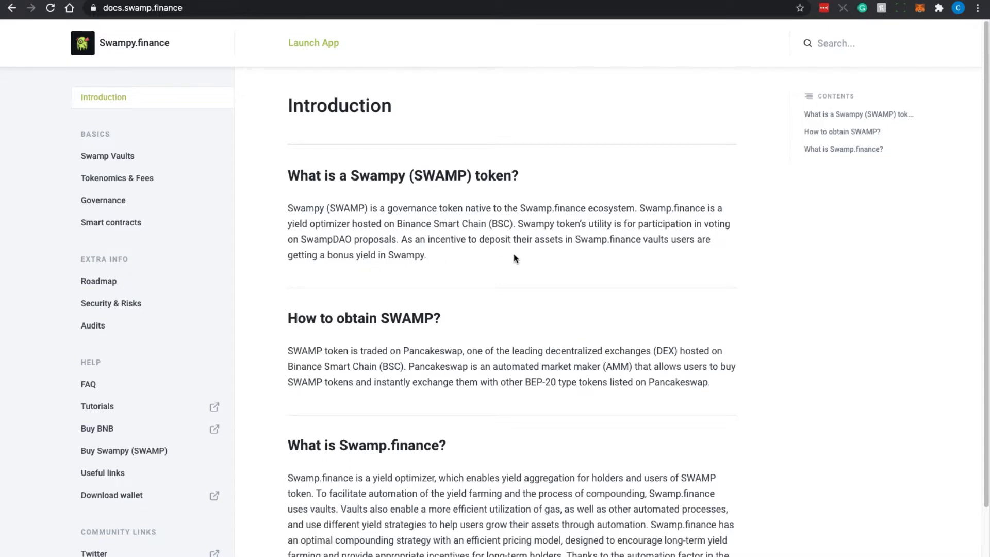
mouse_move(666, 262)
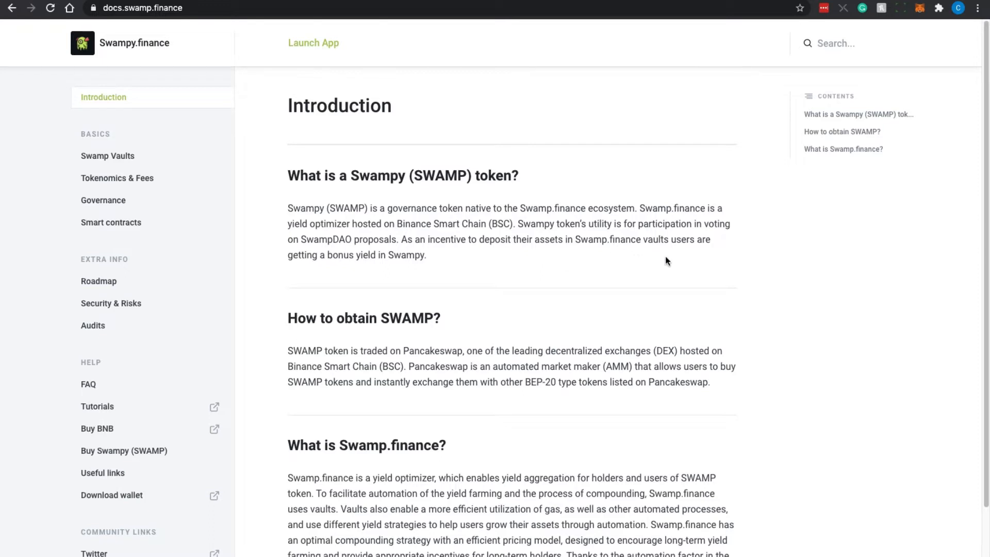
mouse_move(369, 272)
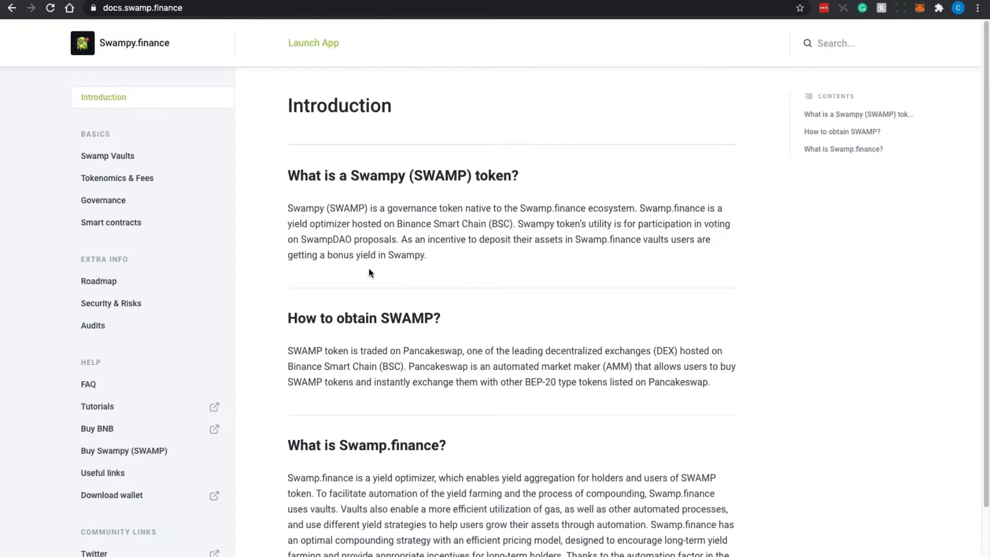
scroll(down, 3)
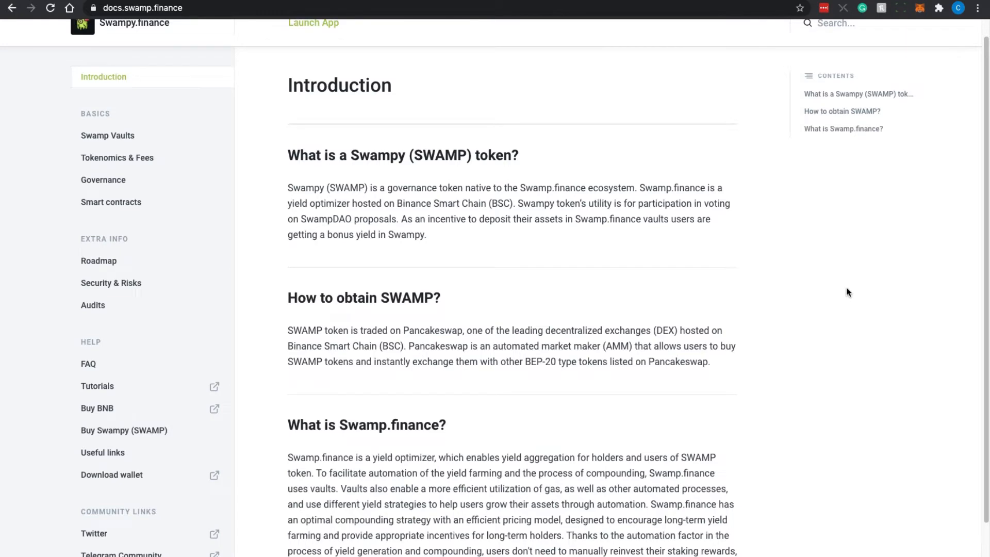
scroll(down, 3)
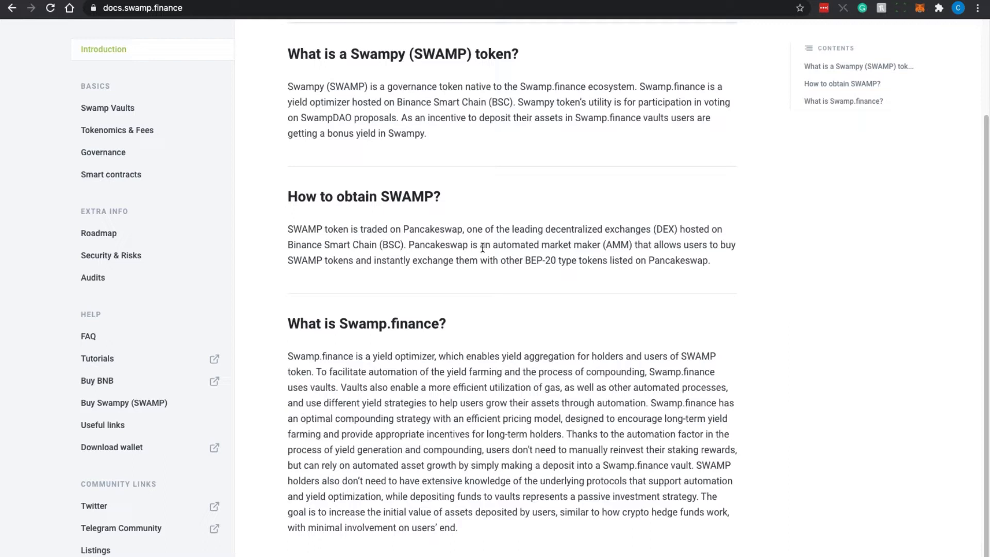
mouse_move(495, 255)
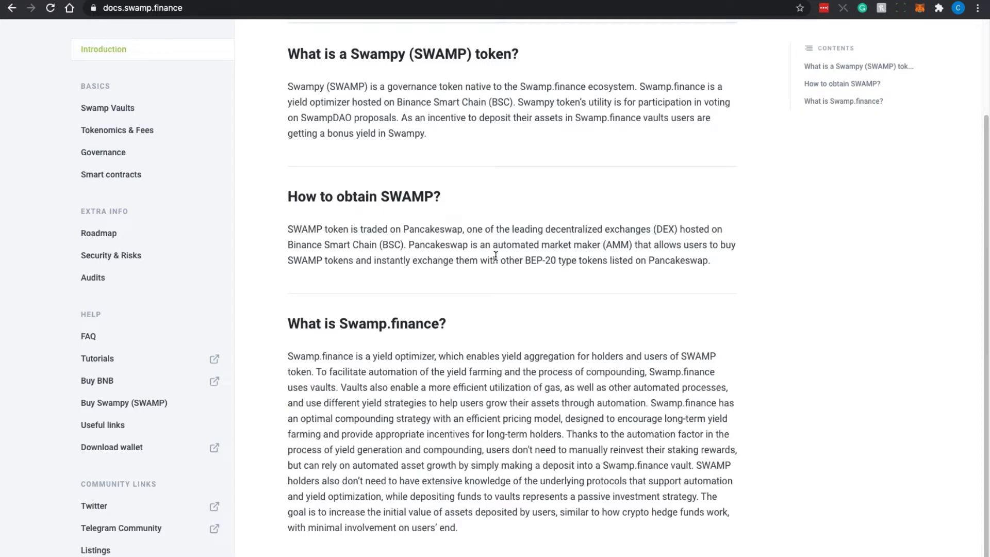
mouse_move(584, 245)
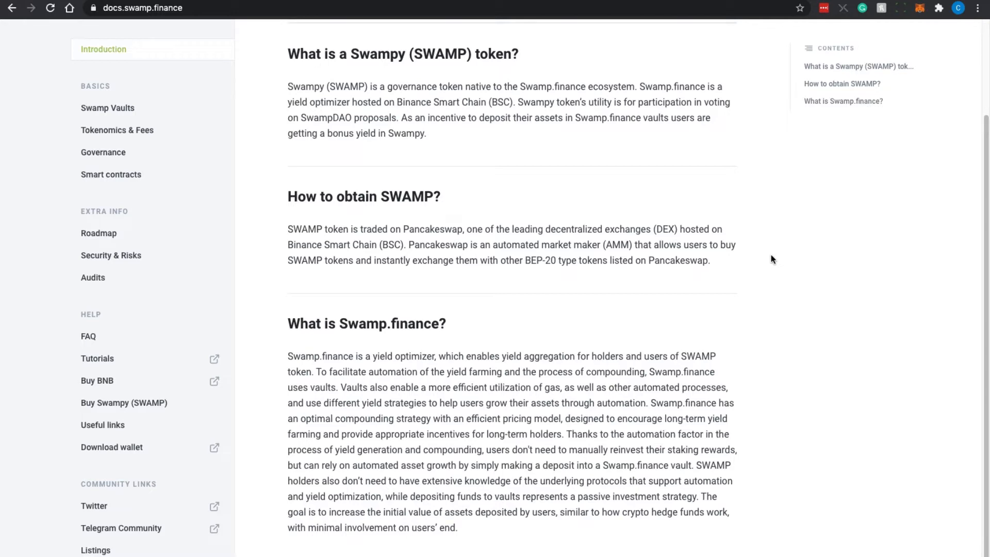
scroll(down, 3)
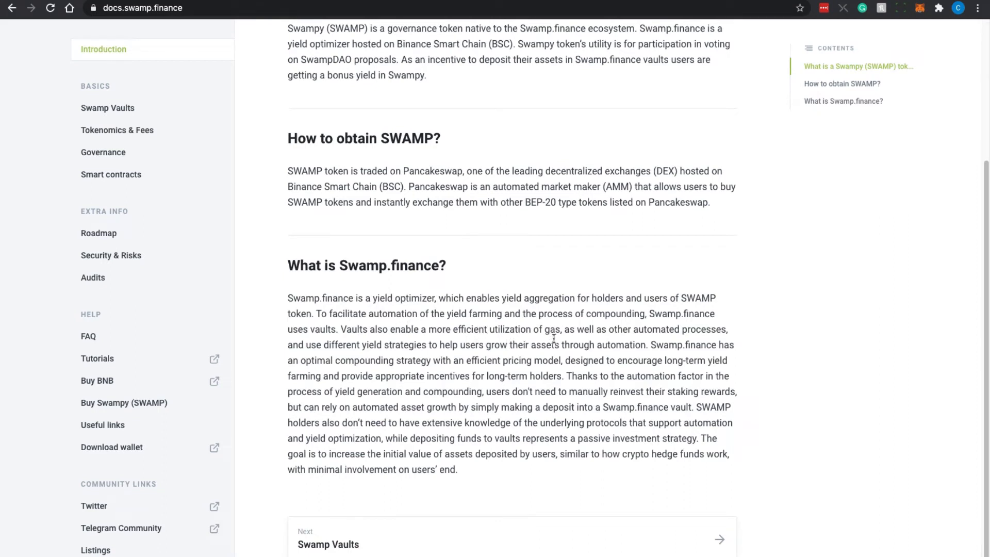
mouse_move(318, 354)
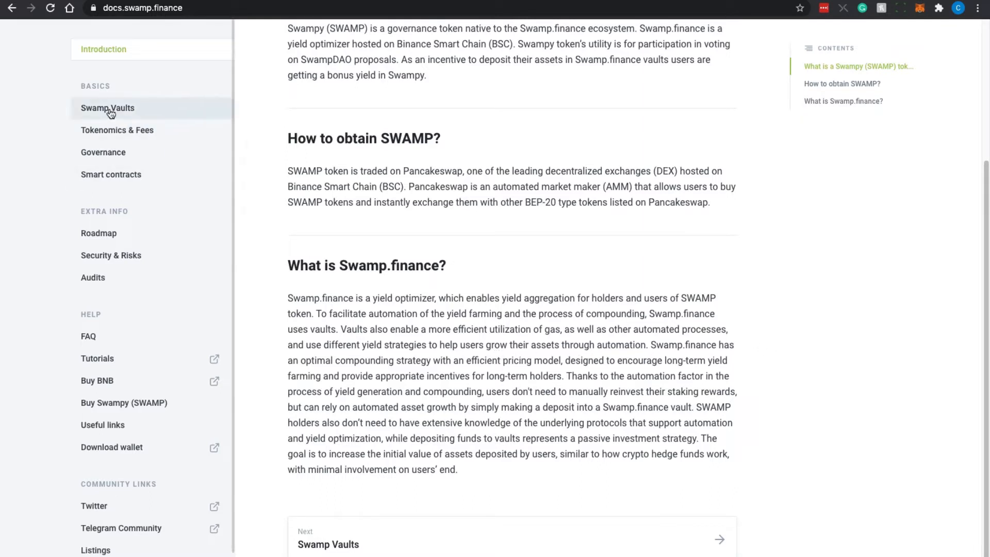
click(107, 107)
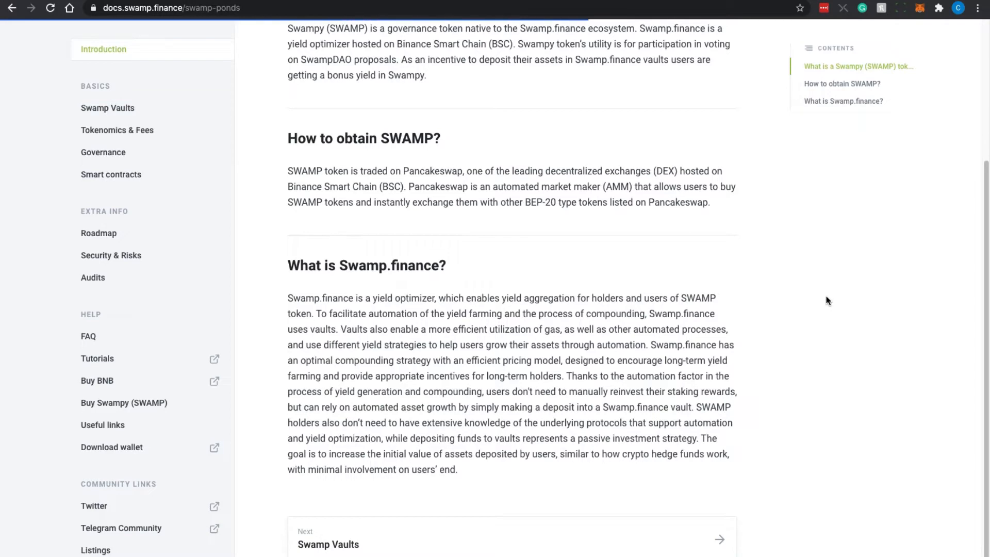
click(107, 108)
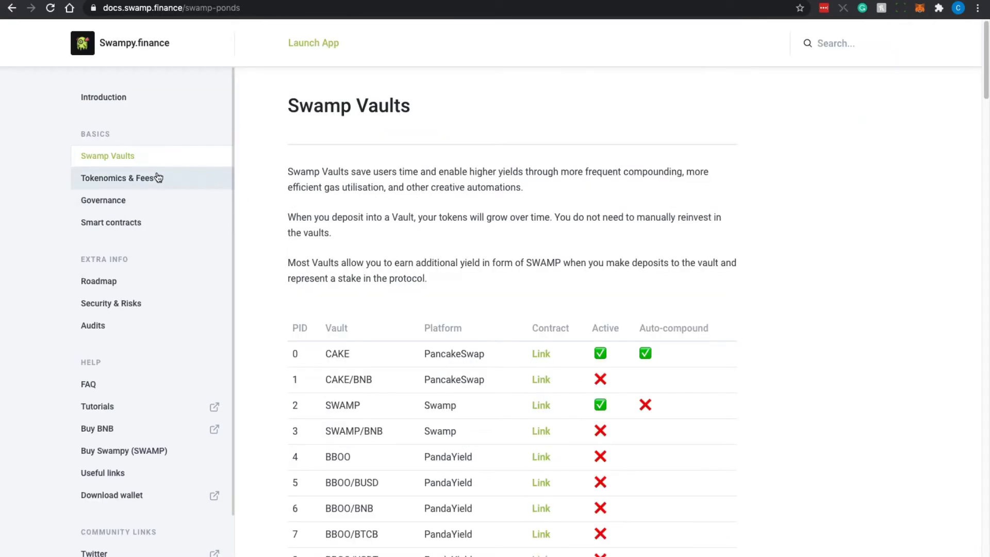
mouse_move(142, 181)
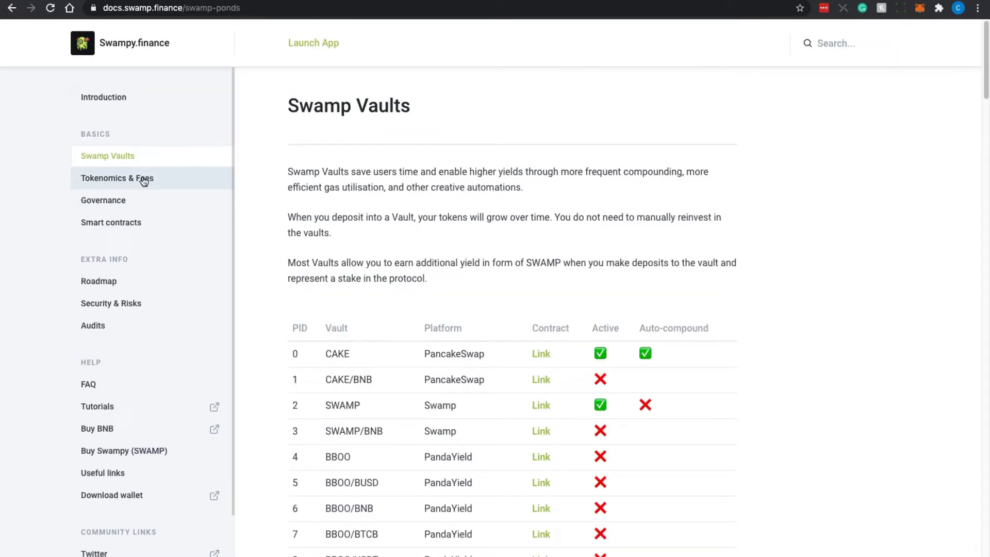
Open Tokenomics & Fees and scroll through SWAMP reward distribution, supply cap and vault fees
click(117, 178)
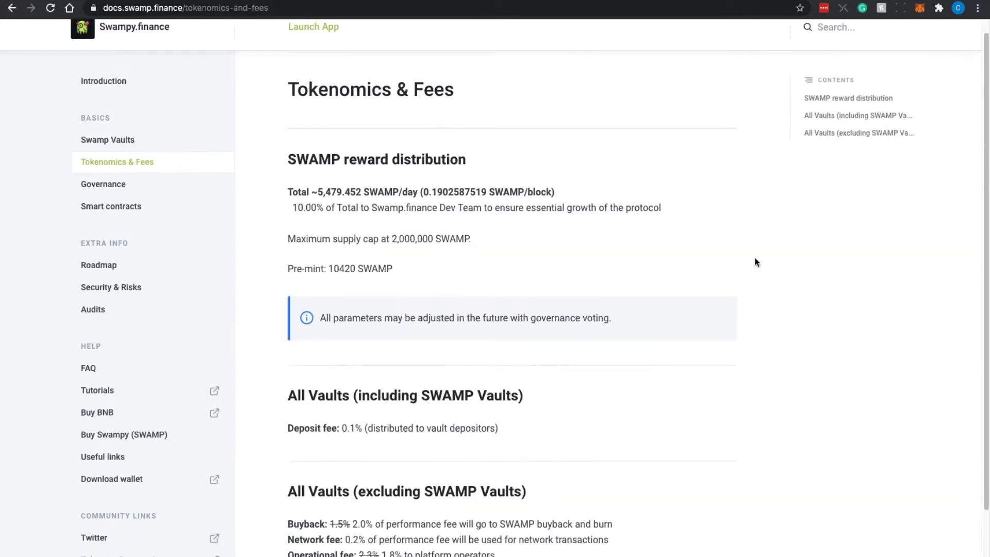
scroll(down, 3)
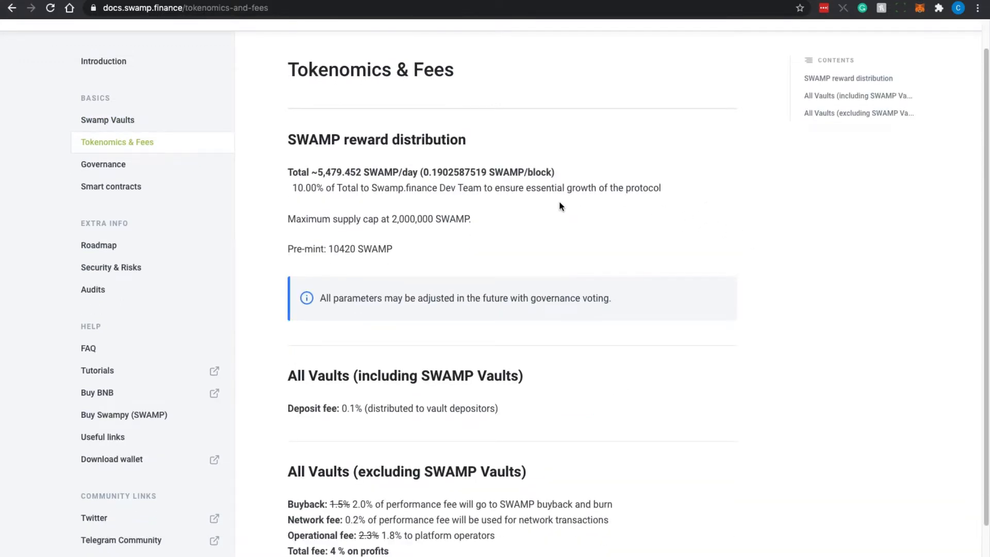
mouse_move(363, 238)
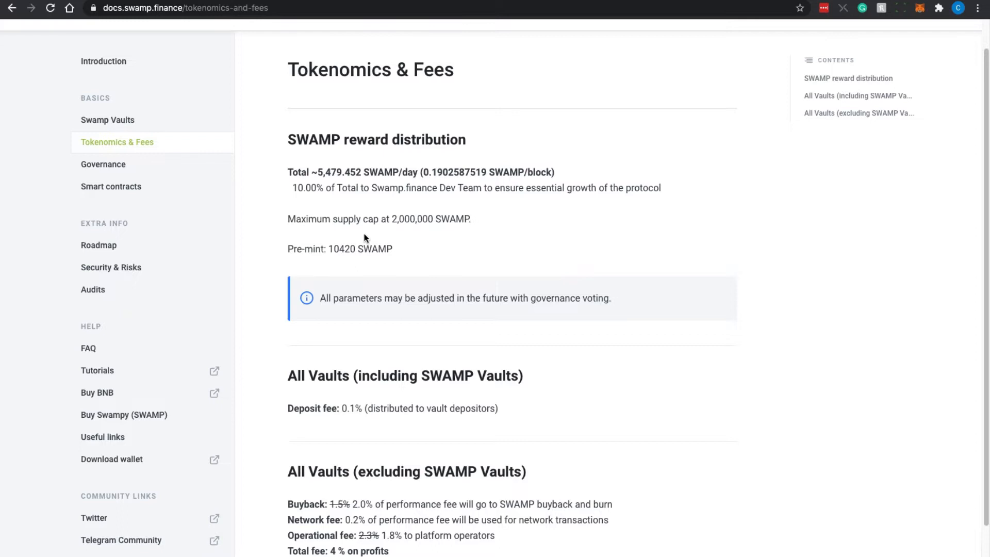
mouse_move(431, 235)
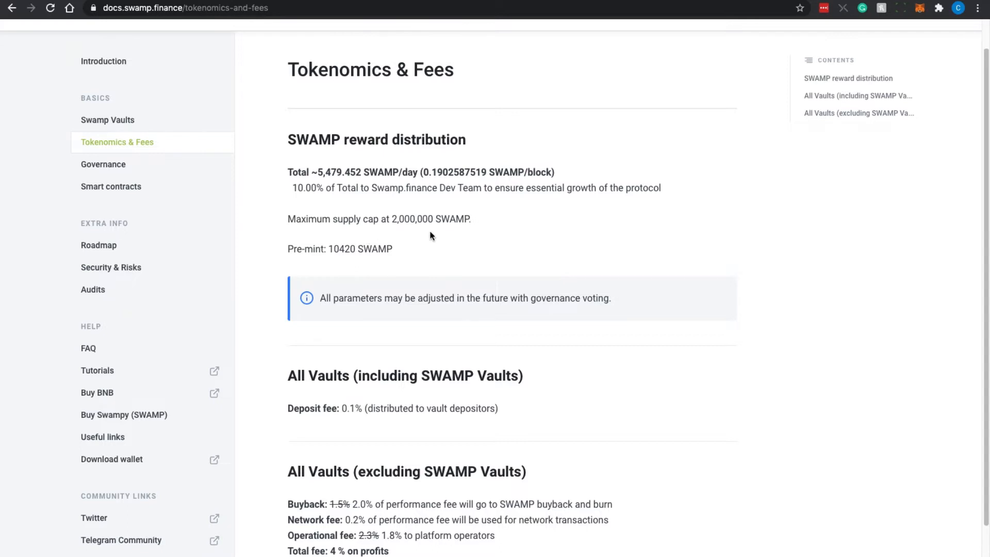
mouse_move(416, 233)
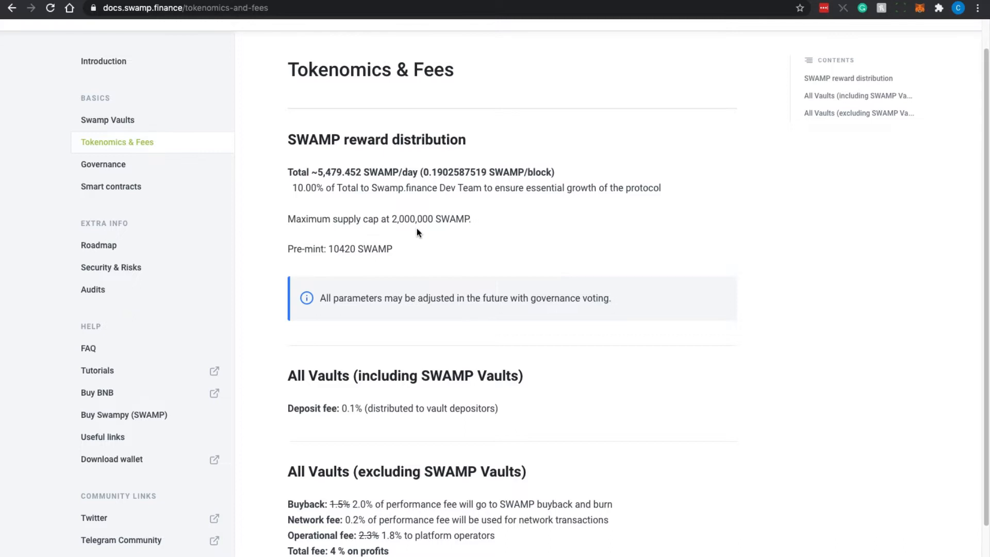
mouse_move(408, 234)
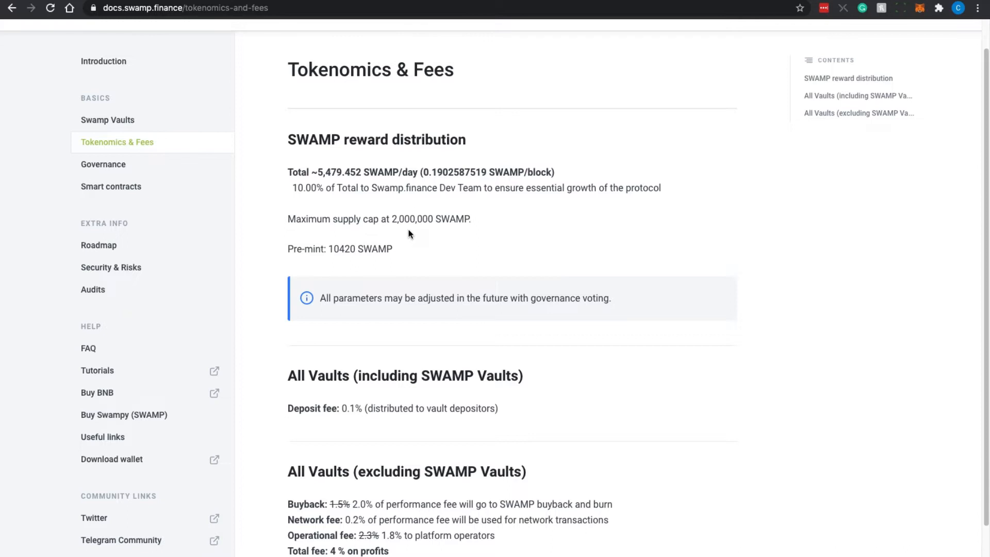
scroll(down, 3)
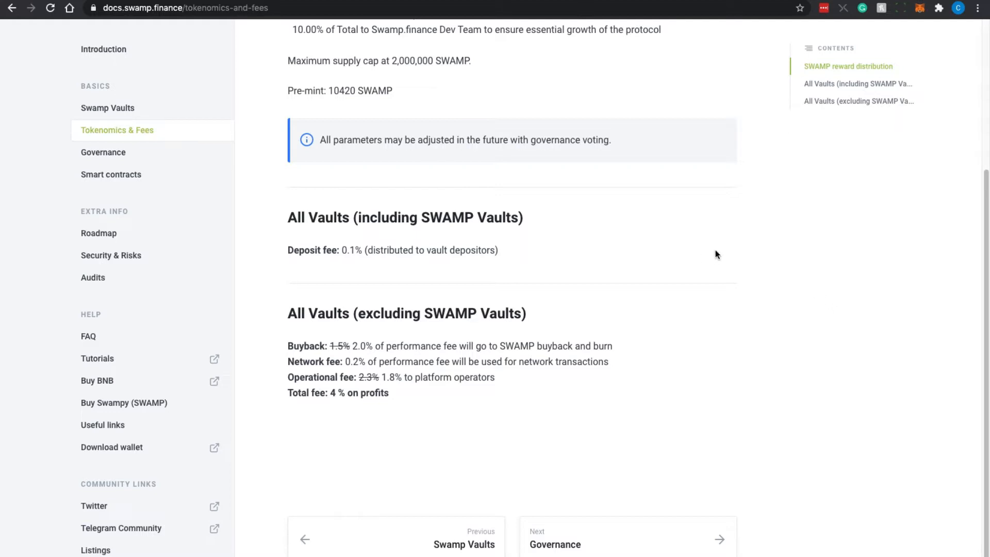
mouse_move(673, 235)
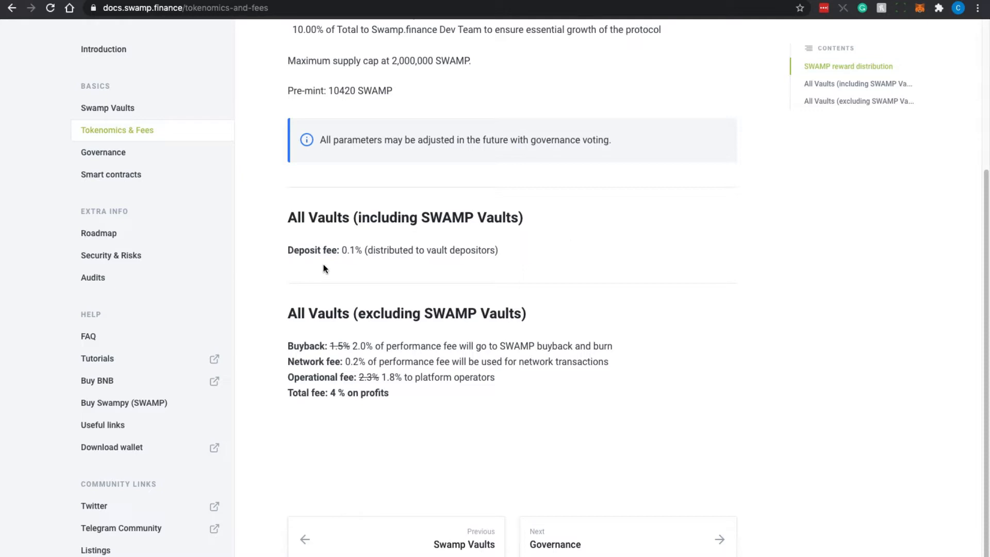
mouse_move(357, 266)
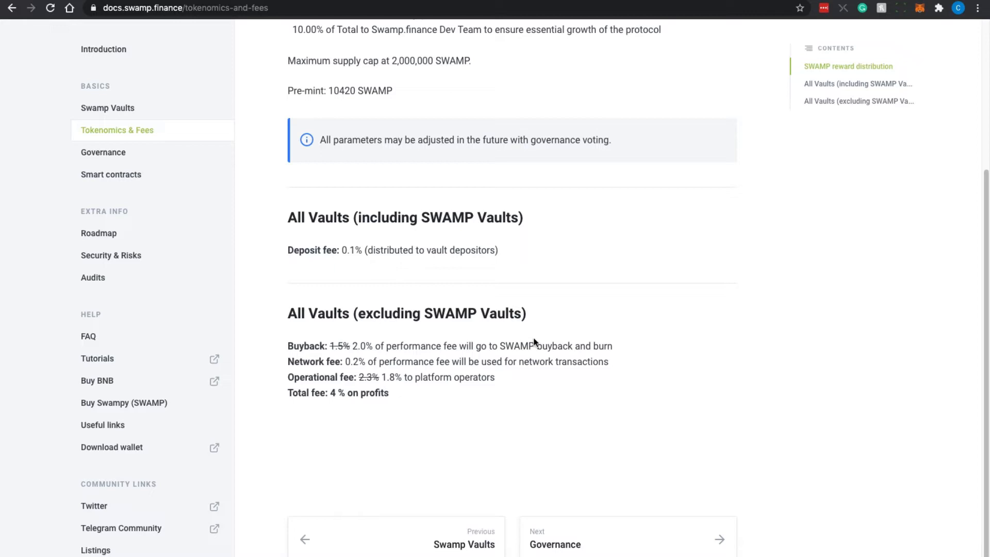
mouse_move(389, 415)
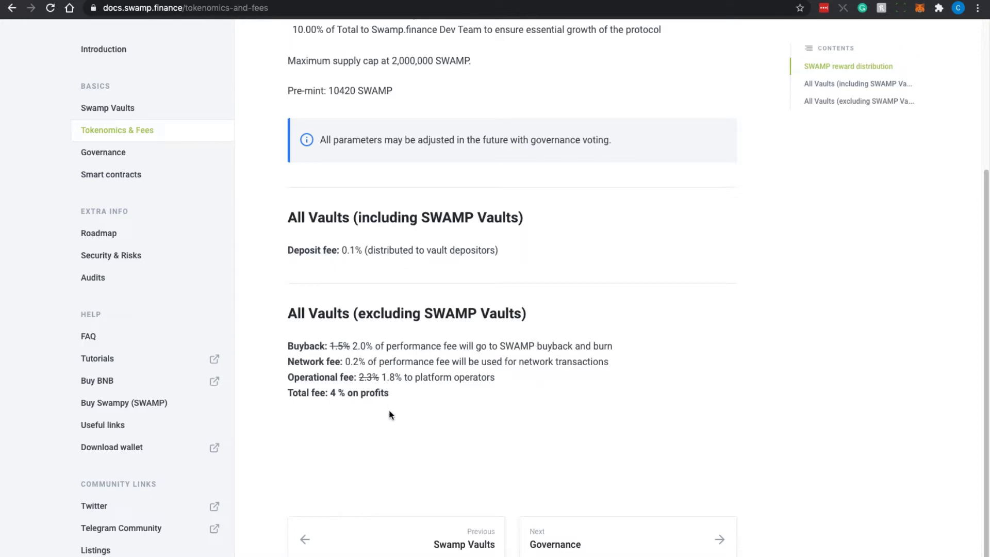
mouse_move(377, 404)
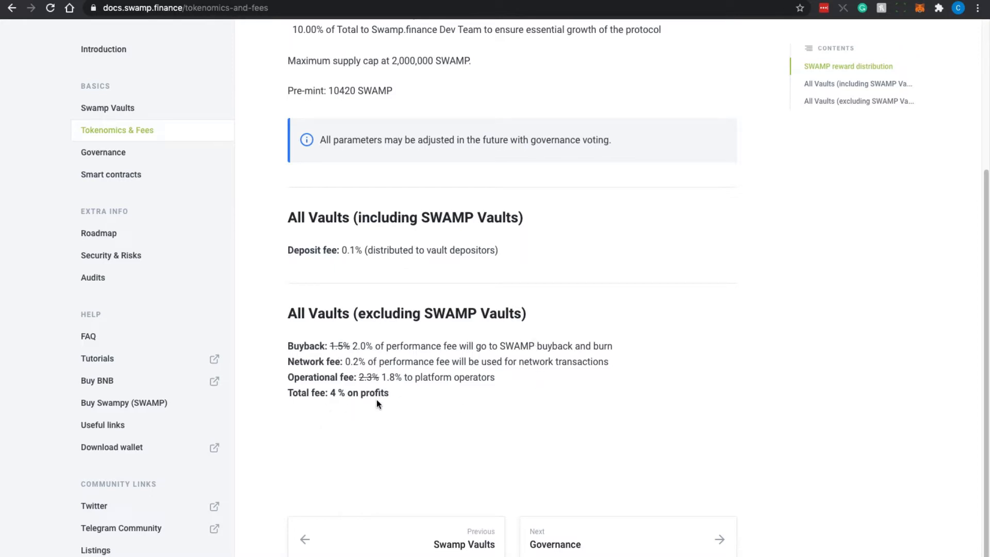
mouse_move(390, 414)
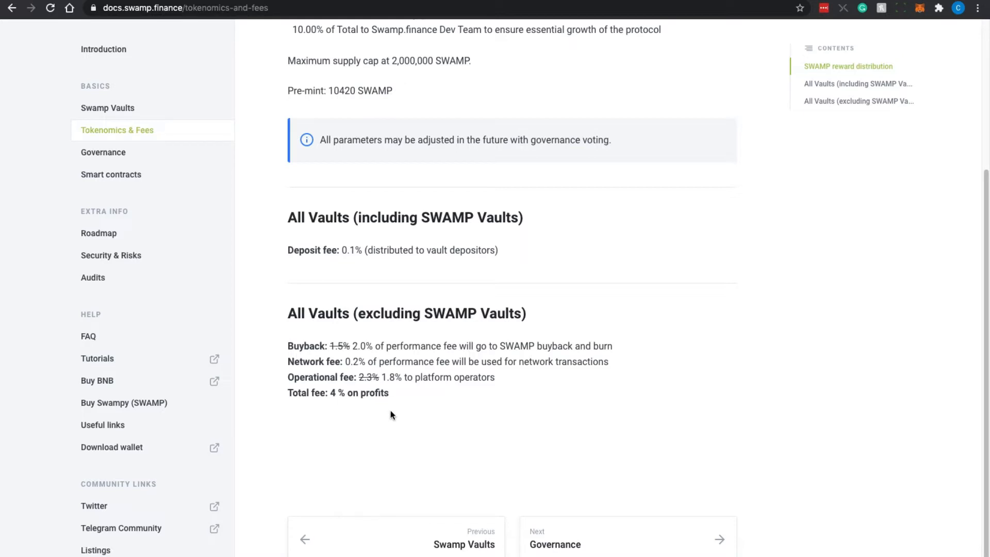
mouse_move(409, 402)
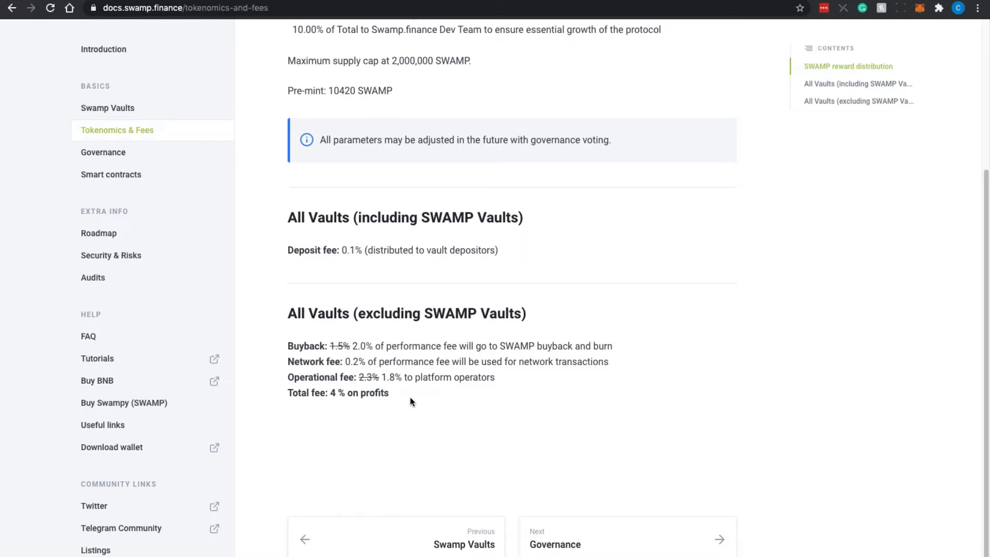
mouse_move(338, 414)
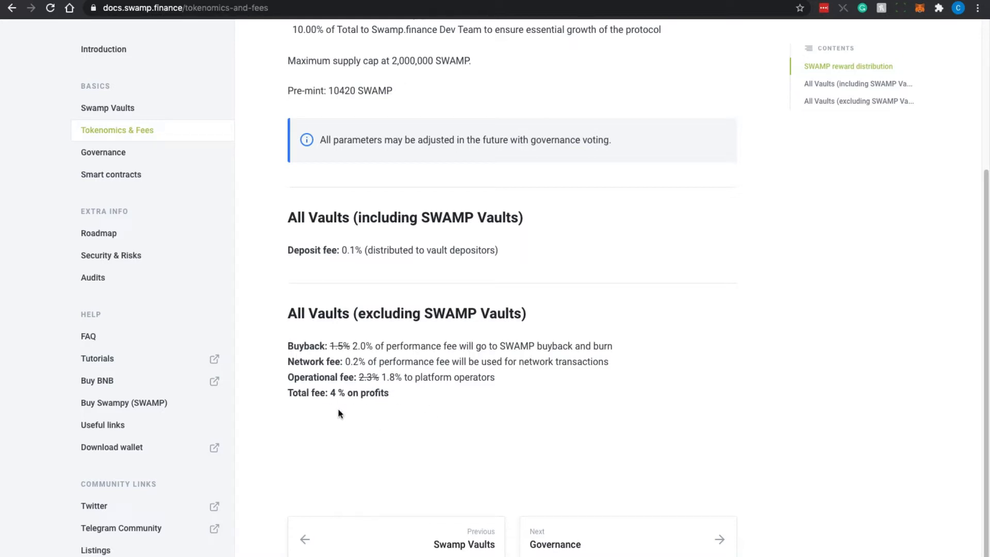
mouse_move(470, 396)
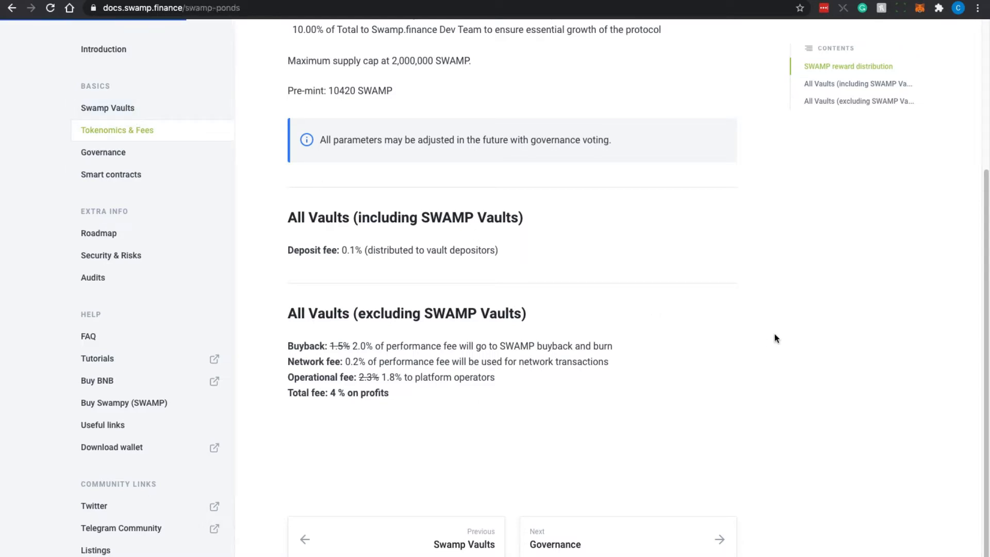
Reopen Swamp Vaults docs, scroll the vault table past PID 130, then back up
click(107, 107)
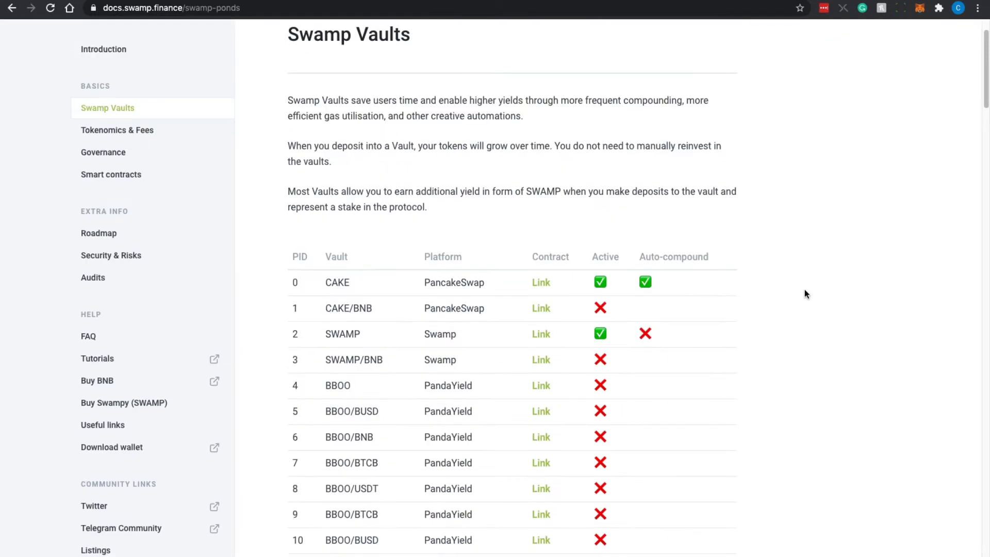
mouse_move(818, 281)
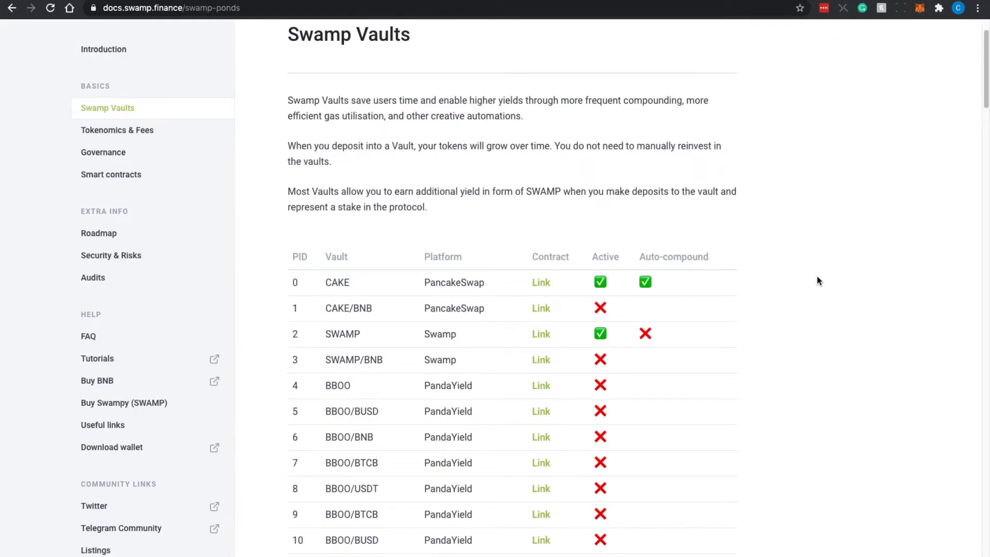
mouse_move(608, 279)
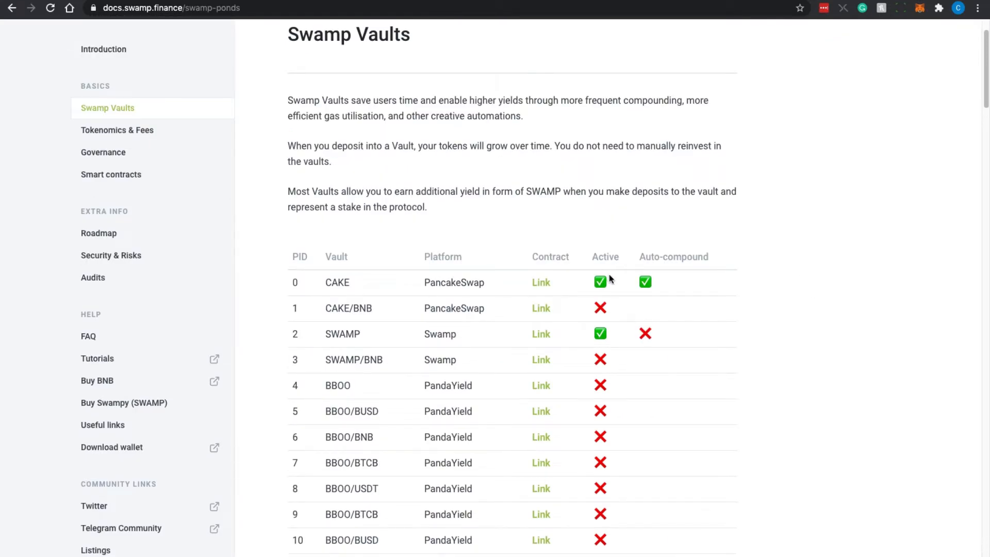
scroll(down, 3)
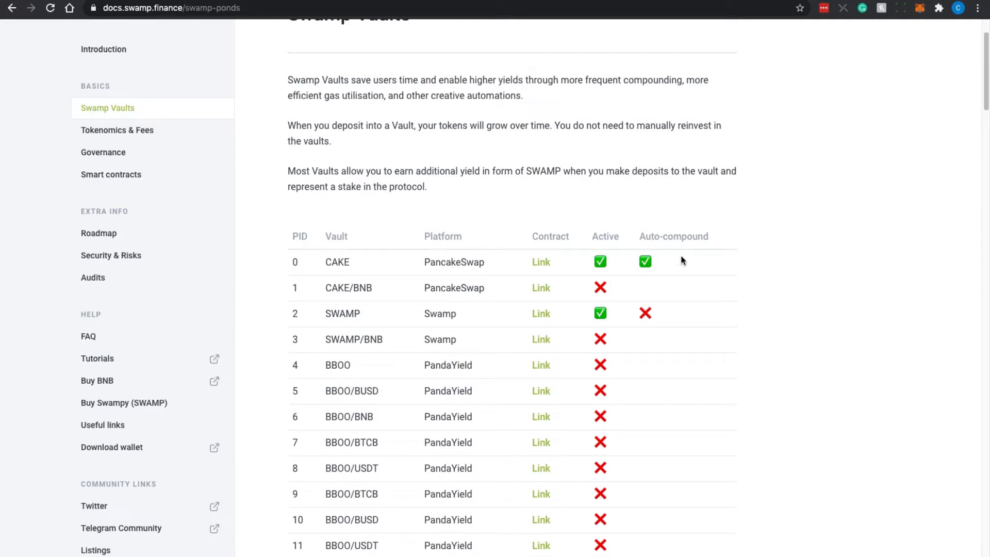
mouse_move(724, 266)
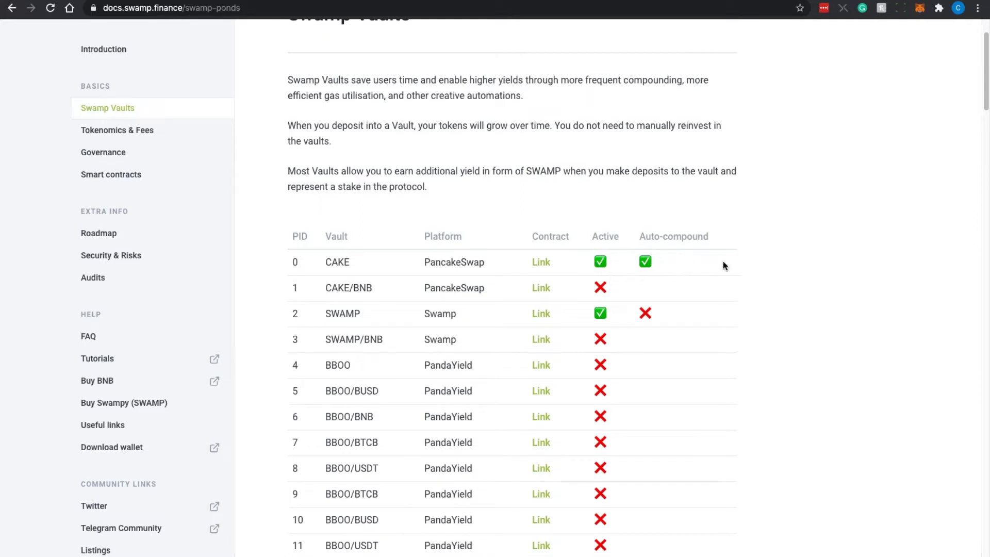
scroll(down, 3)
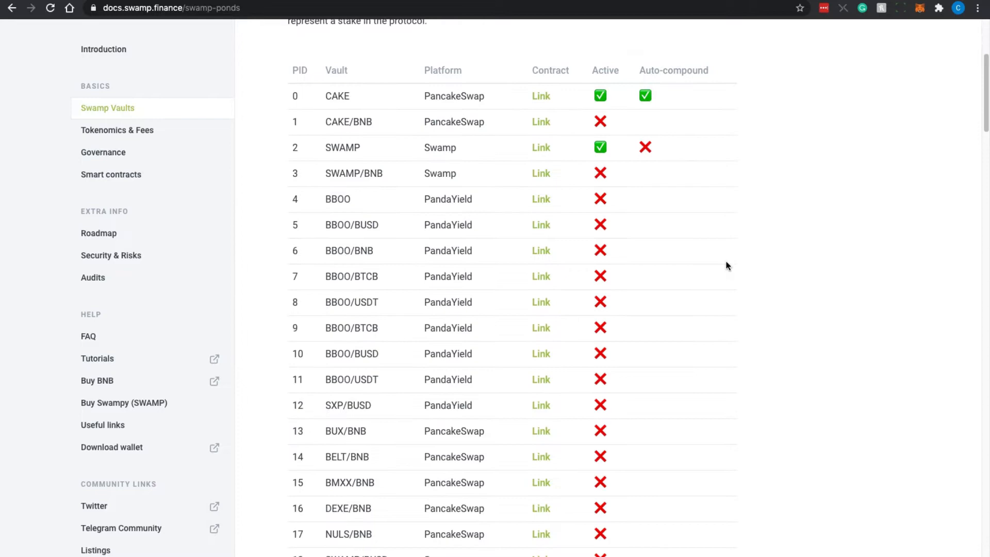
scroll(down, 3)
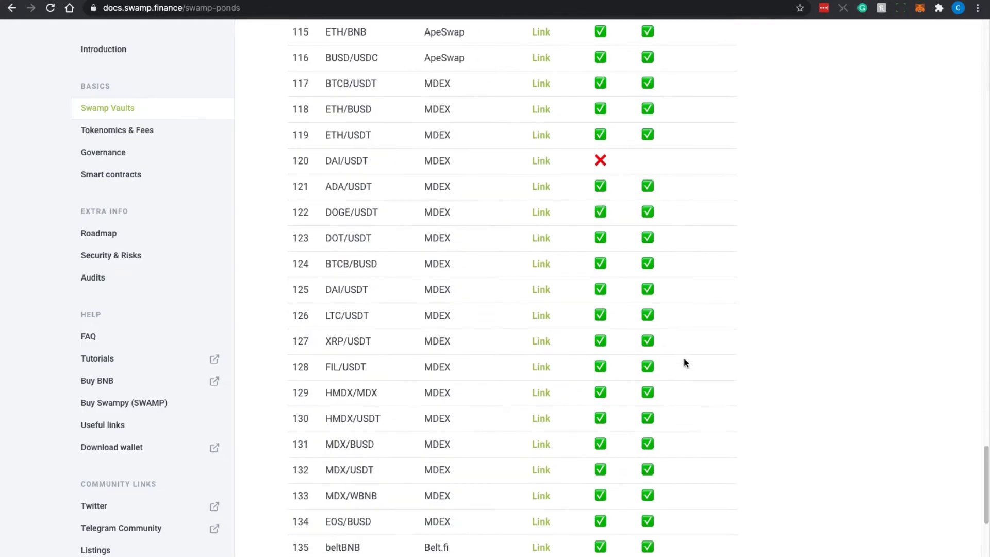
scroll(up, 3)
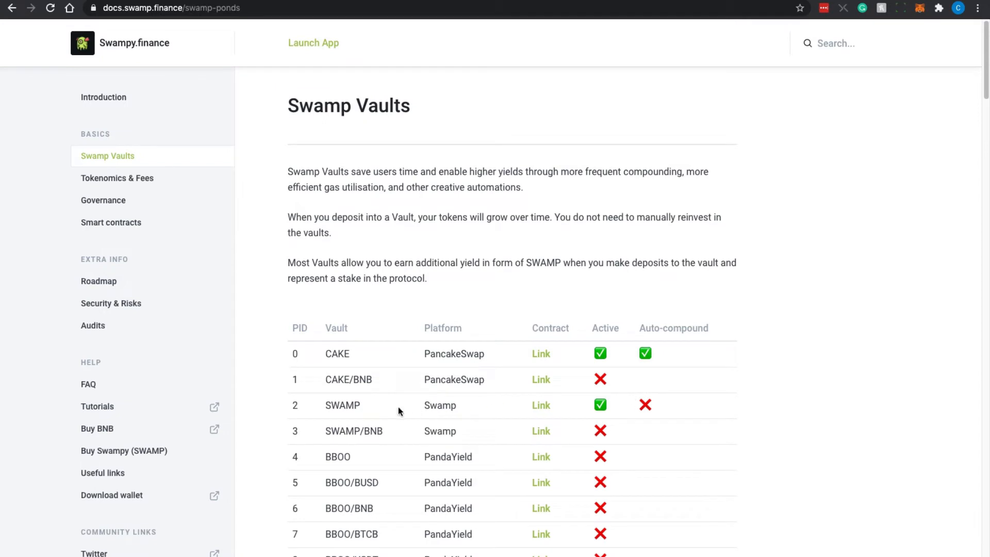
mouse_move(421, 415)
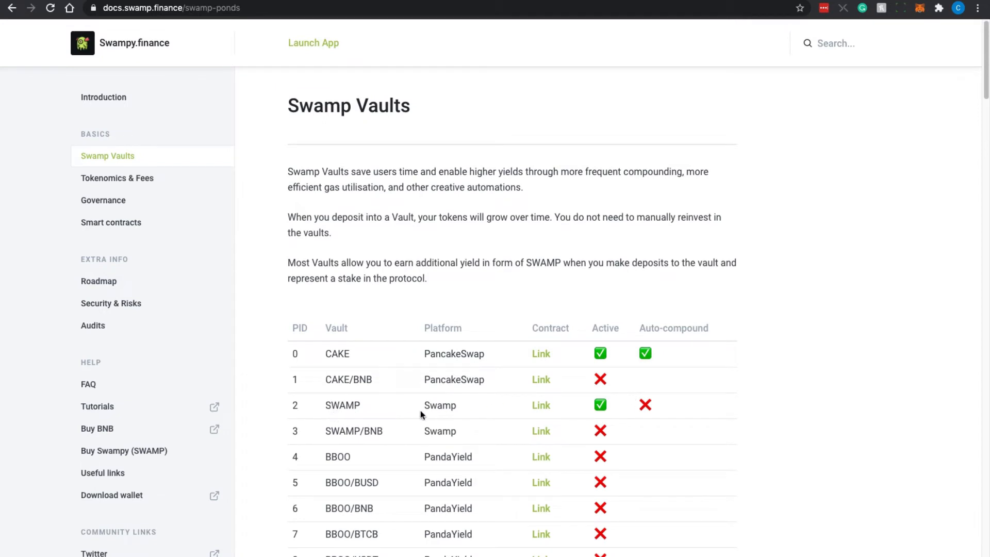
mouse_move(664, 408)
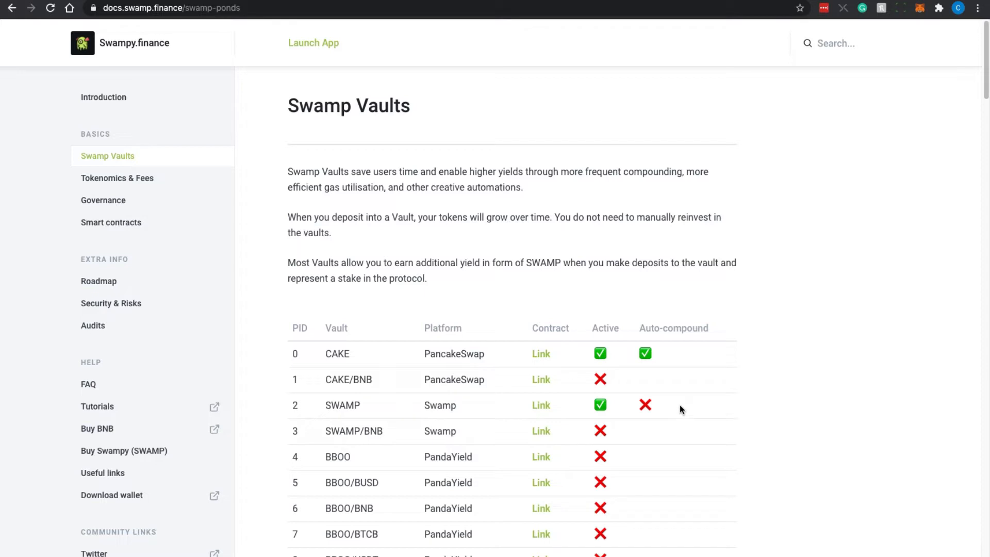
mouse_move(725, 408)
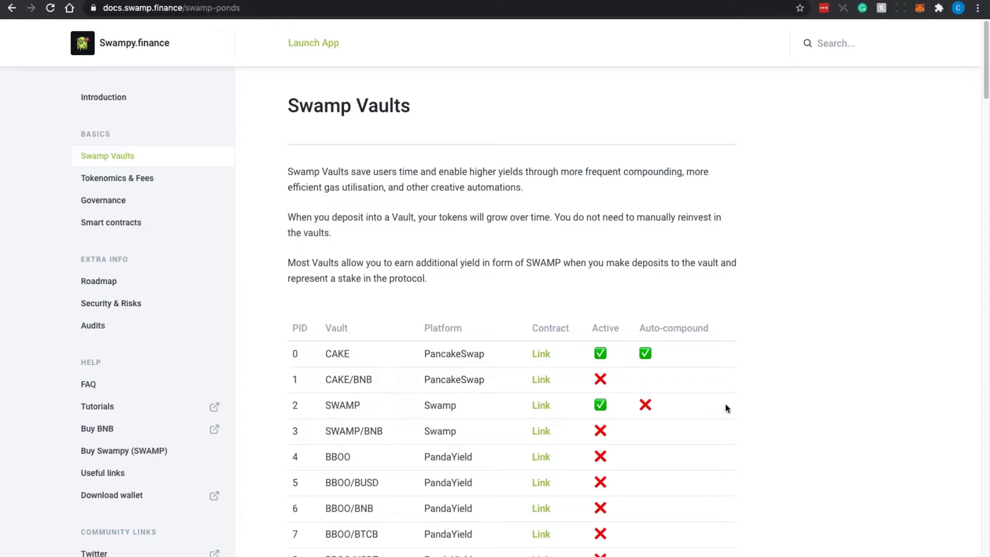
mouse_move(727, 405)
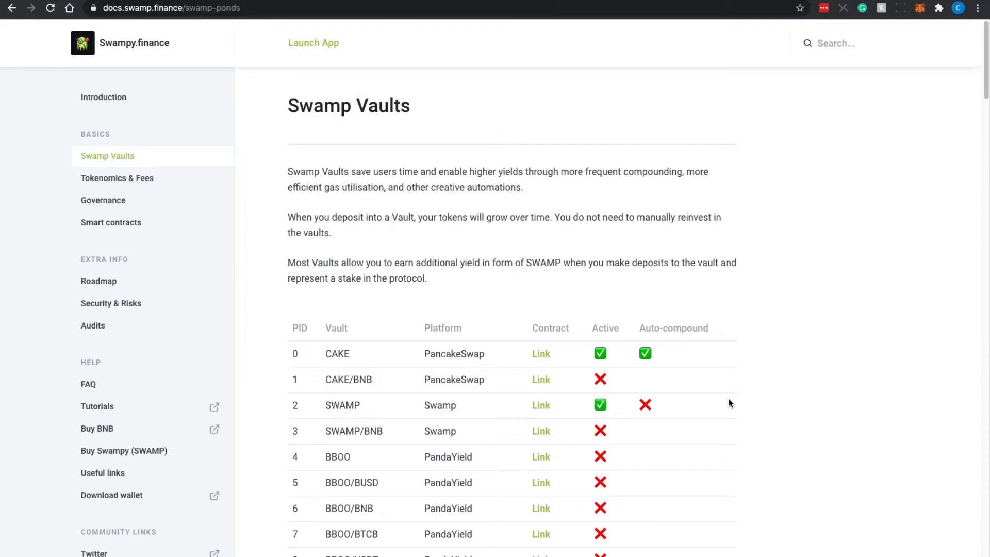
scroll(down, 3)
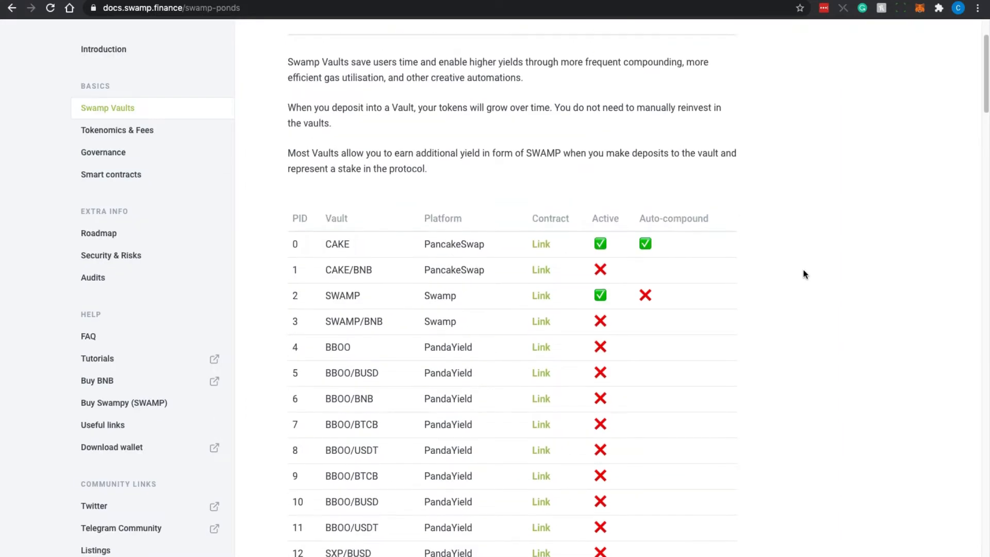
scroll(down, 3)
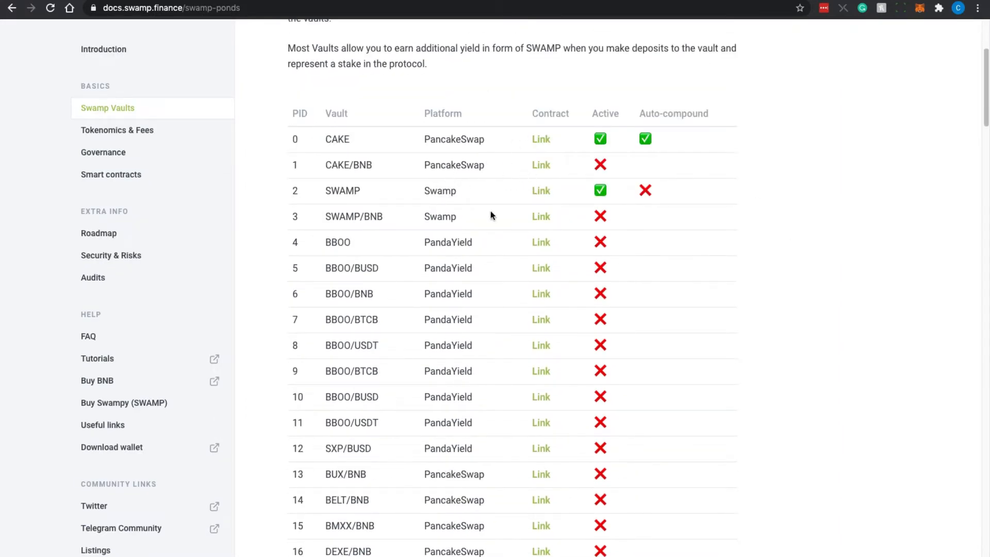
scroll(down, 3)
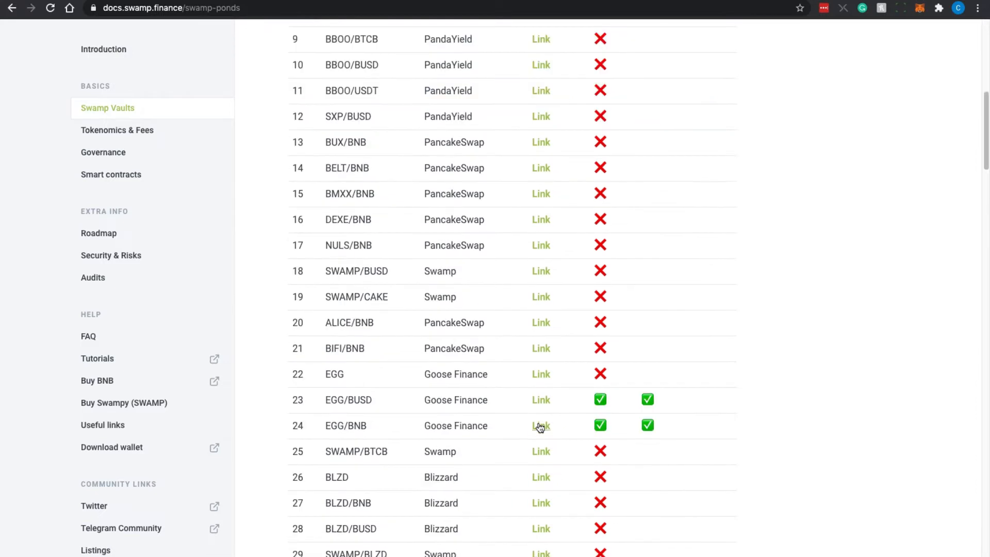
mouse_move(783, 370)
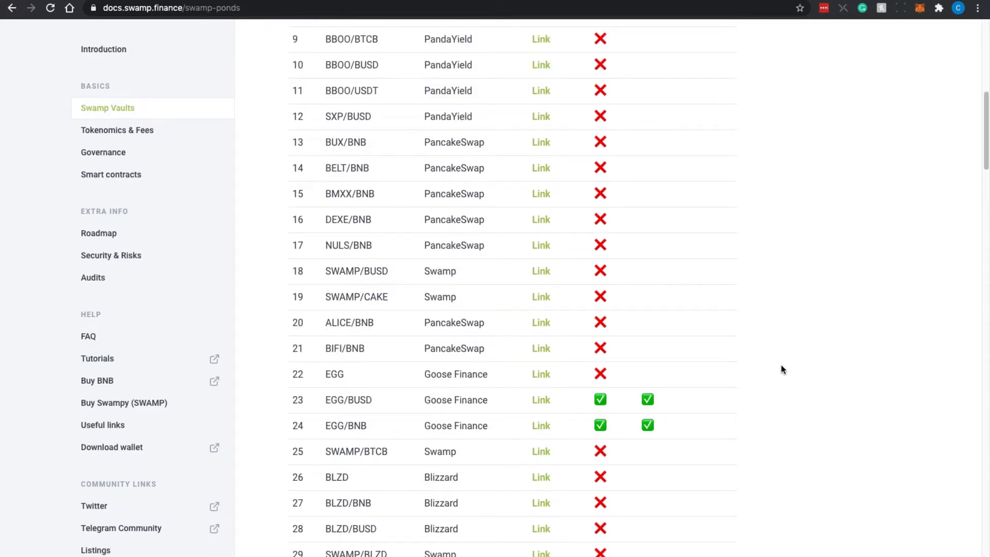
scroll(down, 3)
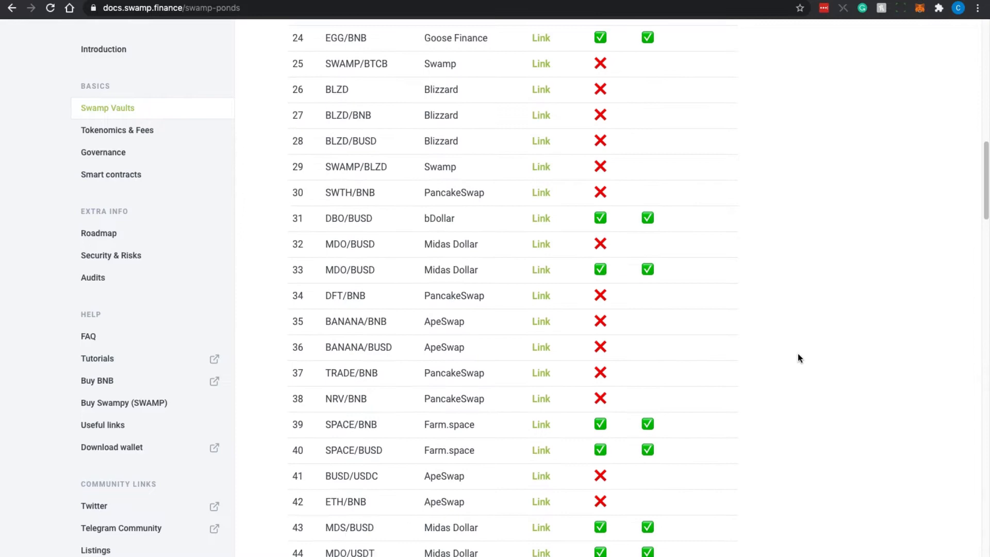
scroll(up, 3)
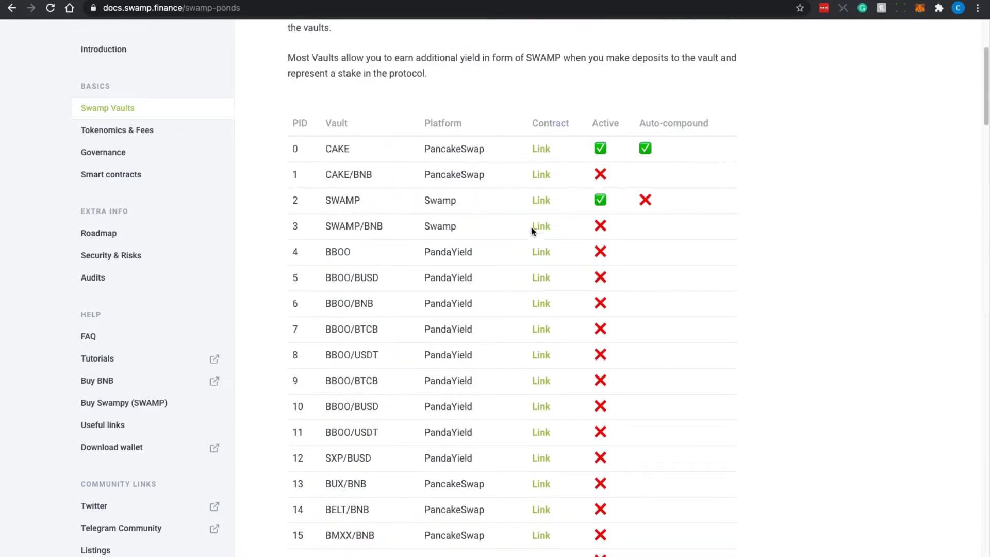
scroll(down, 3)
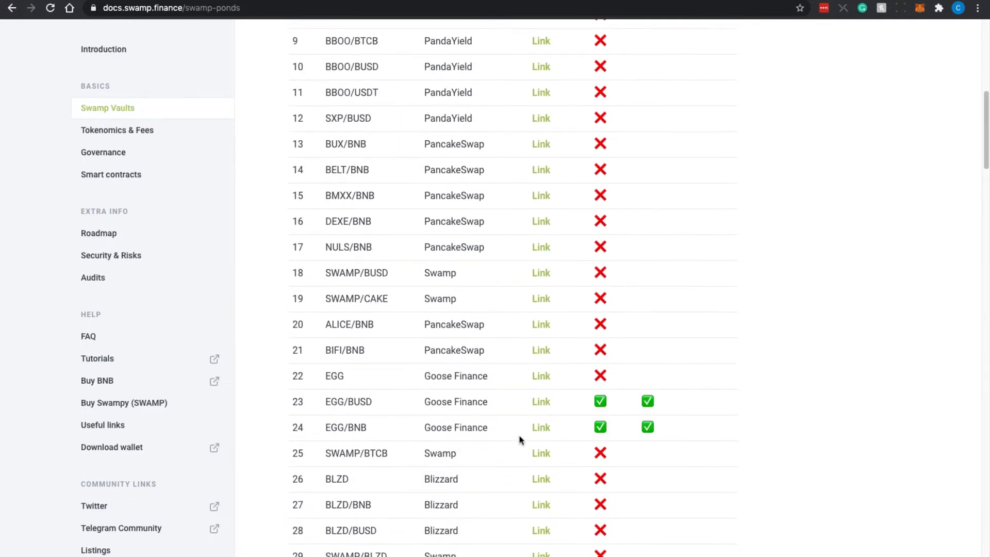
scroll(down, 3)
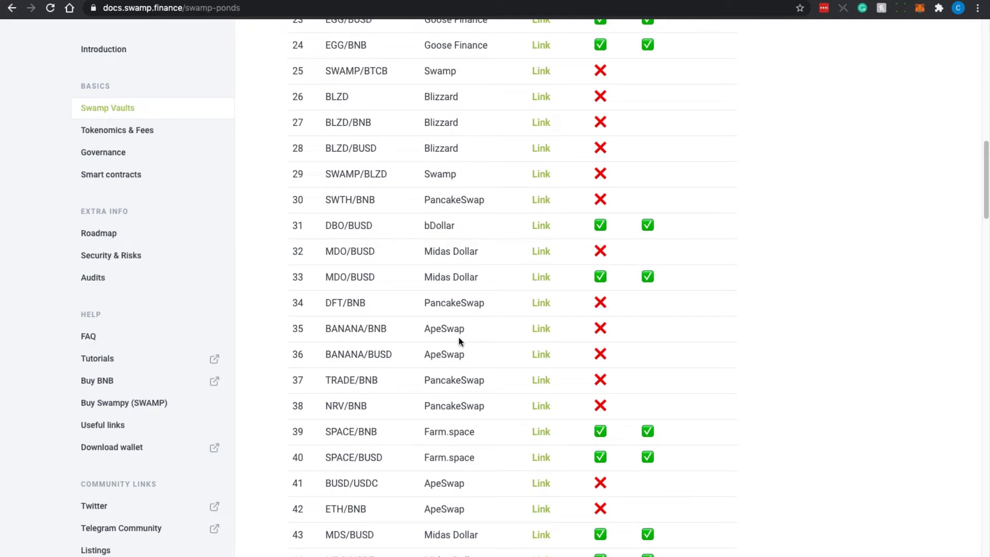
scroll(down, 3)
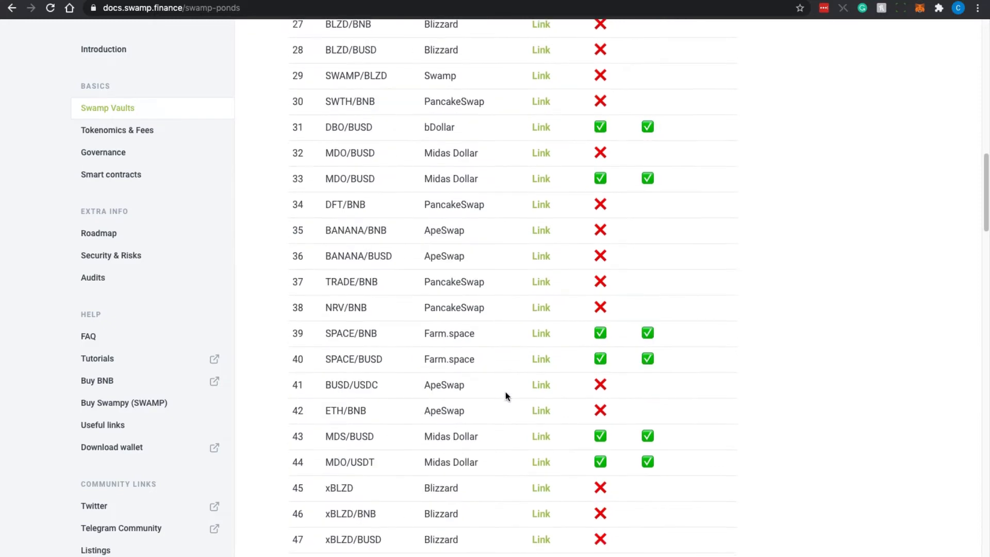
scroll(down, 3)
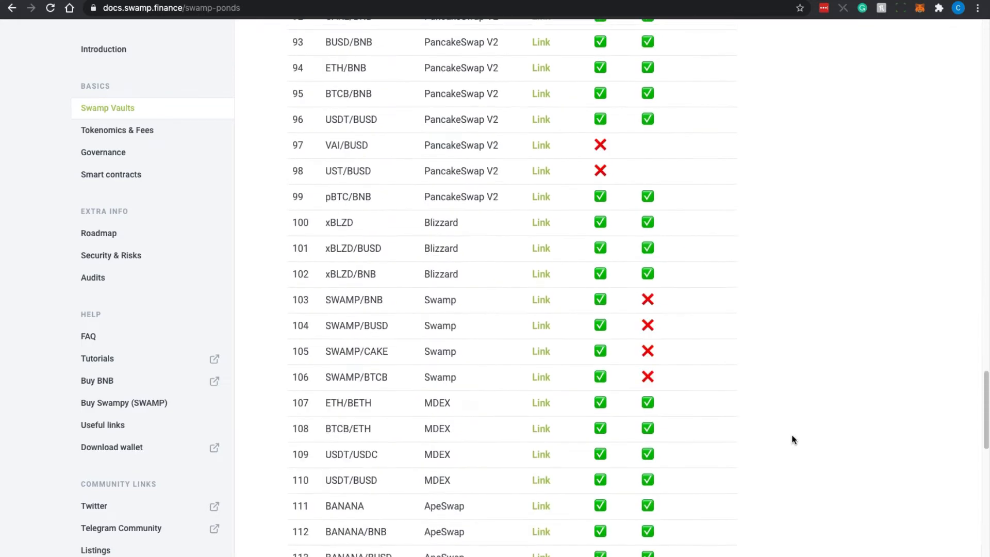
scroll(up, 3)
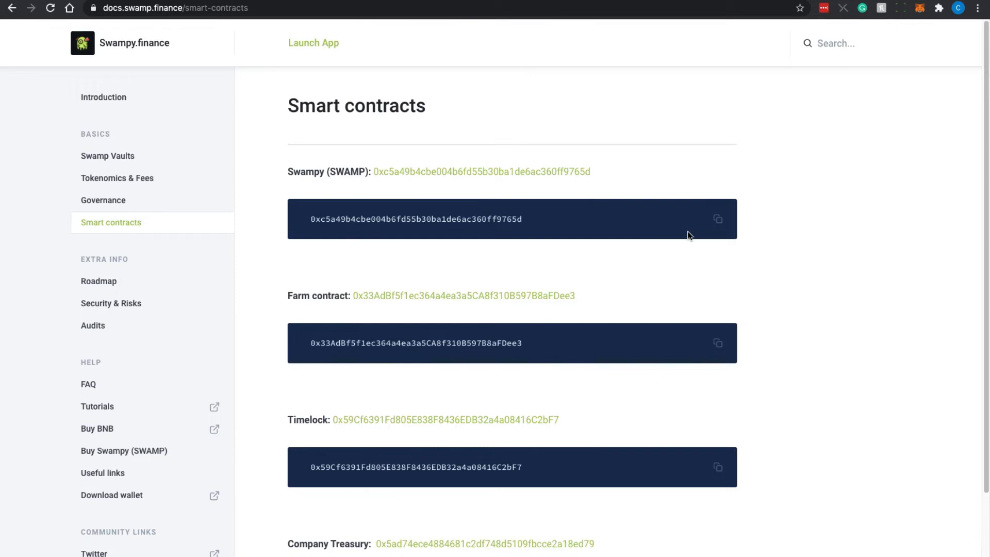
mouse_move(642, 225)
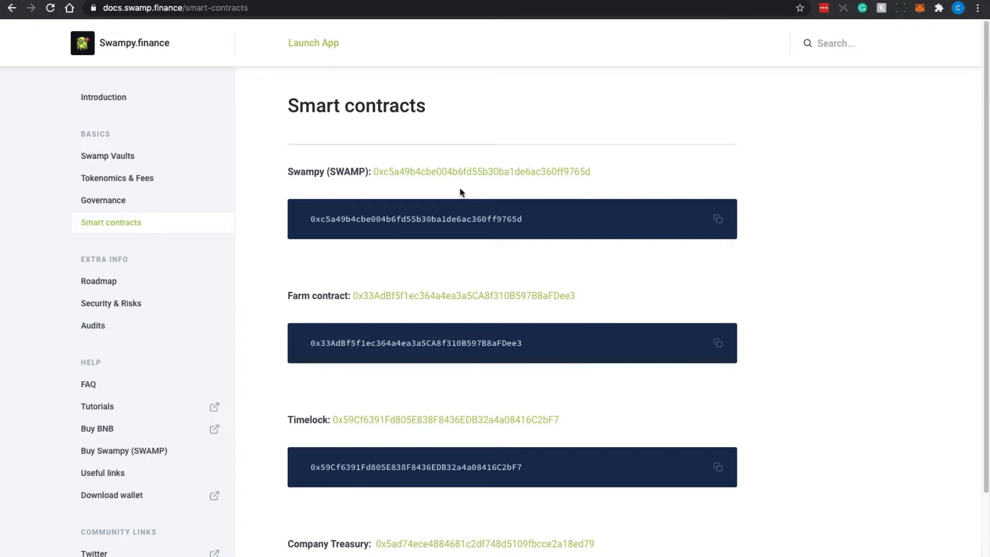
mouse_move(263, 239)
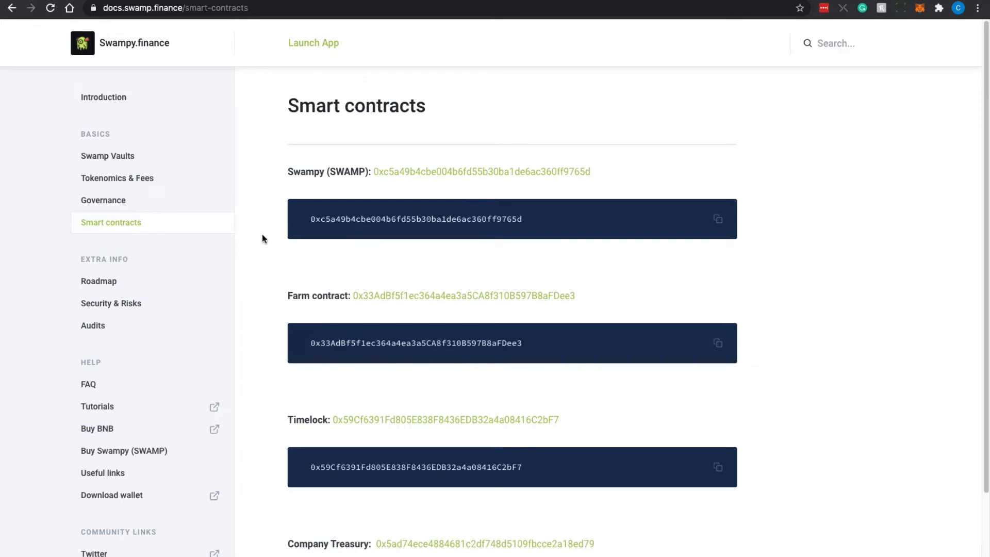
Open the Roadmap page under Extra Info, showing March-to-October milestones
click(99, 281)
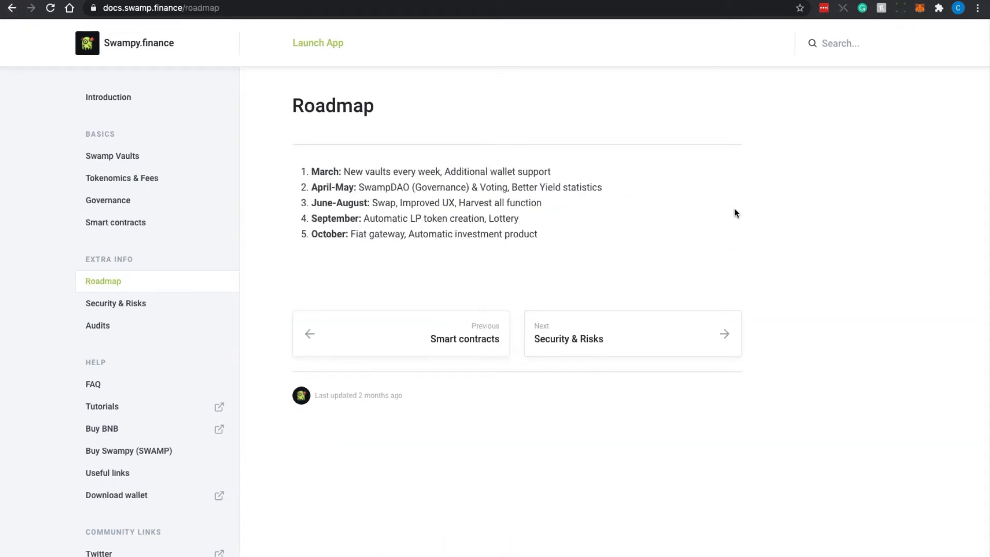
mouse_move(675, 185)
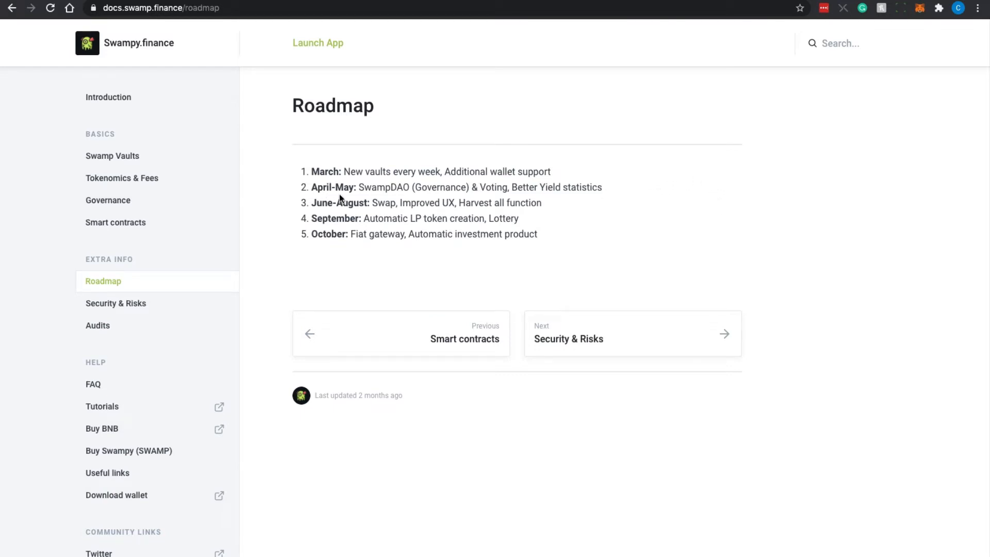
mouse_move(394, 198)
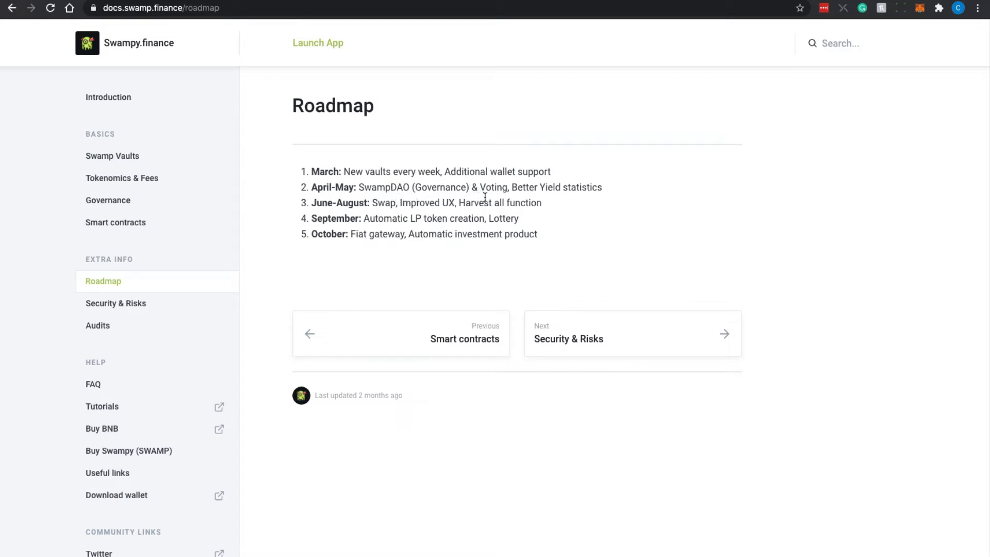
mouse_move(539, 200)
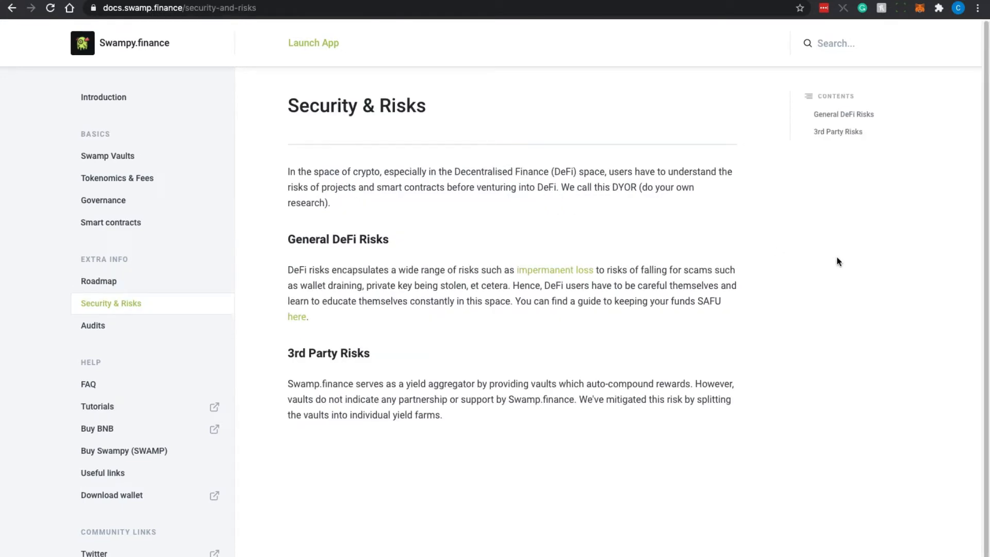
mouse_move(821, 261)
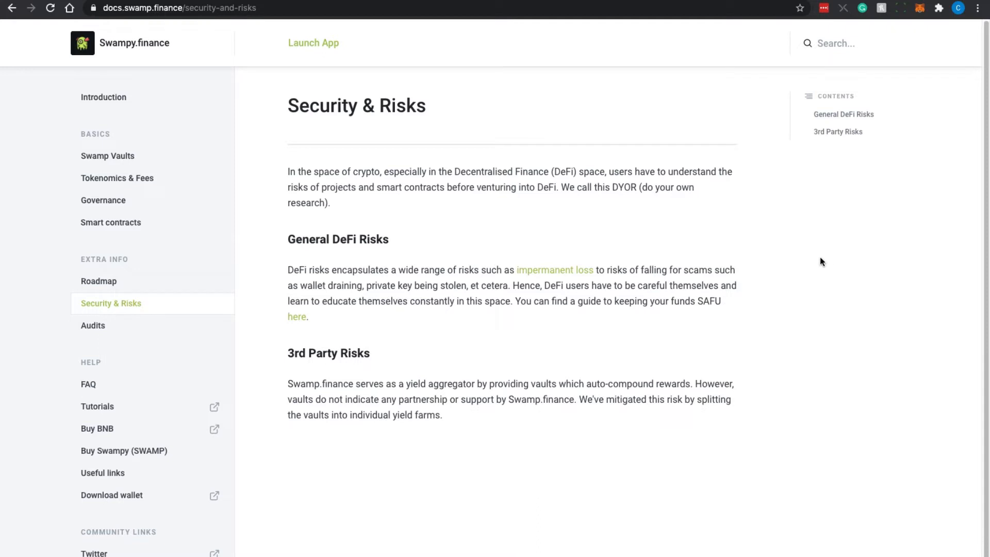
mouse_move(777, 233)
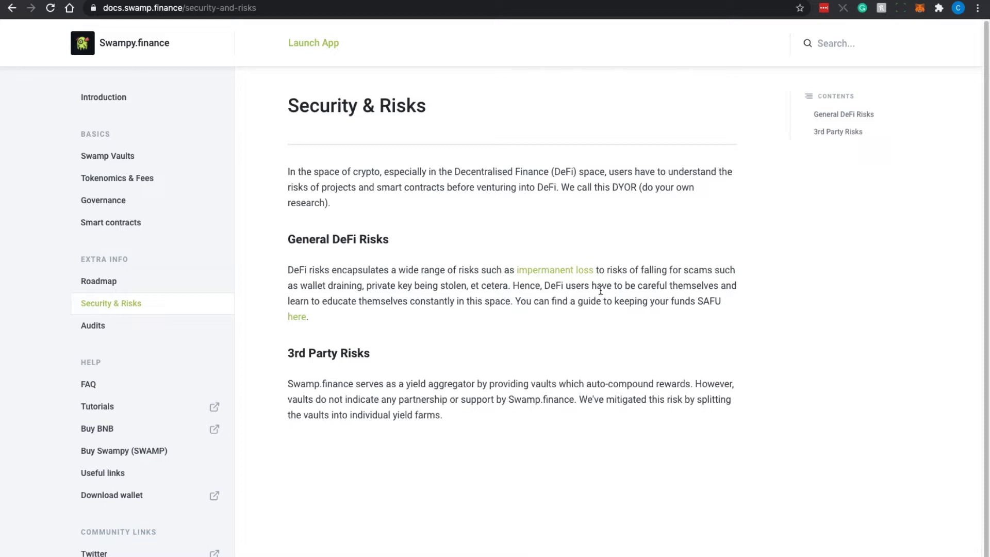
mouse_move(557, 276)
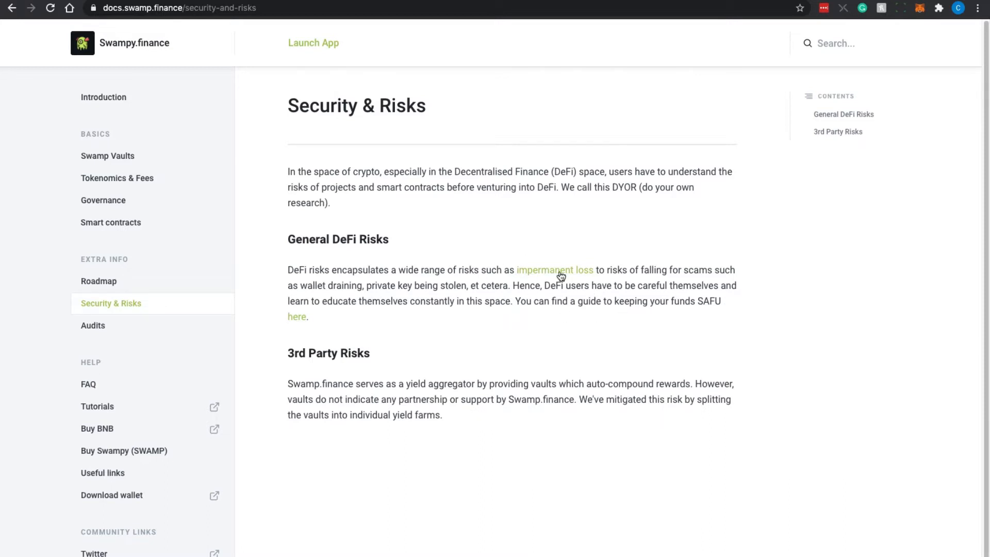
Open the Audits page under Extra Info, showing TechRate and in-progress Certik audits
click(92, 325)
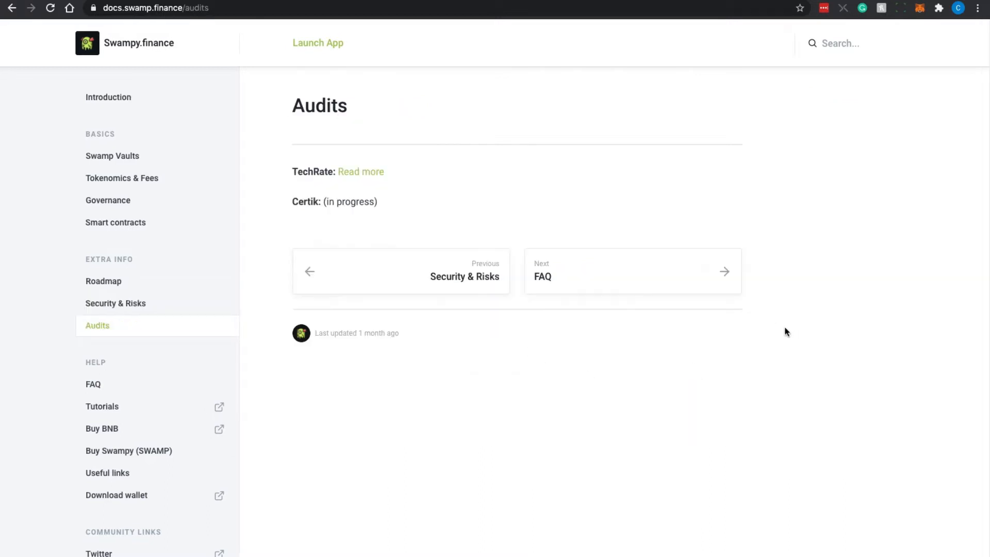
mouse_move(315, 185)
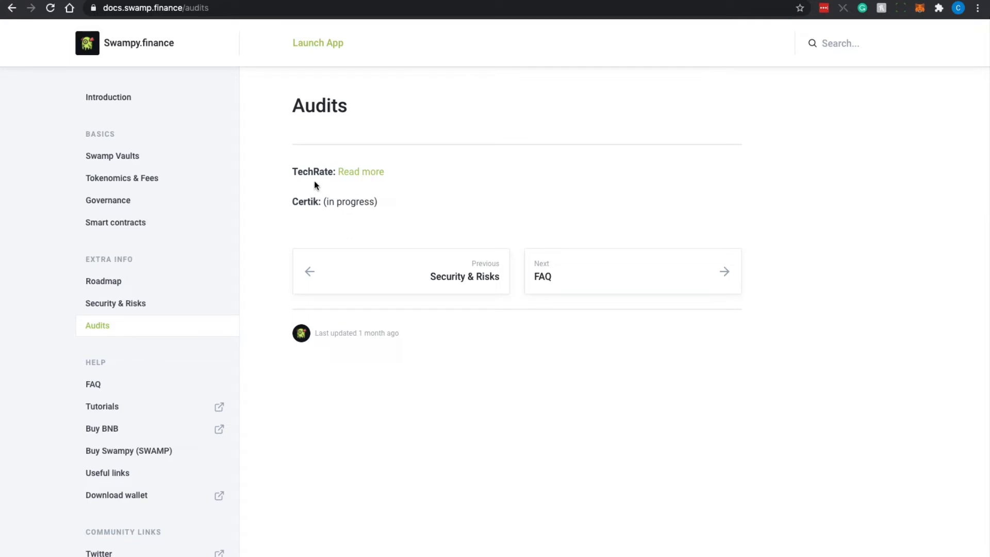
mouse_move(341, 219)
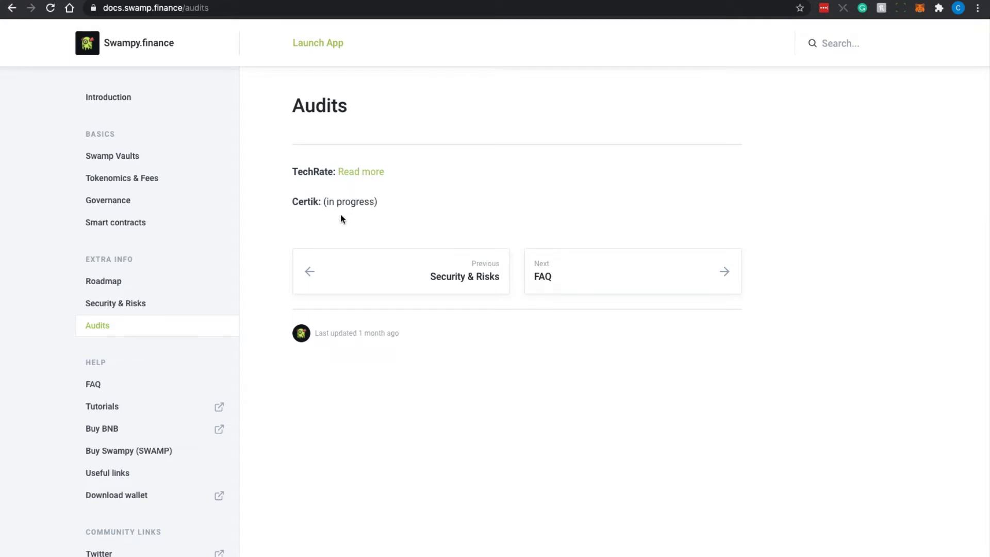
mouse_move(348, 217)
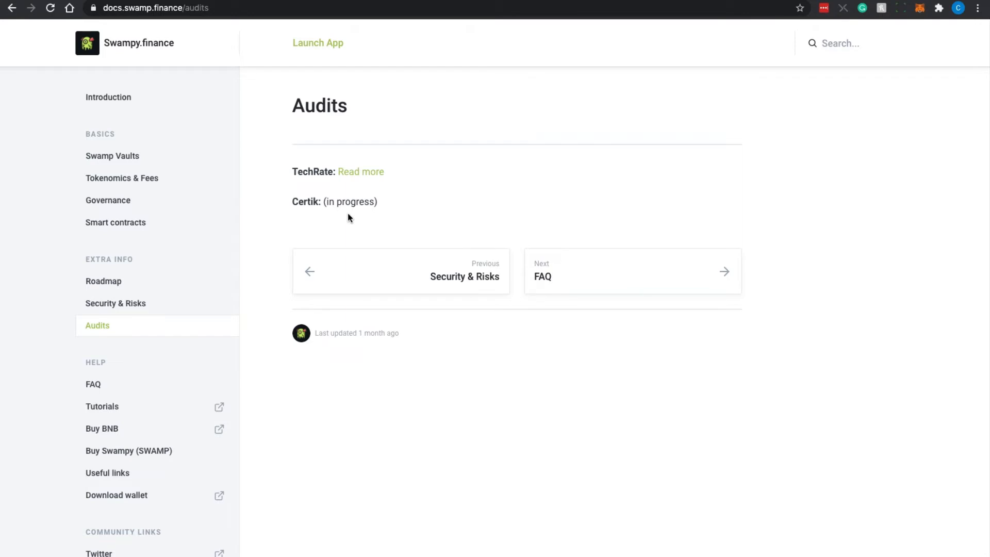
Open the FAQ page under Help and scroll down the sidebar
click(631, 272)
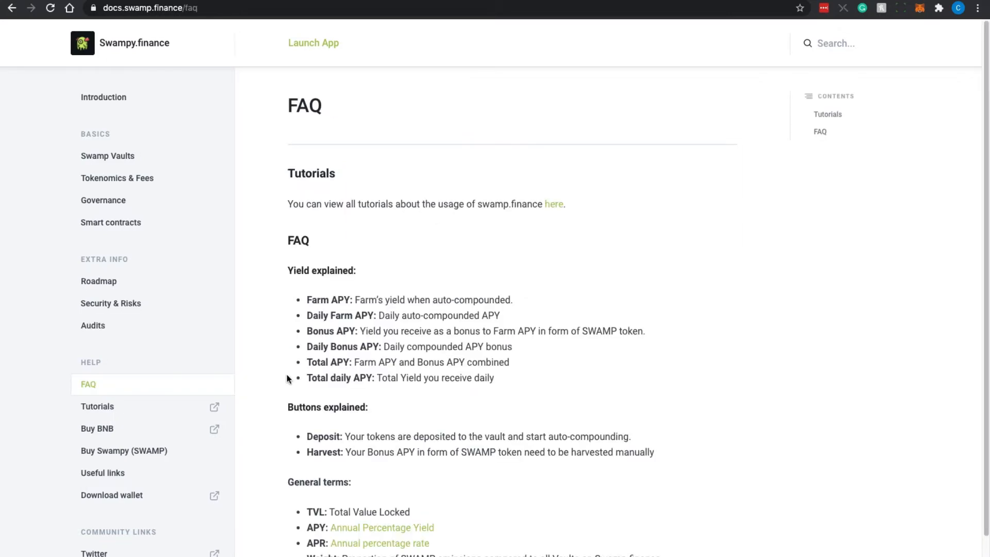
scroll(down, 3)
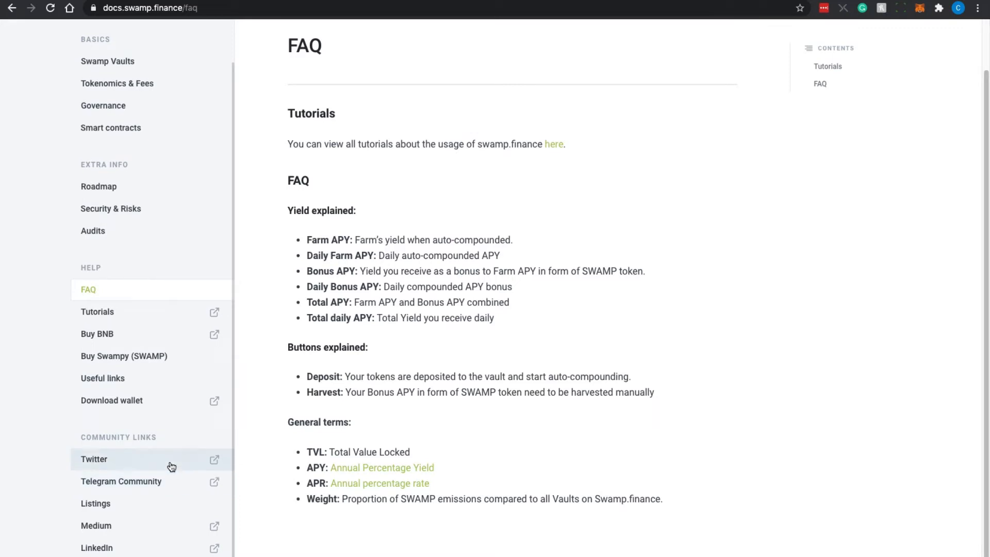
mouse_move(174, 485)
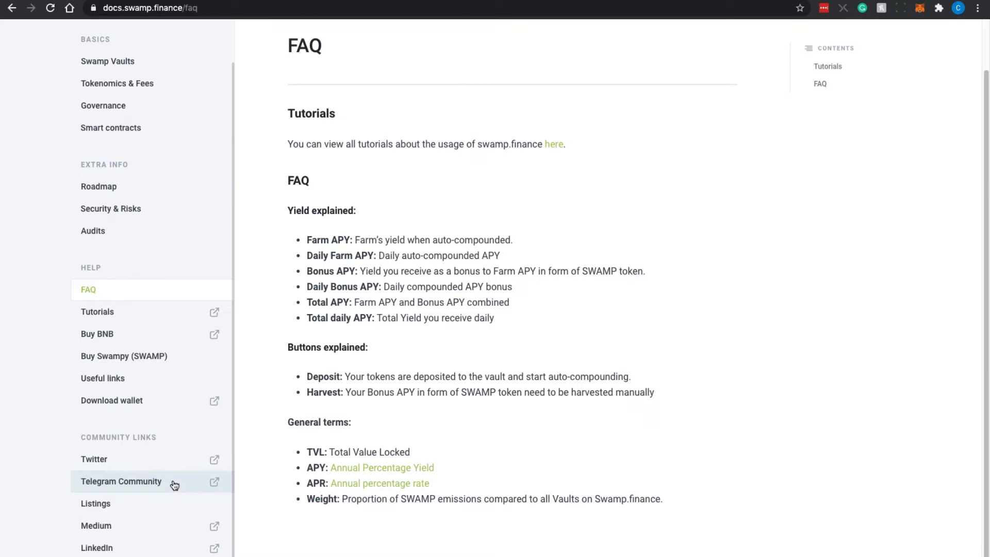
mouse_move(721, 448)
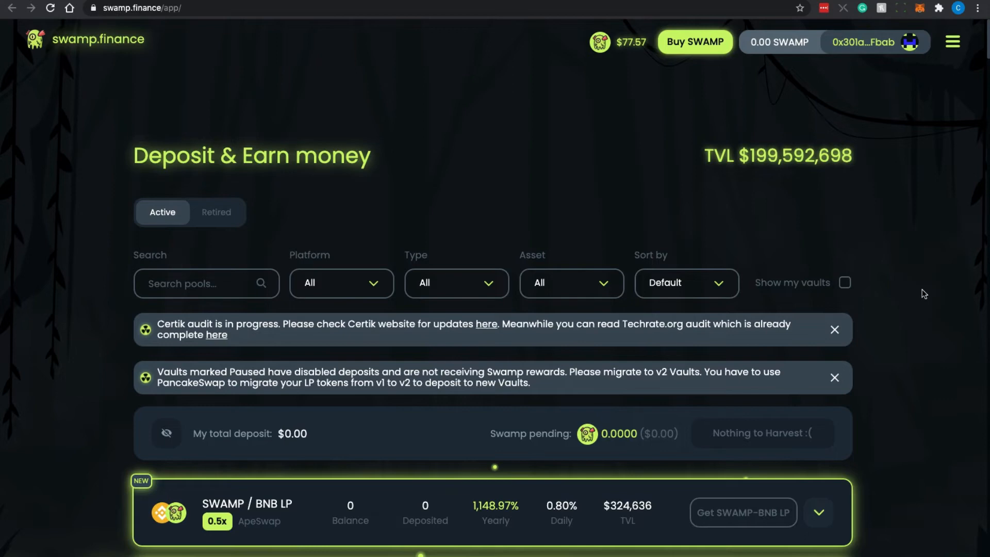
mouse_move(919, 297)
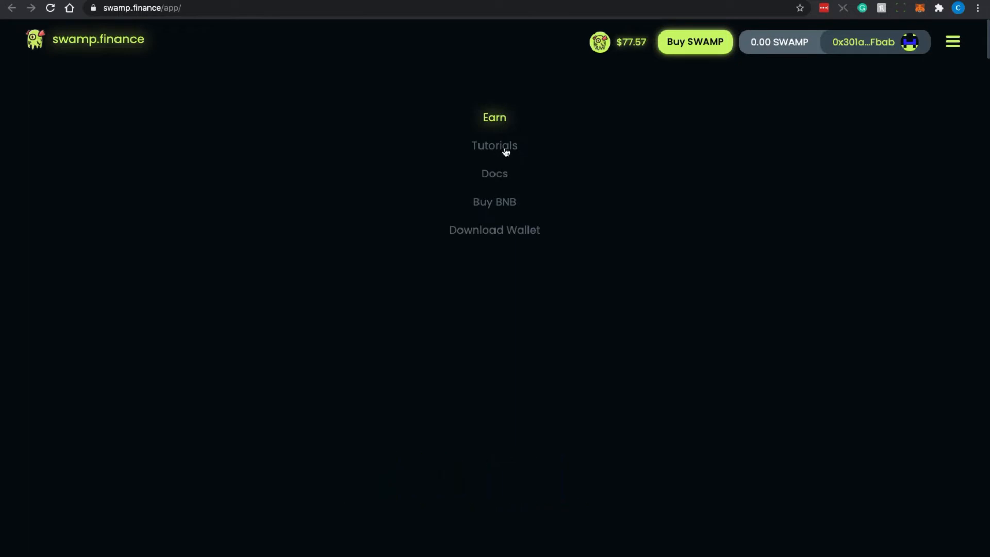
mouse_move(982, 186)
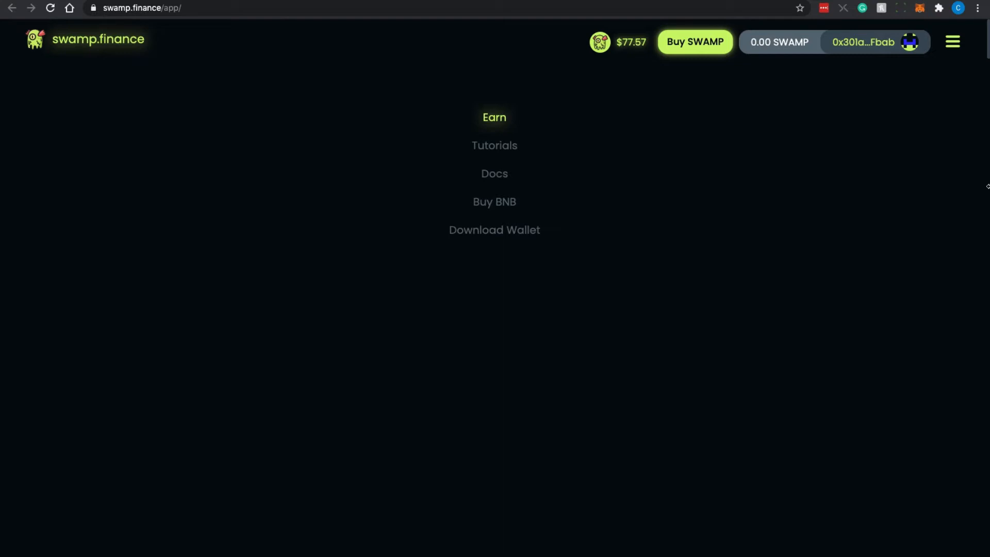
Choose Earn from the app menu to return to the Deposit & Earn vault list
click(494, 118)
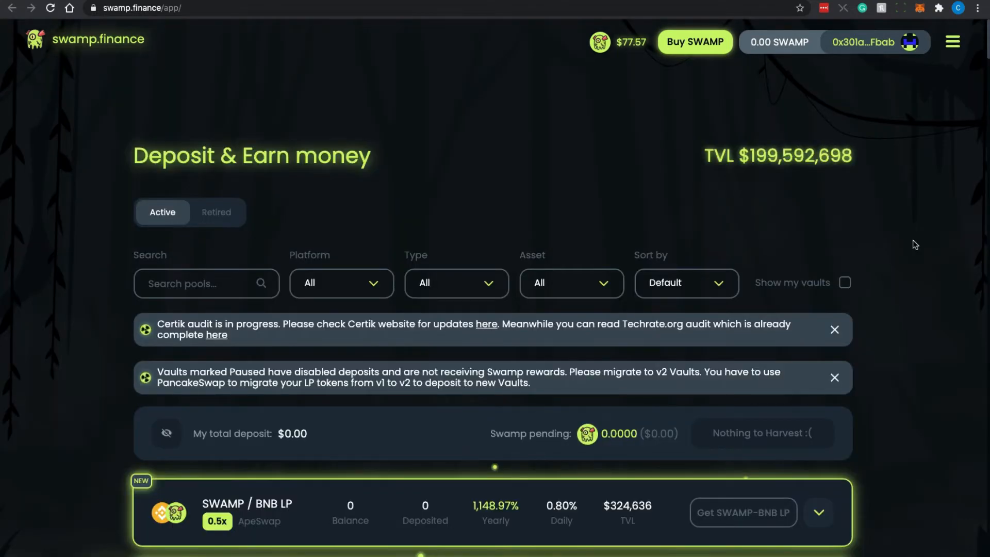
Scroll past the SWAMP LP vaults to the 3EPS LP and BZX iBNB, iBTC, iBUSD vaults
scroll(down, 3)
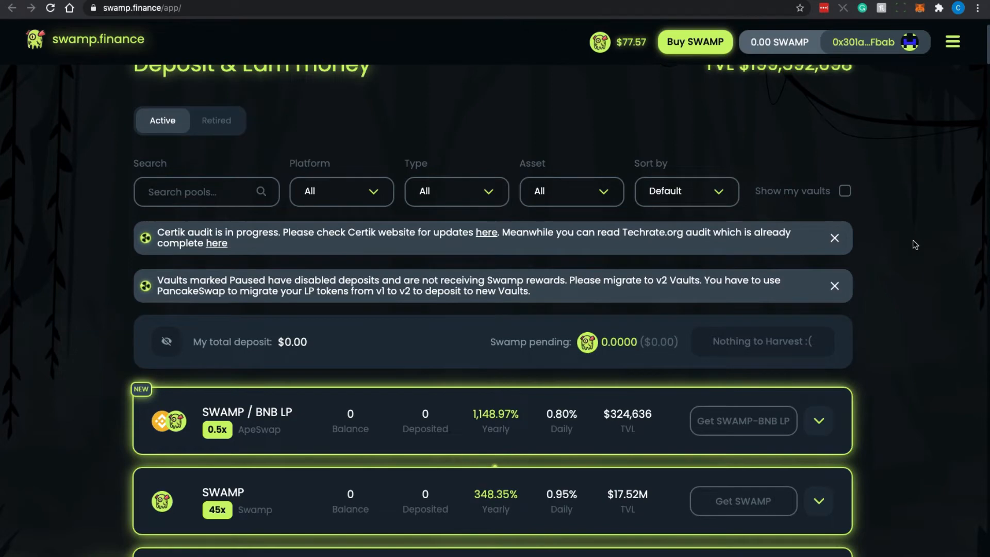
scroll(down, 3)
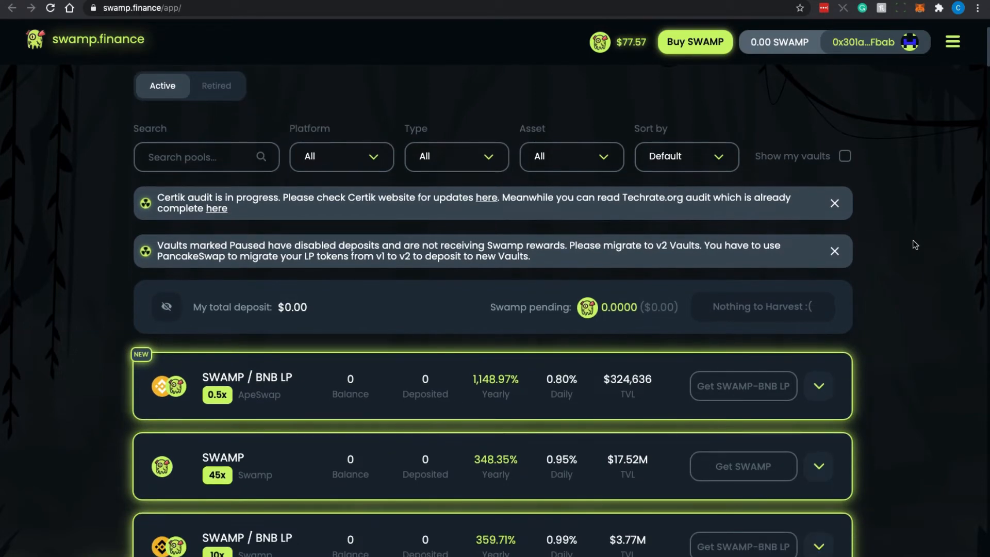
scroll(down, 3)
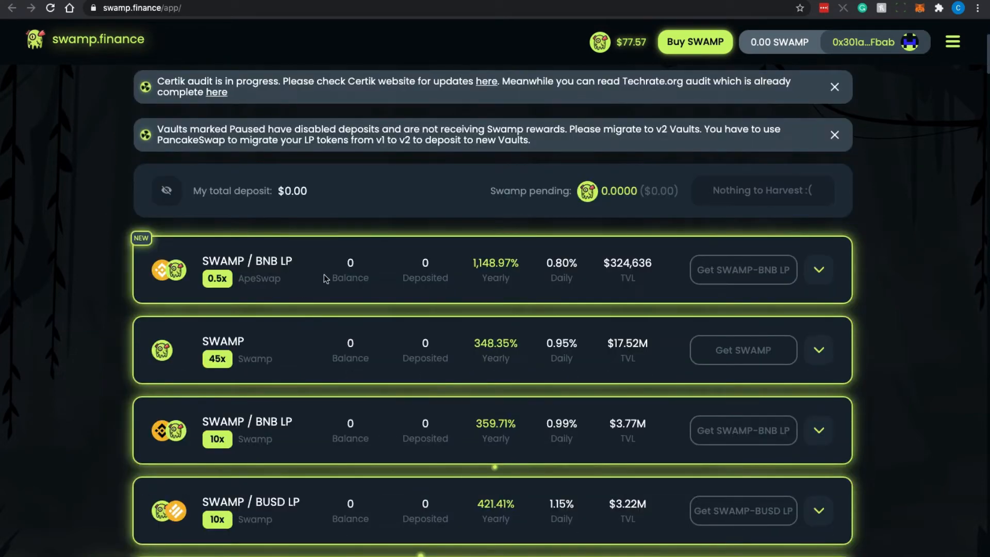
scroll(down, 3)
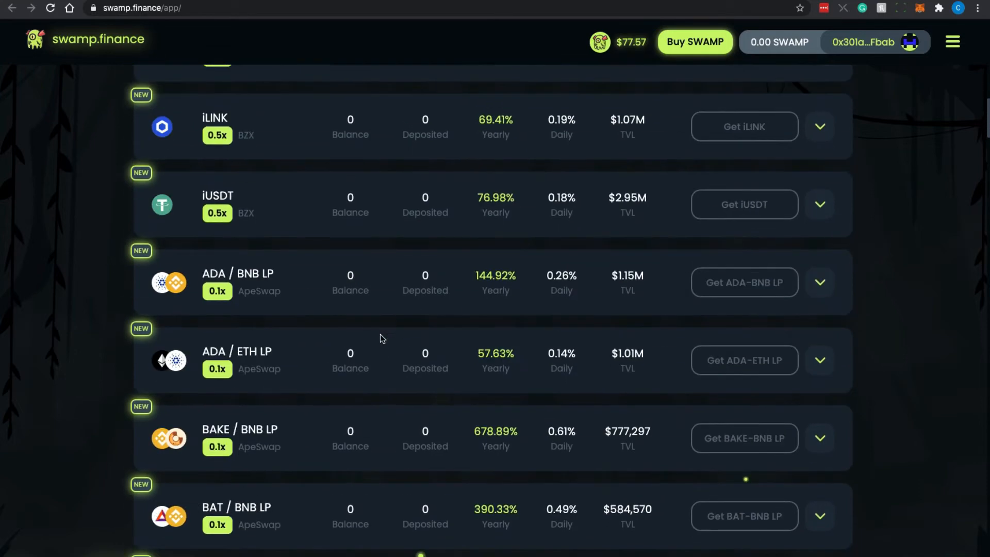
scroll(down, 3)
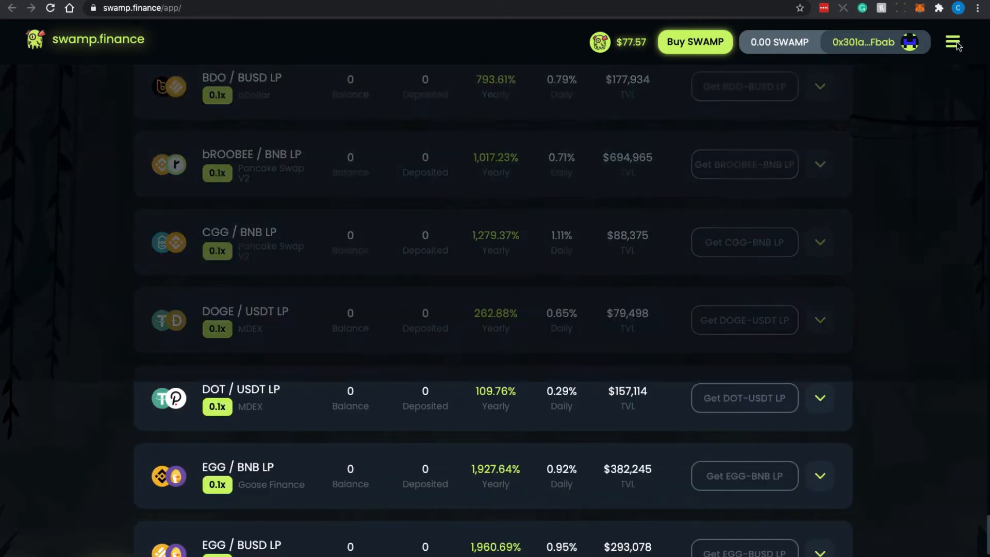
click(952, 42)
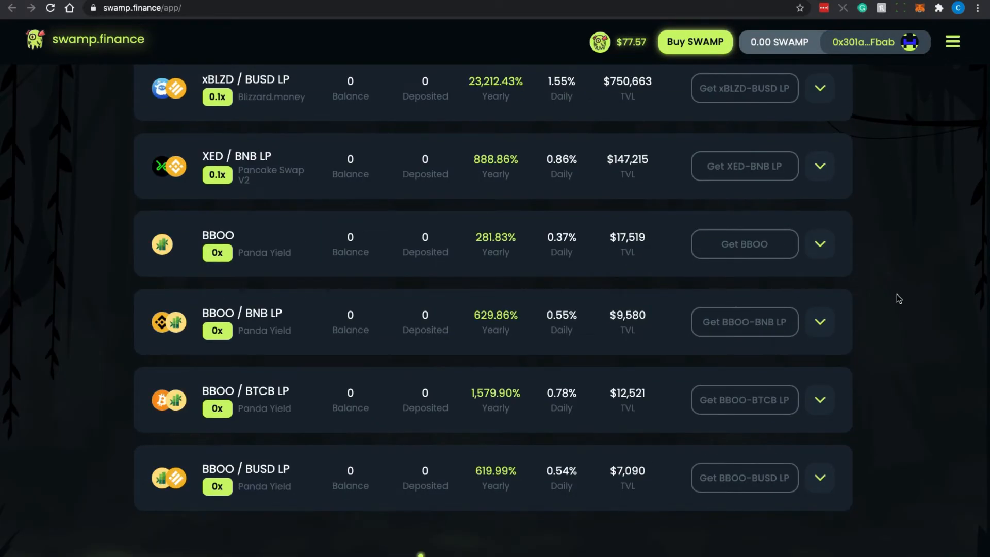
scroll(up, 3)
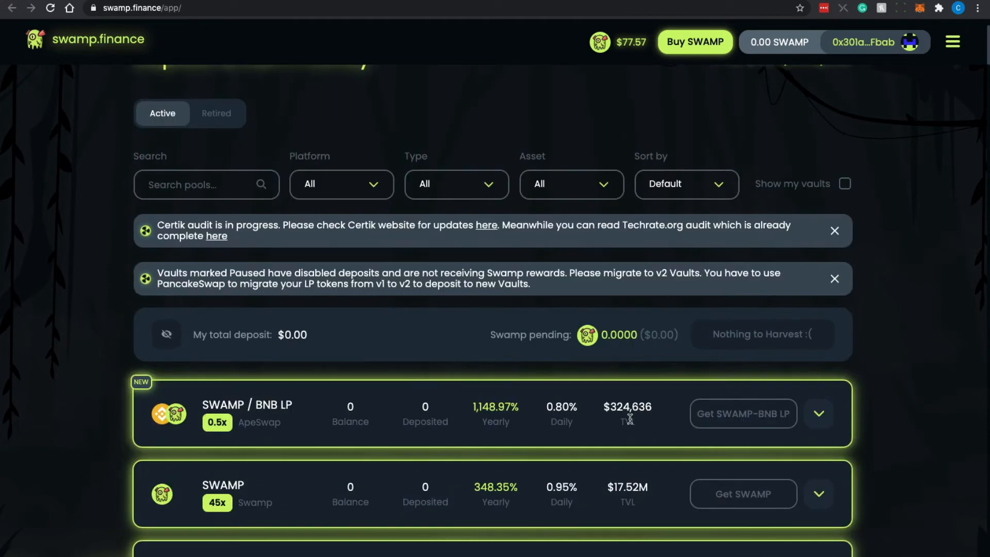
mouse_move(899, 405)
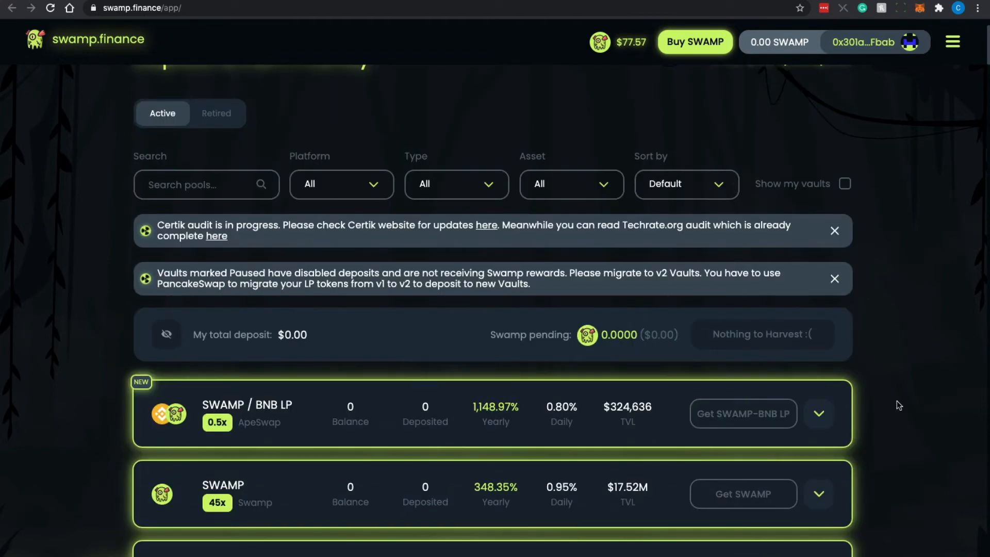
mouse_move(438, 411)
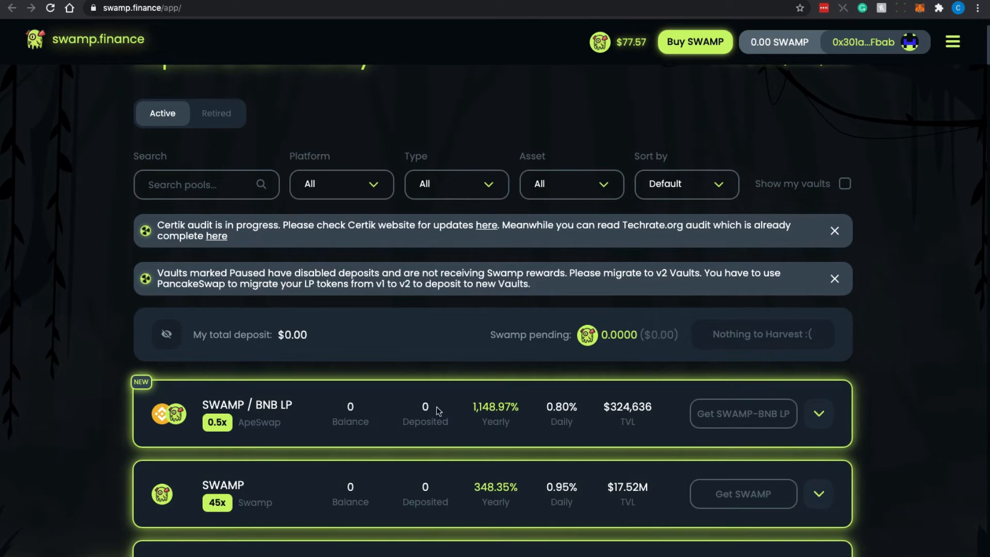
scroll(down, 3)
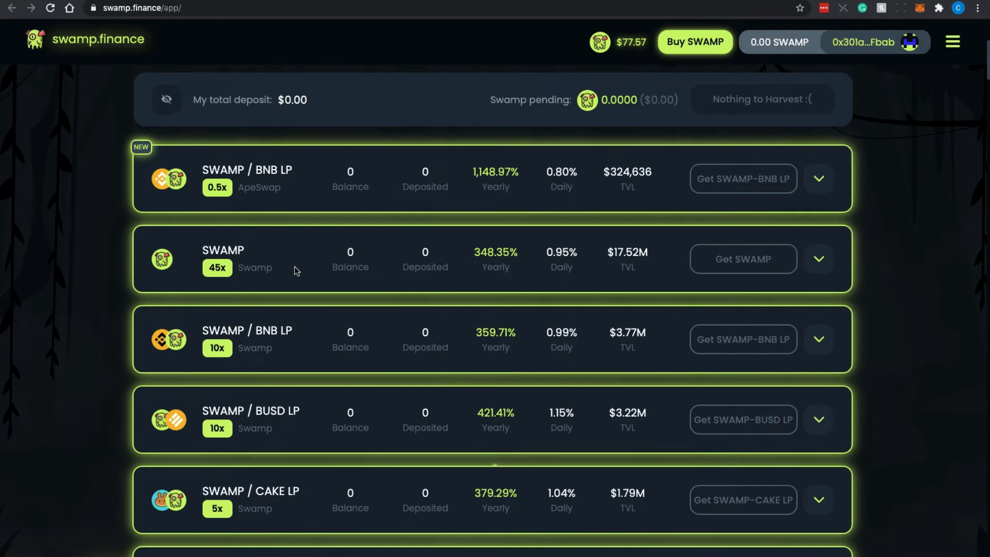
mouse_move(539, 201)
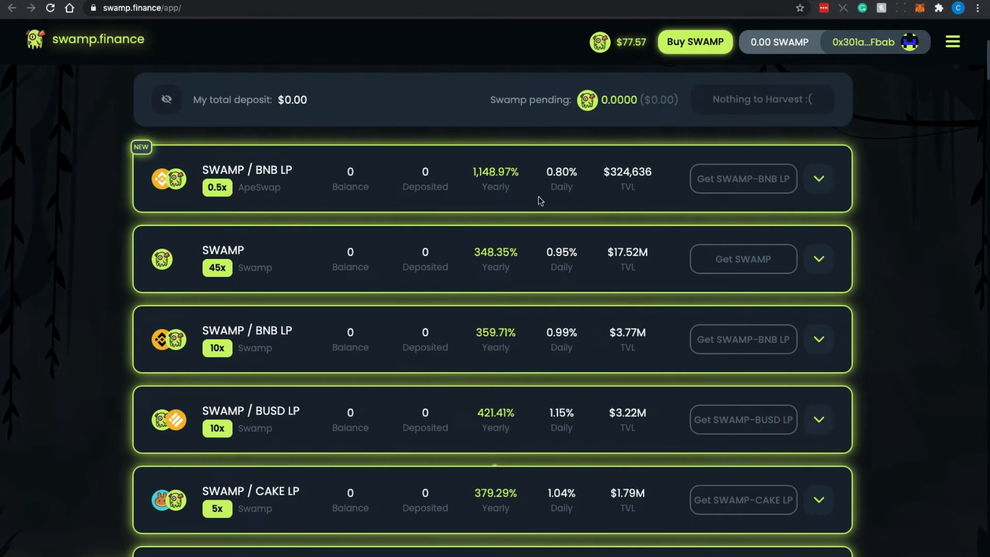
mouse_move(531, 206)
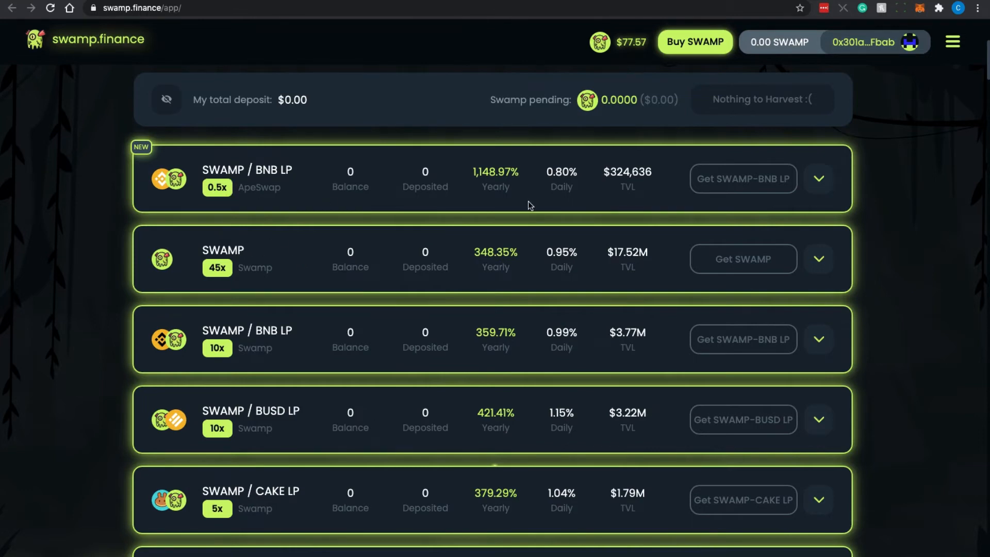
scroll(down, 3)
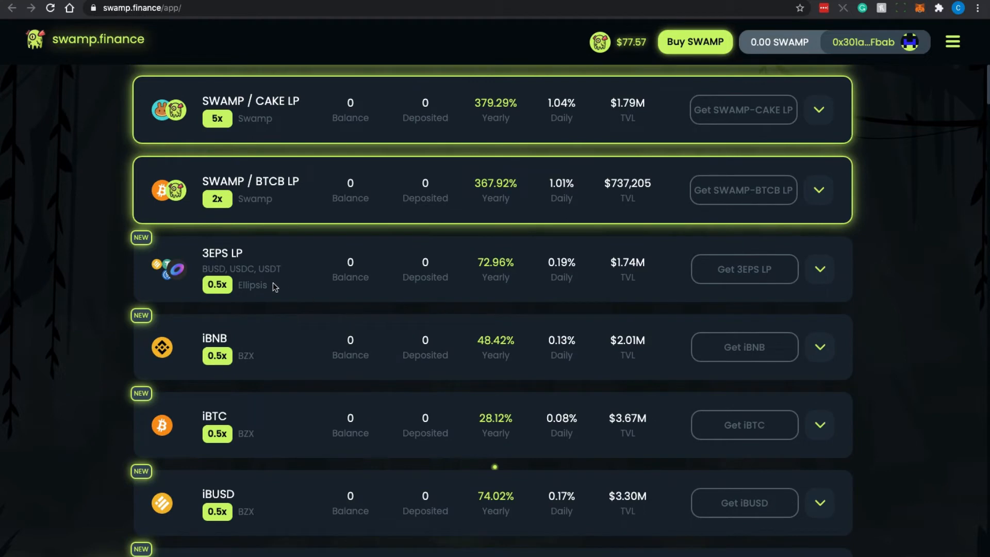
mouse_move(546, 360)
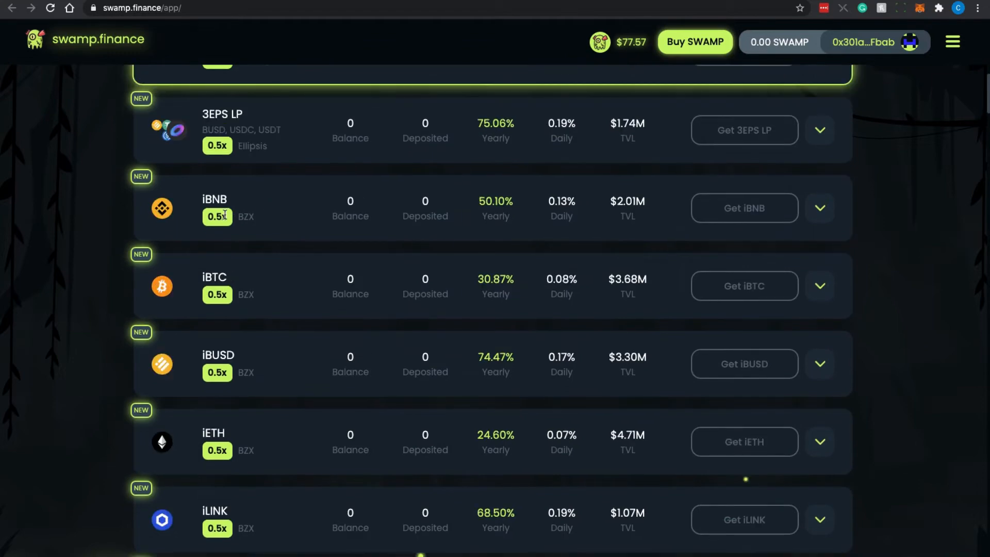
mouse_move(248, 231)
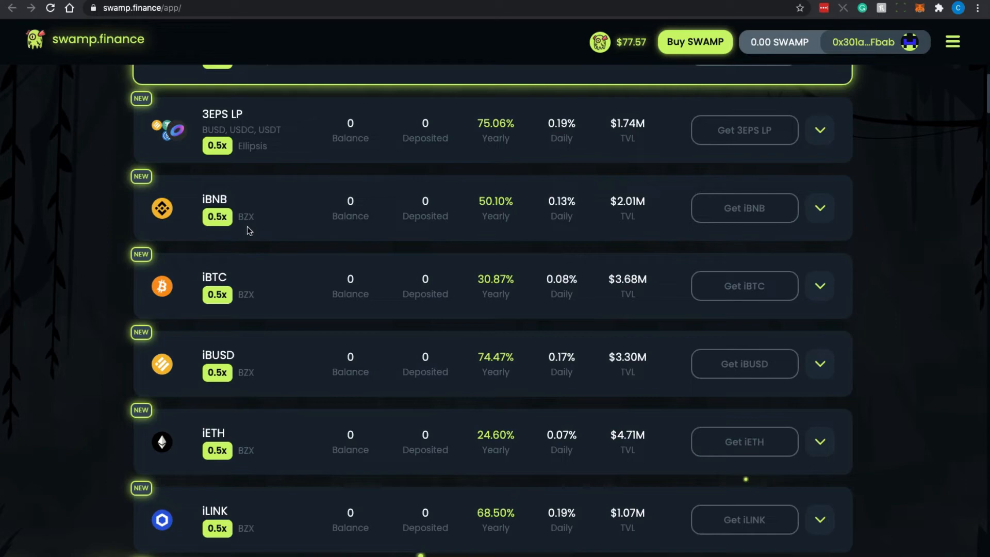
mouse_move(524, 239)
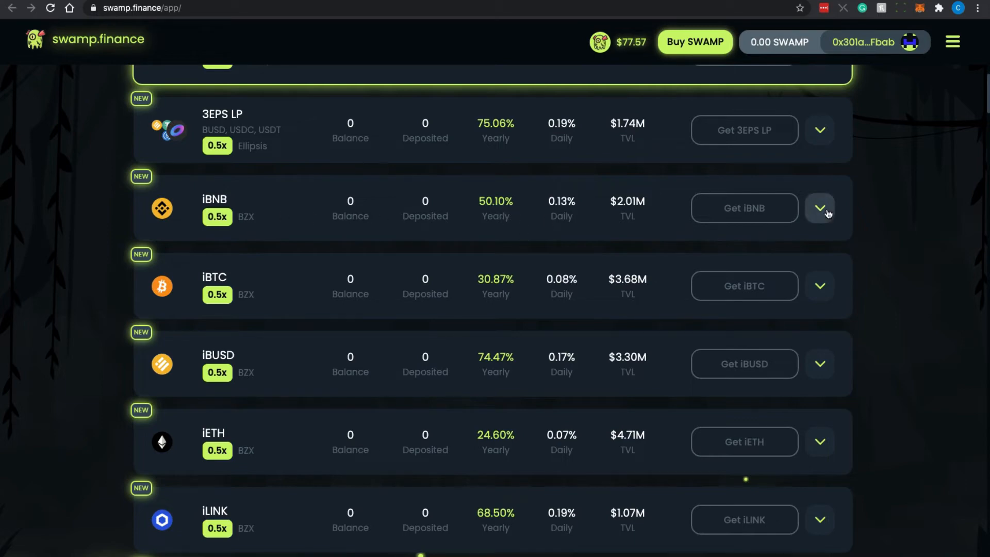
Expand the iBNB vault row to show balances, pending rewards and 50.93% total returns
click(819, 208)
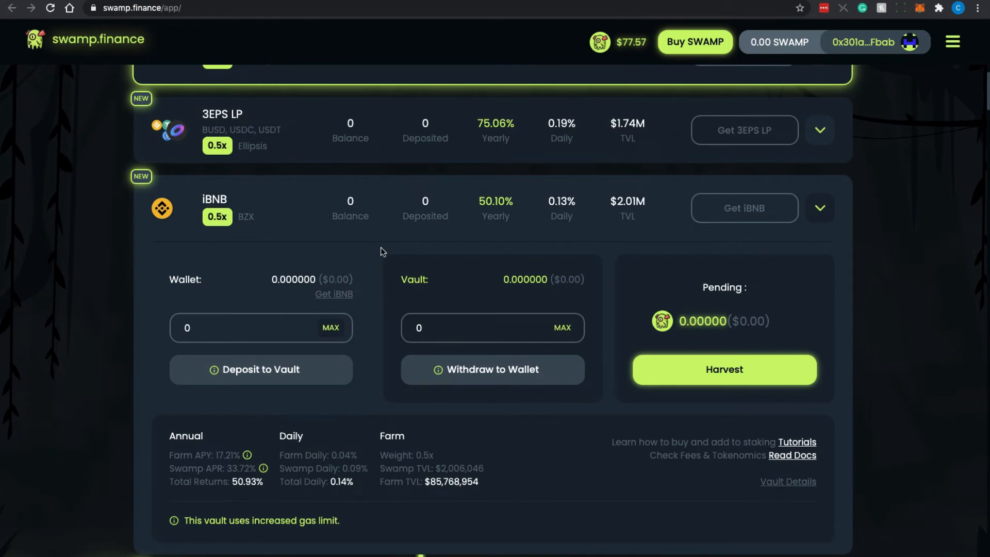
mouse_move(361, 246)
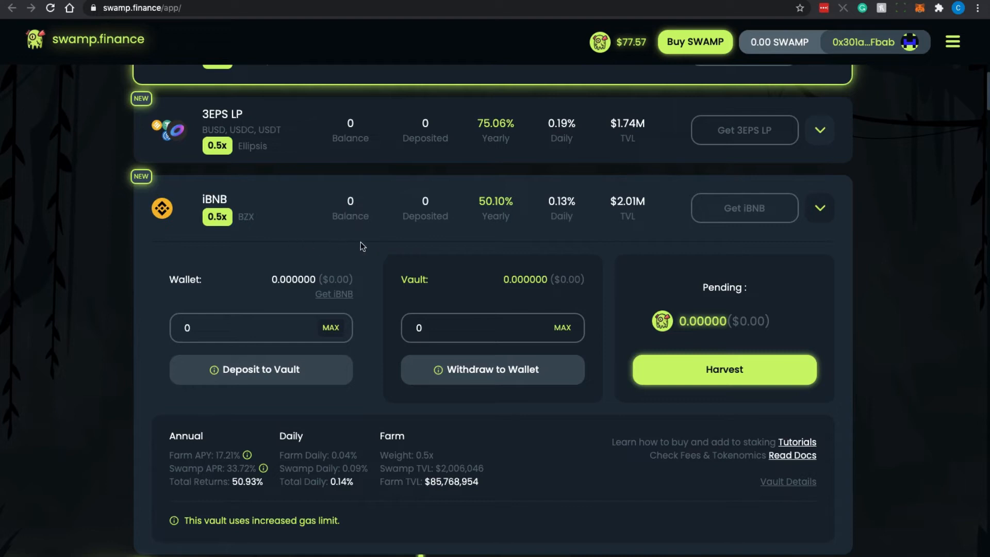
mouse_move(501, 234)
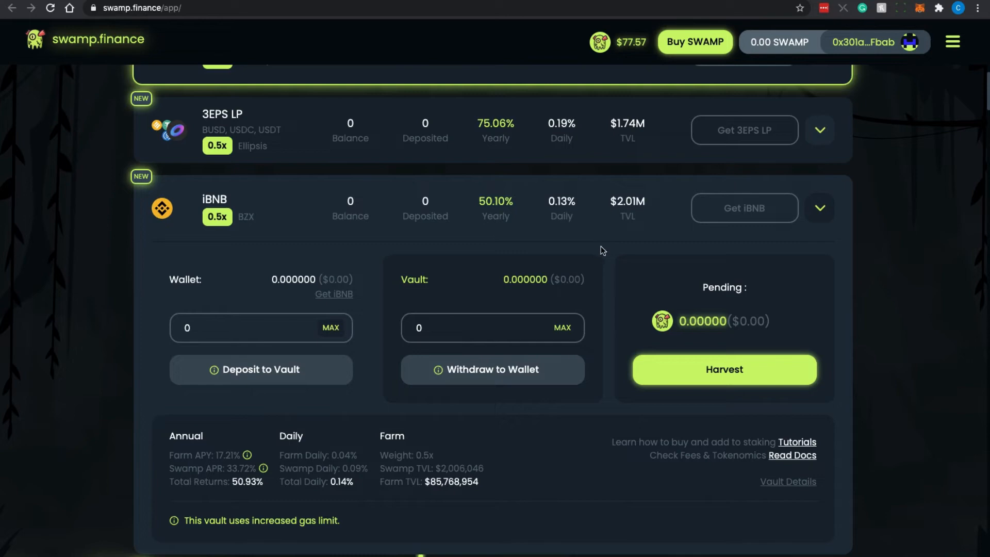
mouse_move(602, 250)
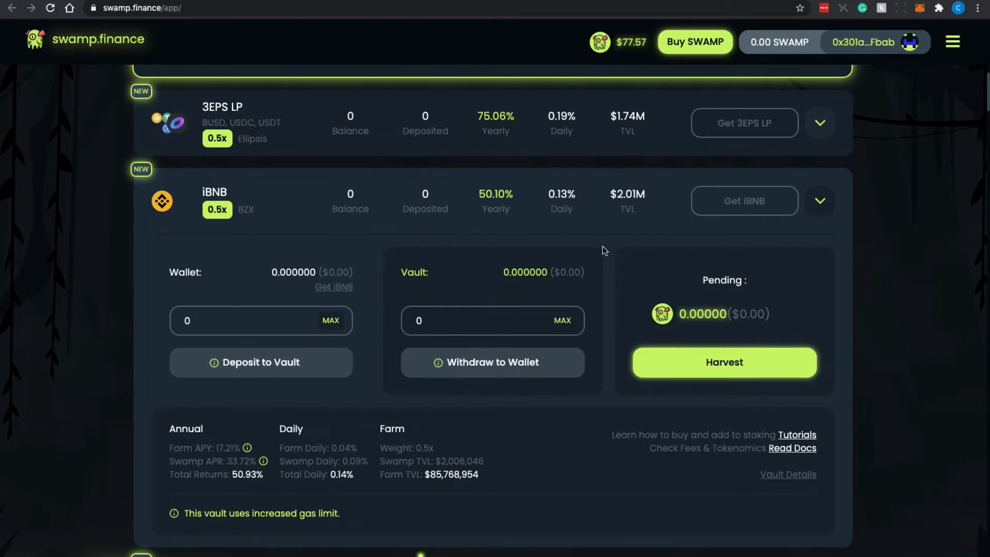
mouse_move(534, 211)
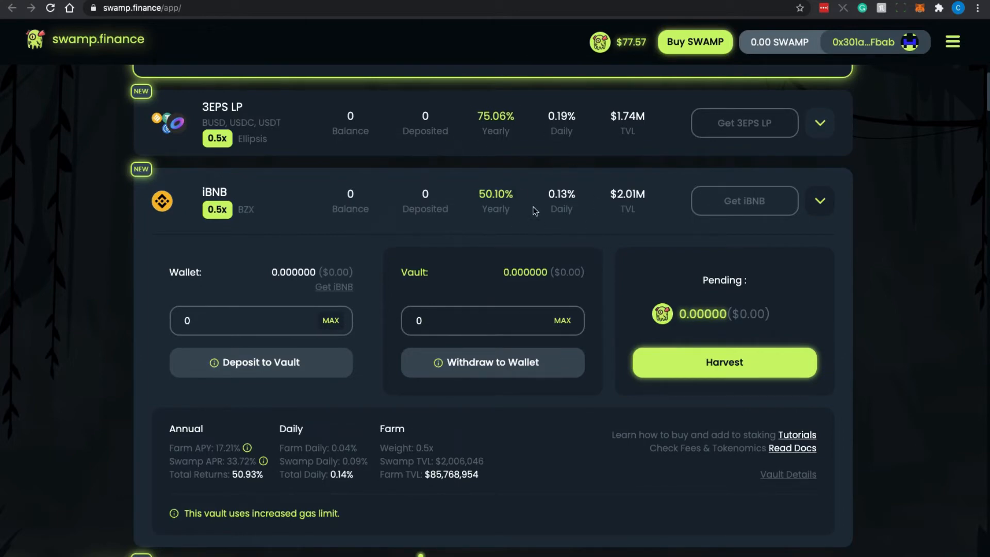
scroll(down, 3)
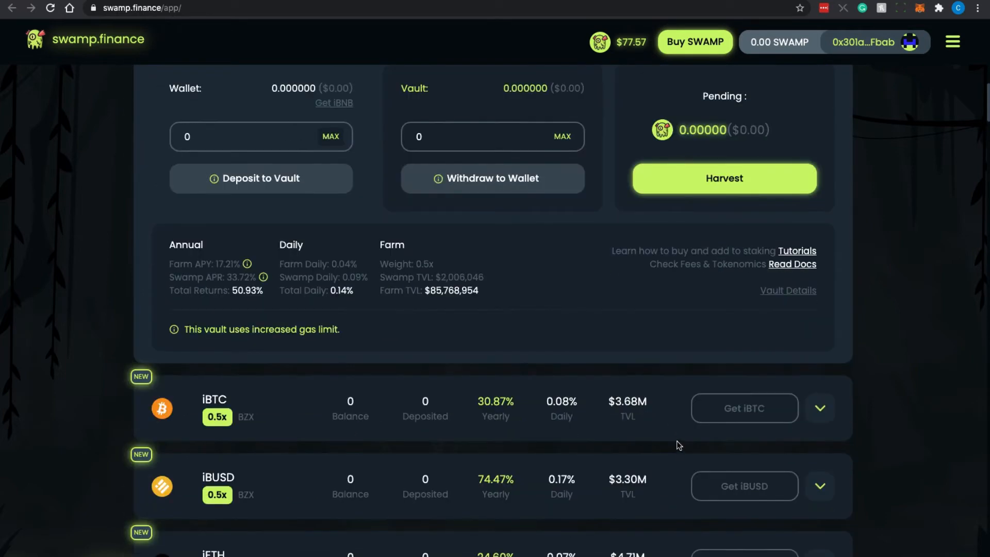
Scroll past the expanded CAKE vault (164.39% total returns) to the ALICE, ALPHA and BANANA vaults
scroll(down, 3)
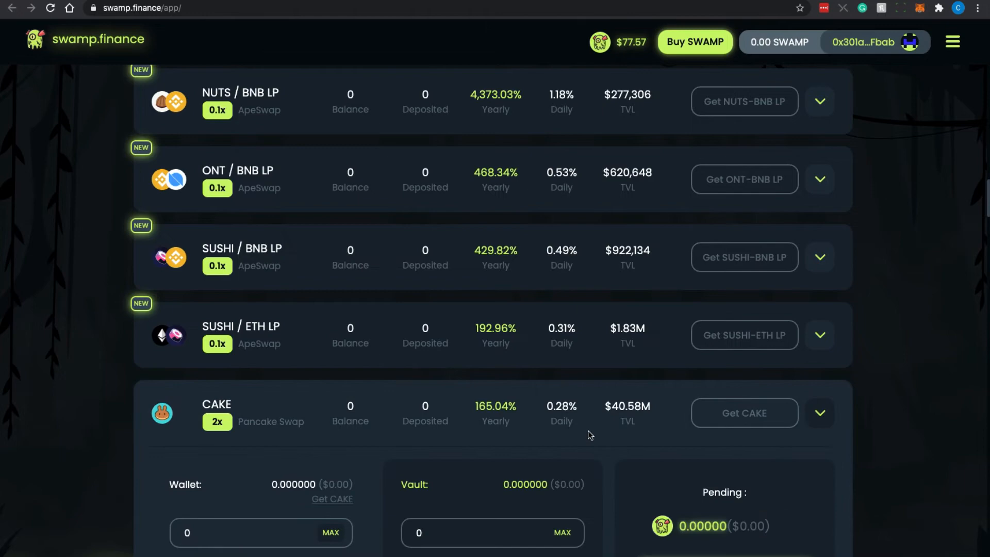
scroll(down, 3)
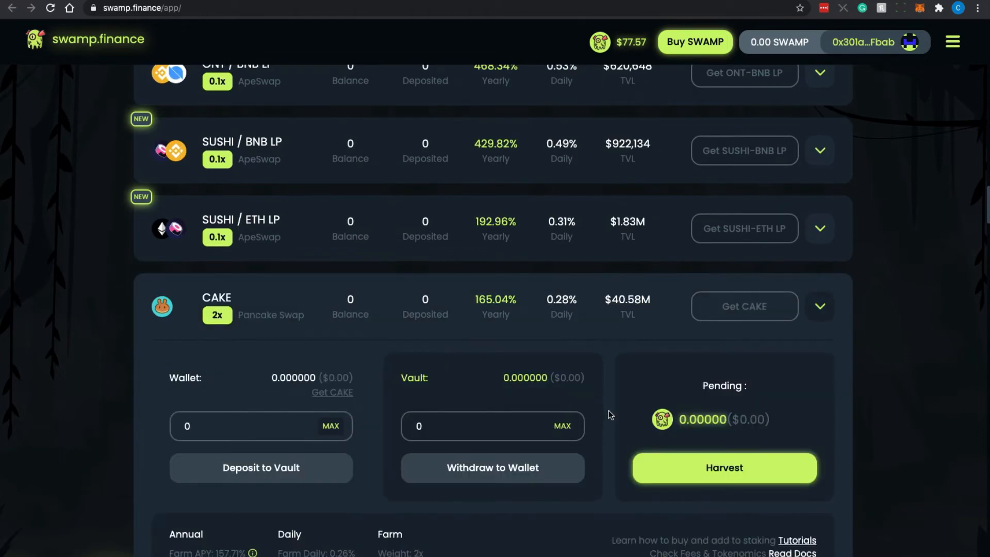
mouse_move(612, 347)
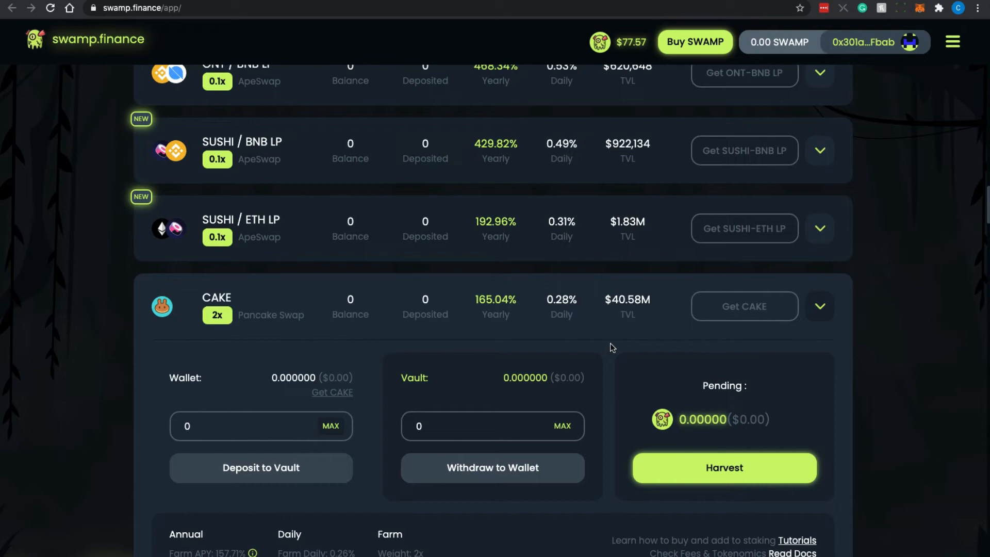
scroll(down, 3)
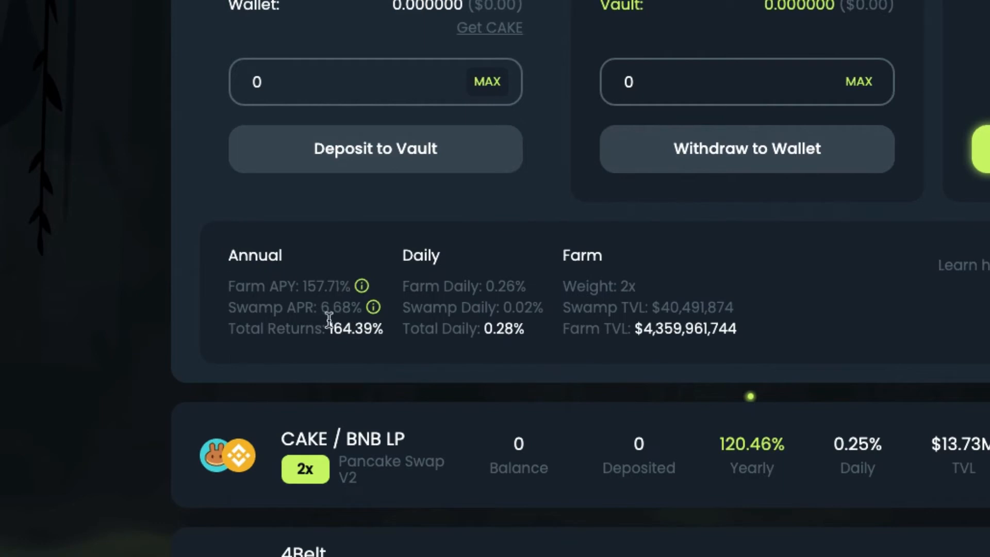
mouse_move(498, 160)
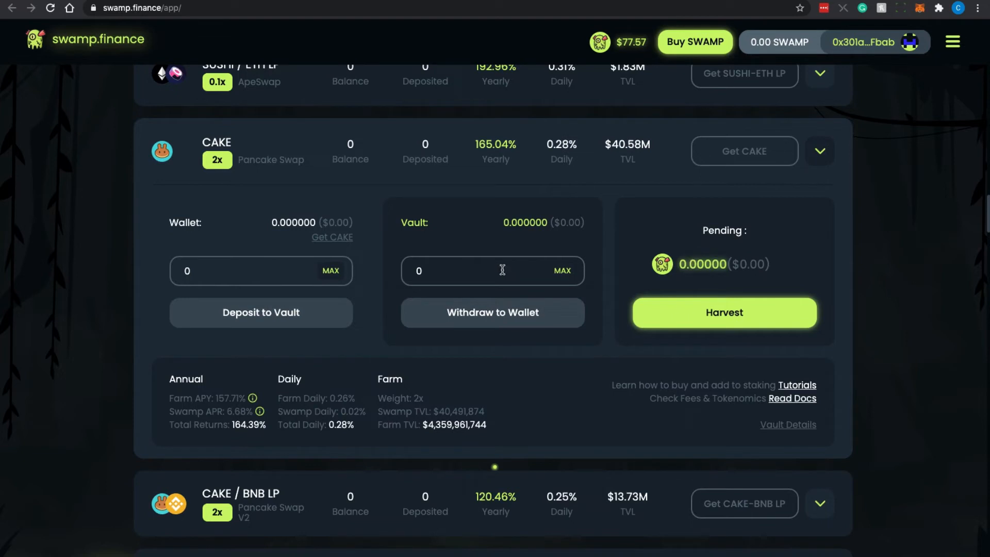
mouse_move(221, 411)
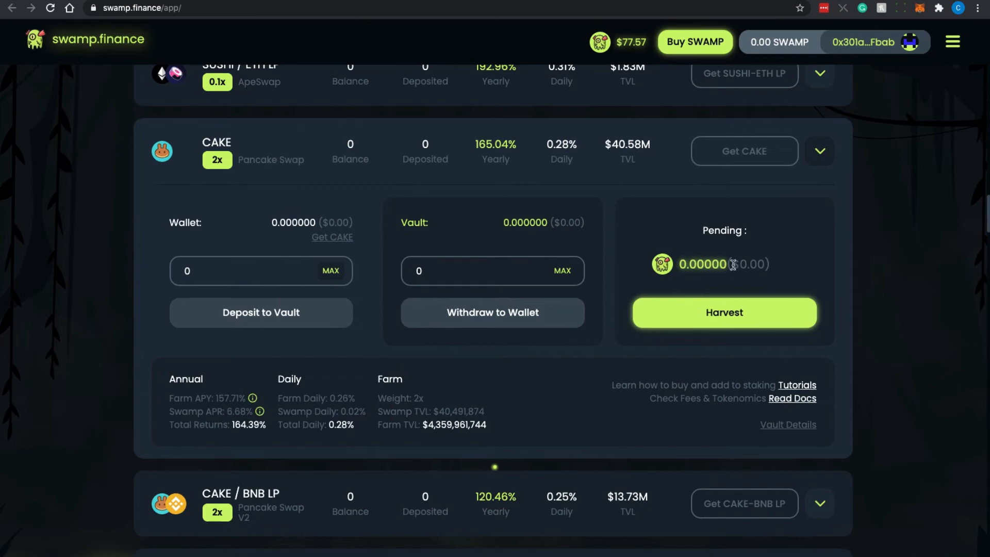
mouse_move(739, 258)
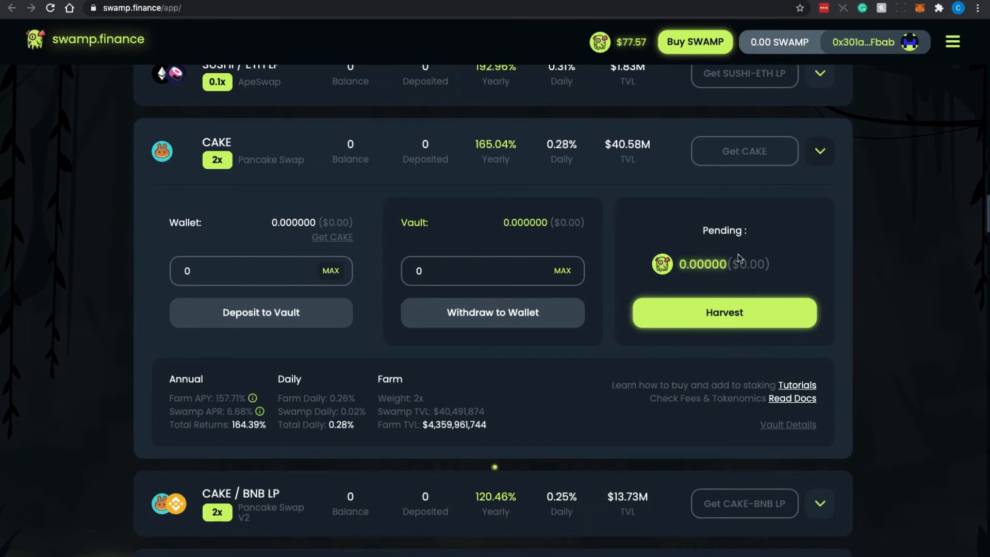
mouse_move(717, 264)
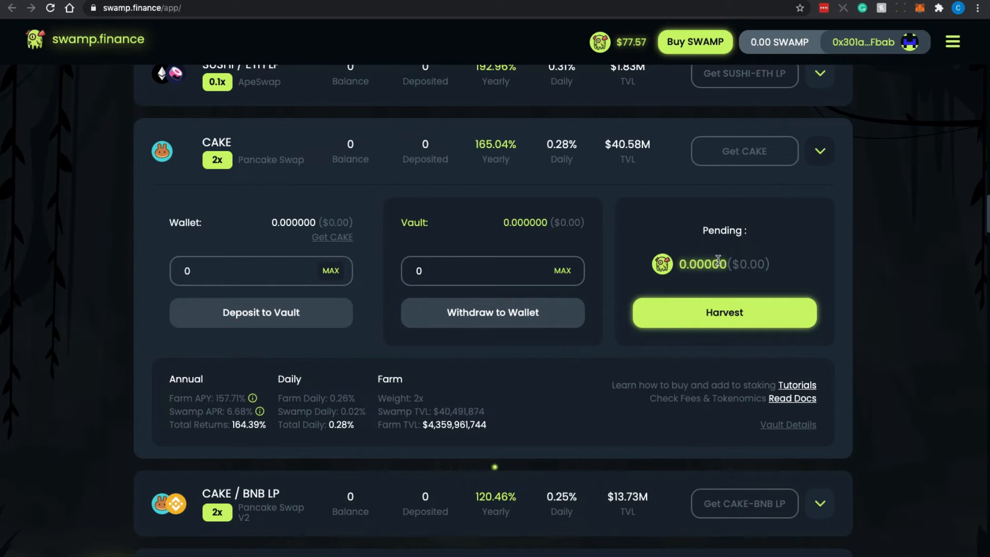
mouse_move(253, 400)
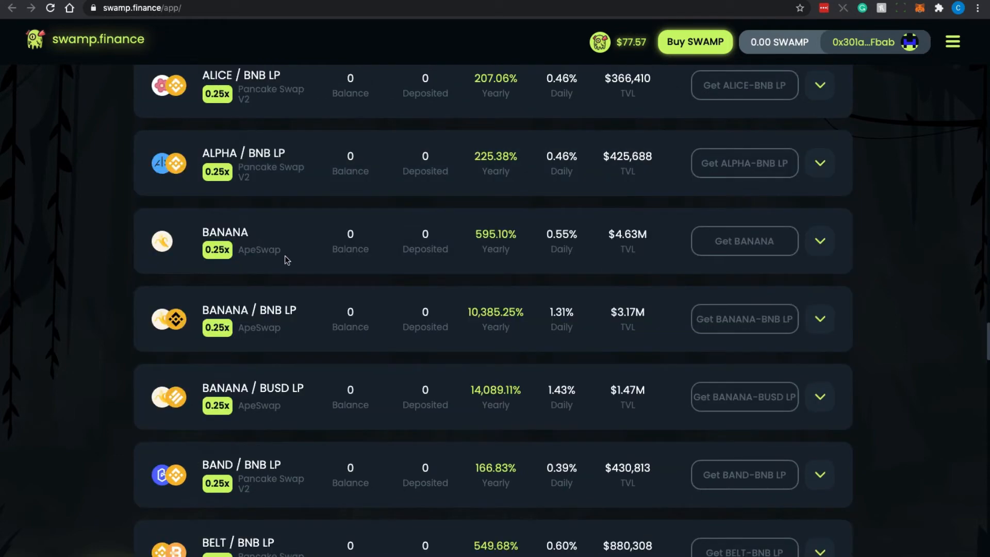
mouse_move(510, 256)
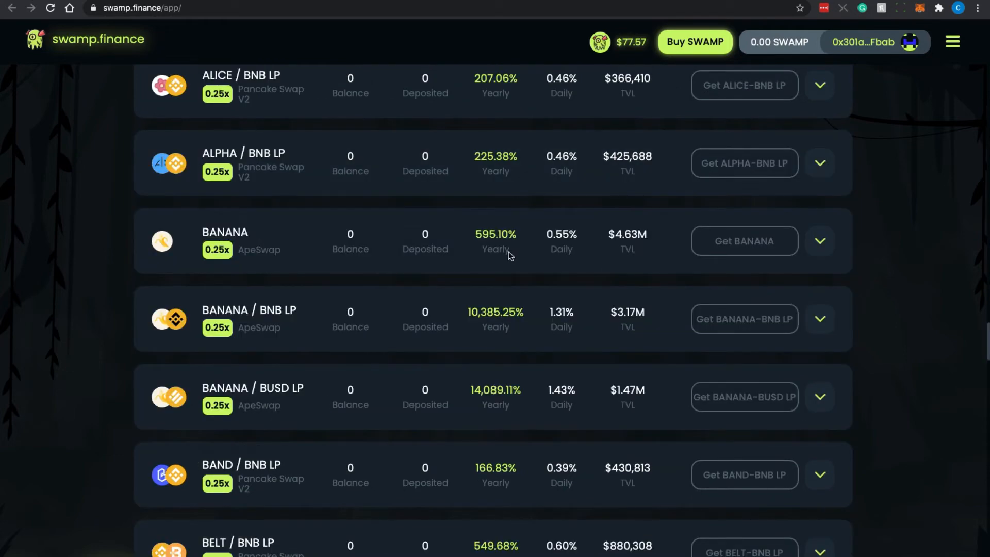
mouse_move(505, 263)
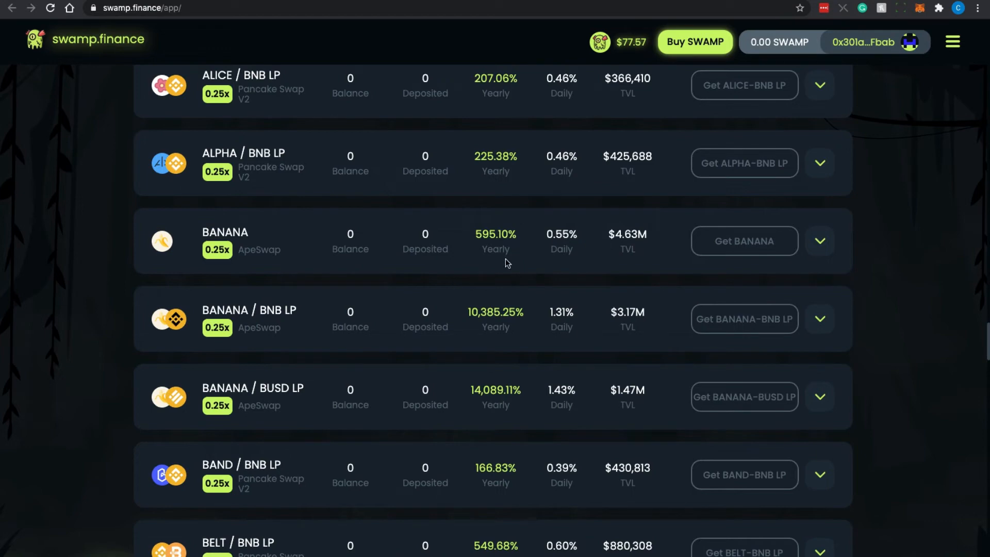
mouse_move(514, 262)
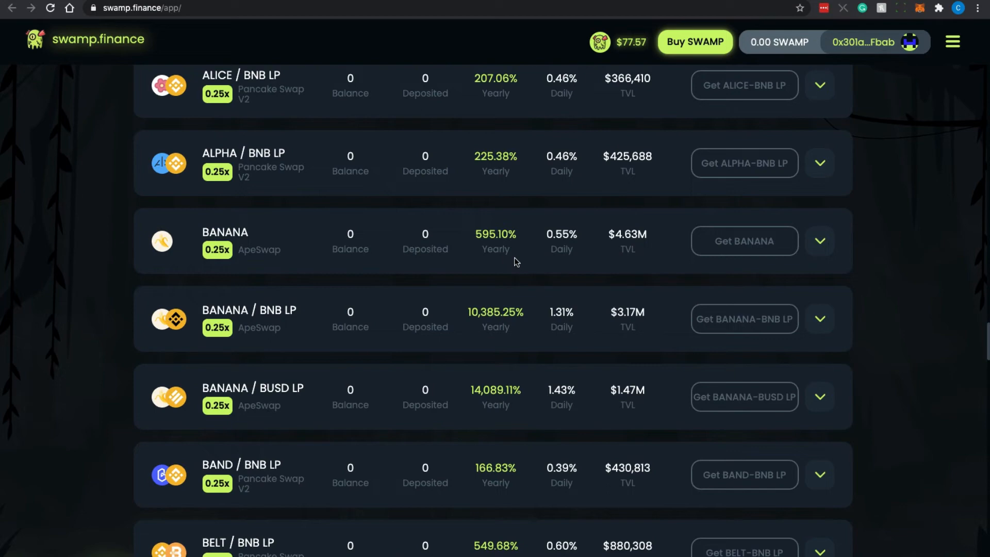
mouse_move(511, 253)
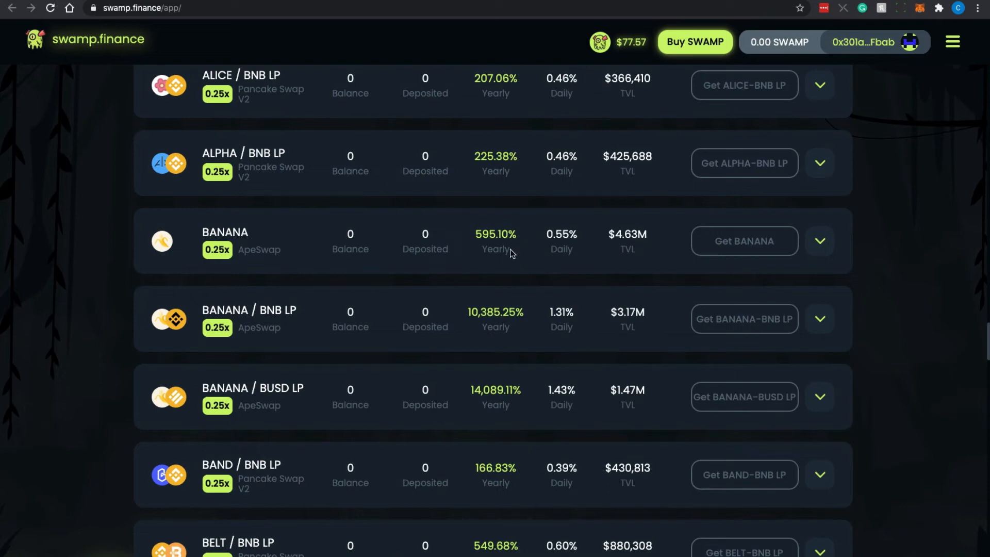
Expand the BANANA vault card to show 591.97% farm APY, 7.34% Swamp APR and 599.31% total
click(819, 242)
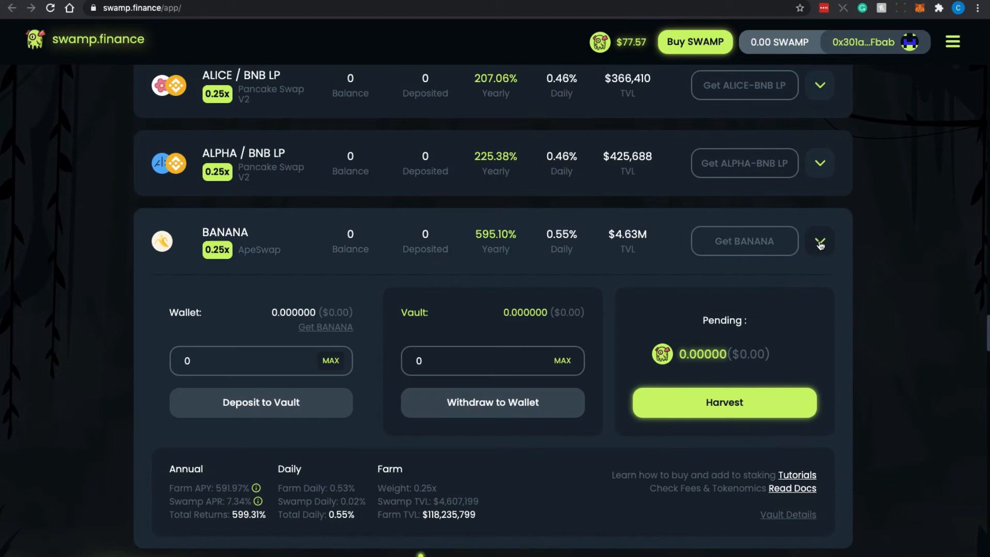
mouse_move(354, 247)
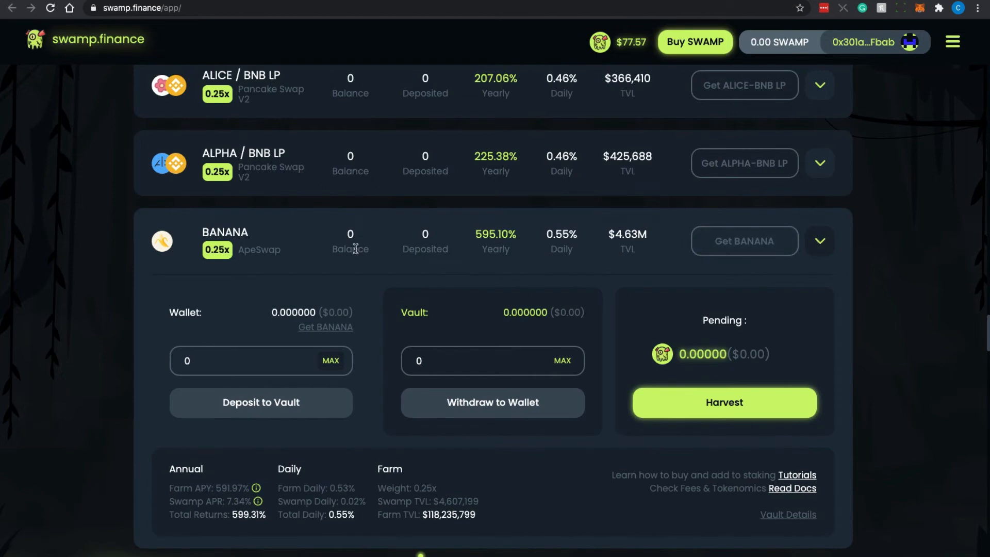
mouse_move(546, 251)
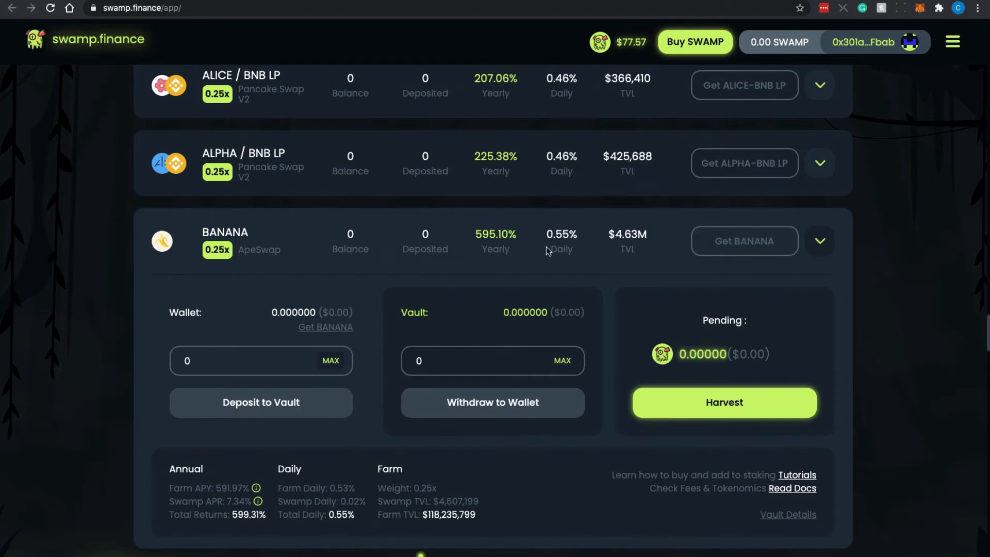
mouse_move(538, 352)
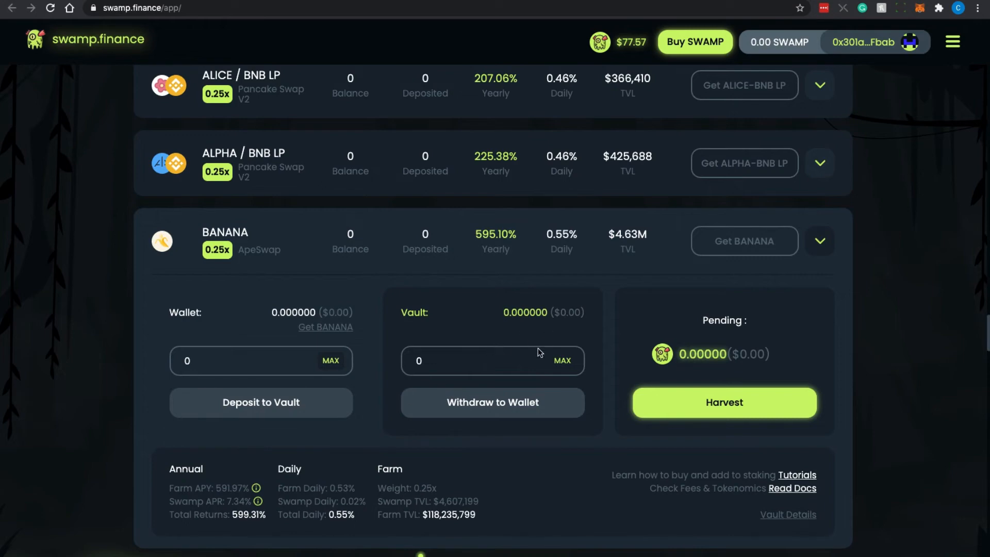
mouse_move(694, 355)
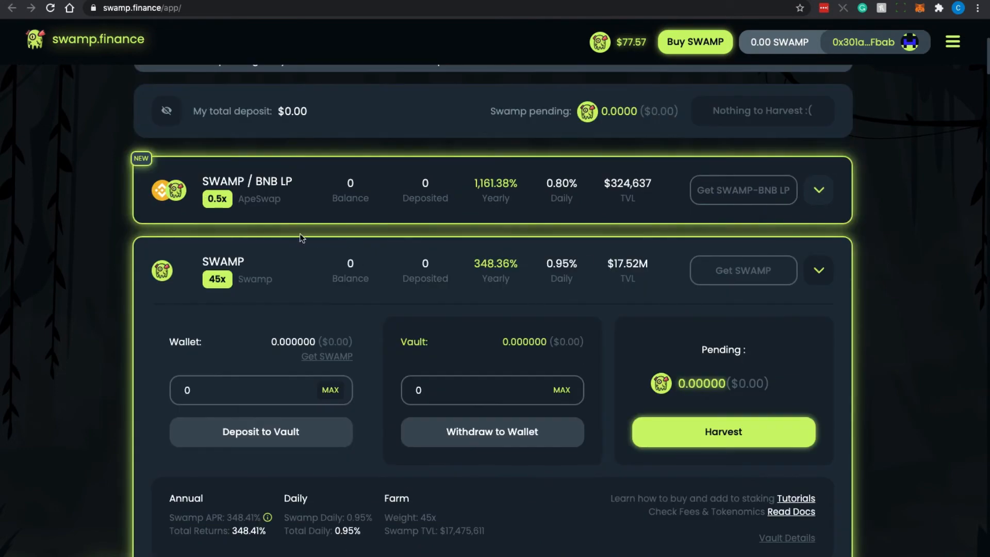
scroll(down, 3)
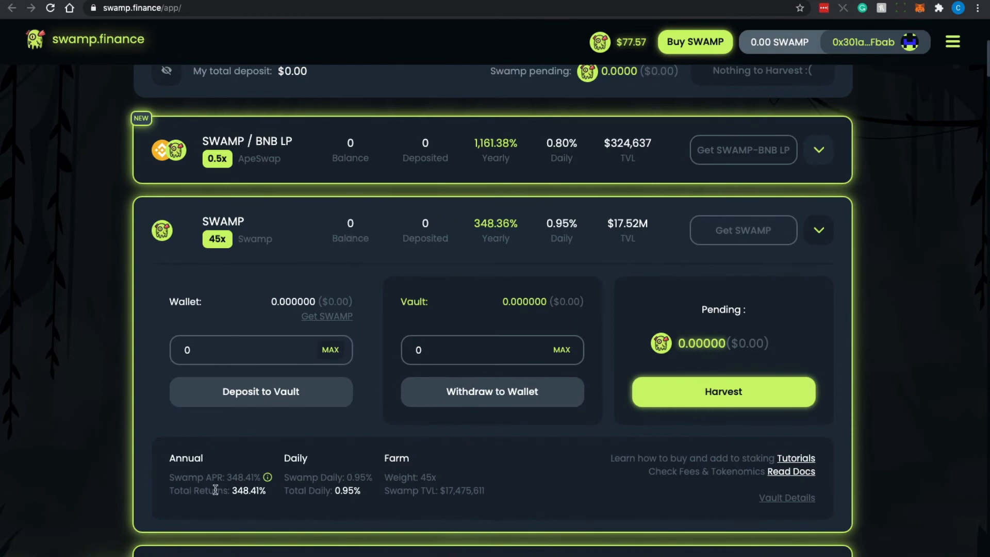
mouse_move(268, 478)
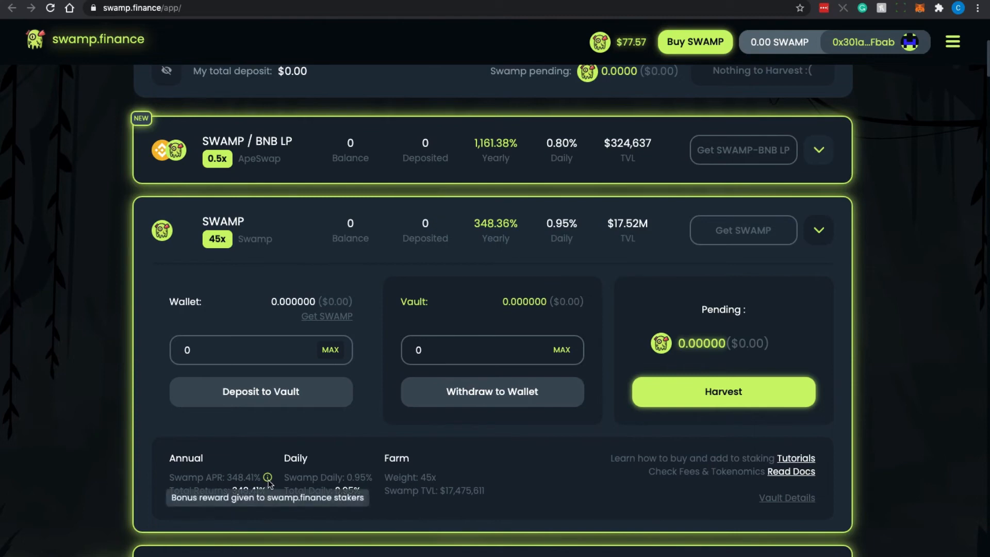
mouse_move(570, 485)
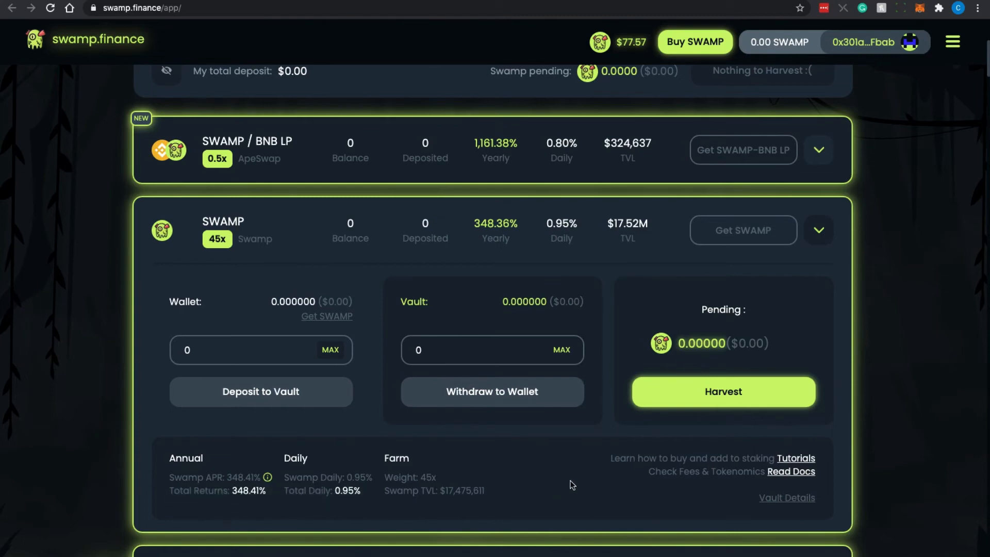
mouse_move(239, 233)
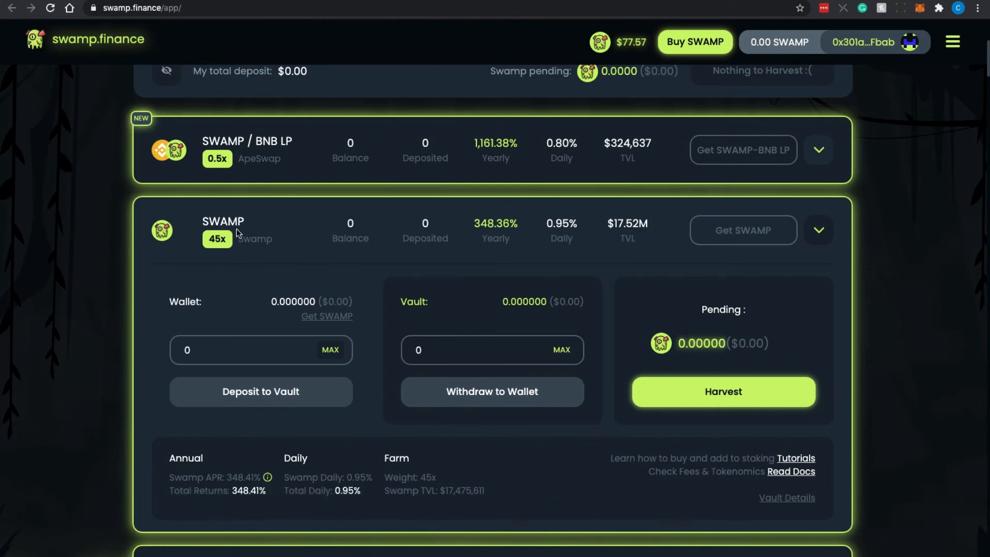
mouse_move(405, 517)
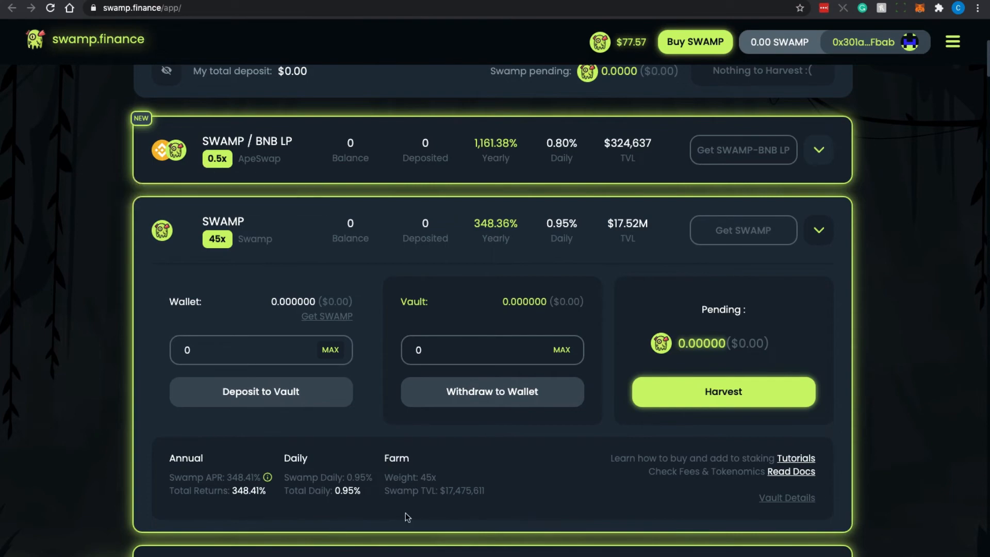
Expand the SWAMP / BNB LP vault and scroll through its Farm APY, Swamp APR and returns
click(819, 150)
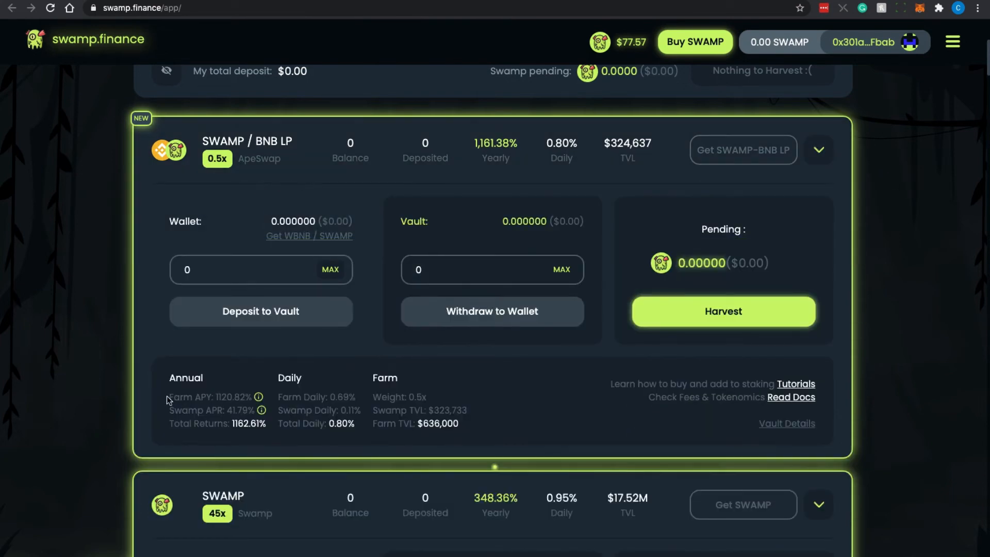
mouse_move(259, 396)
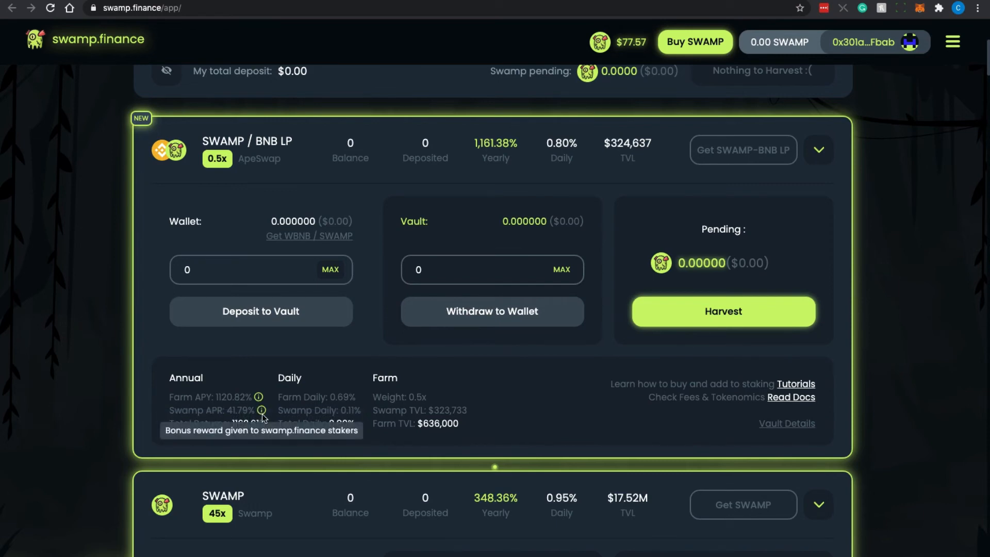
scroll(down, 3)
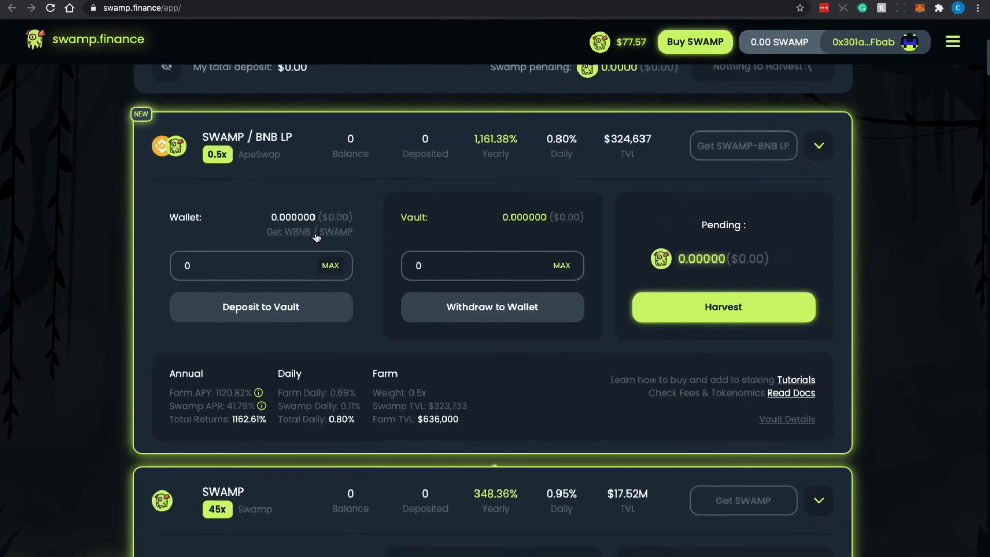
mouse_move(227, 204)
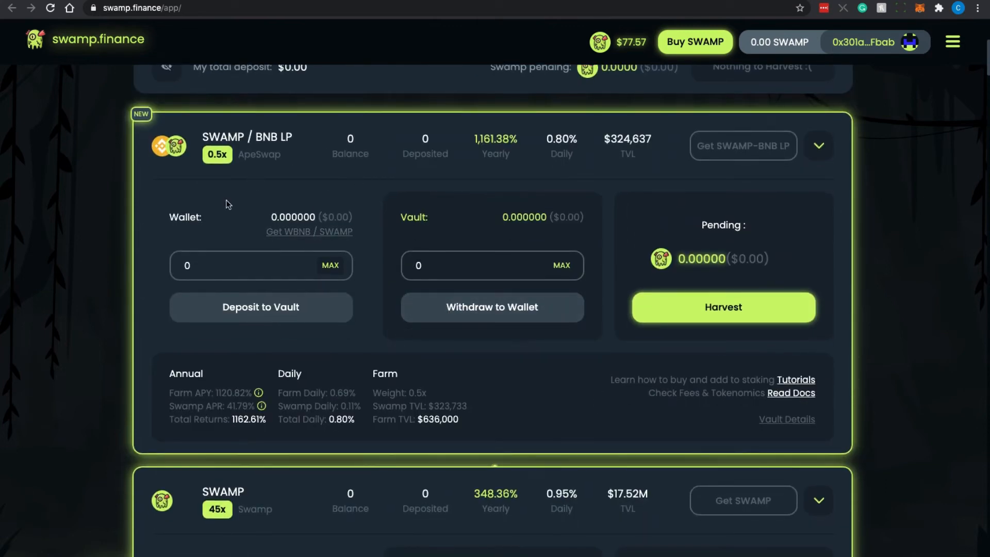
mouse_move(723, 307)
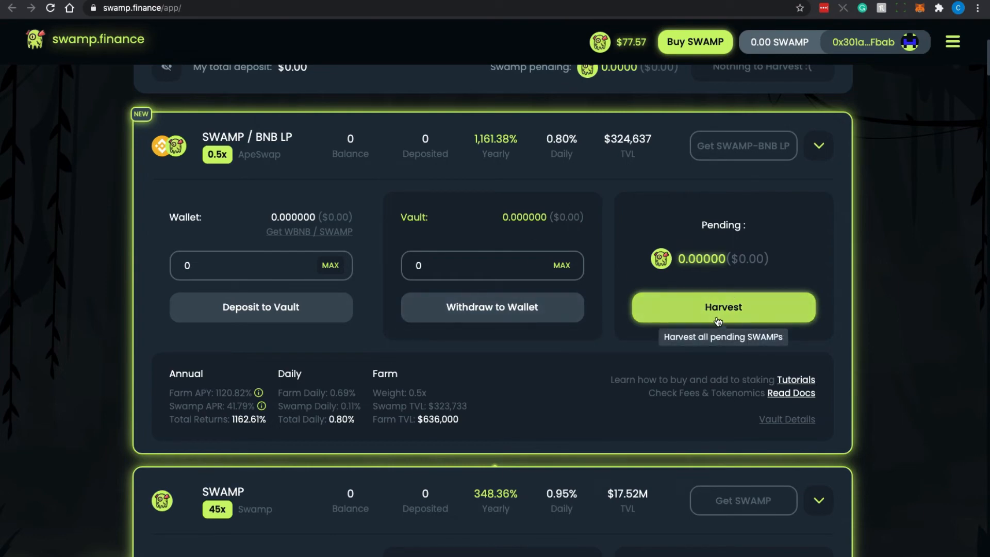
scroll(down, 3)
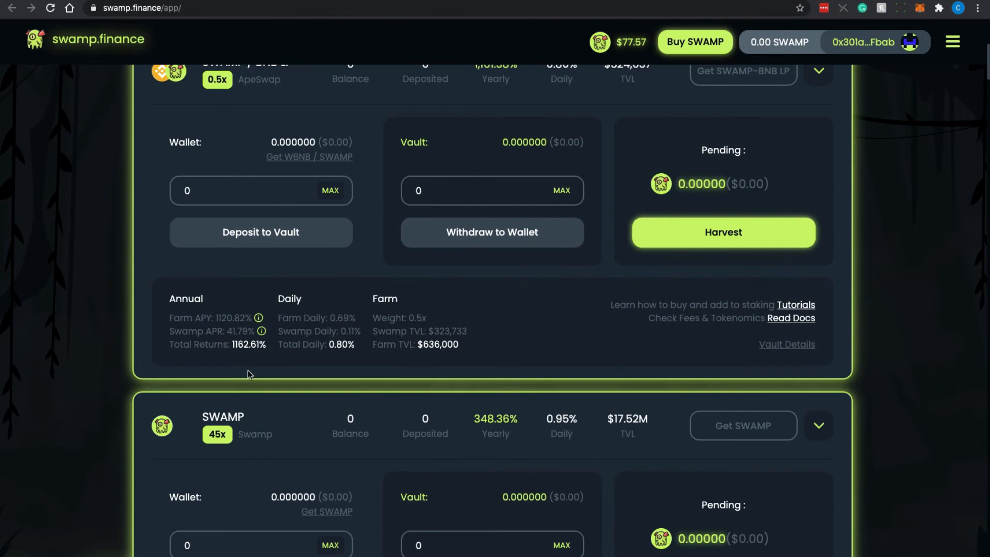
scroll(down, 3)
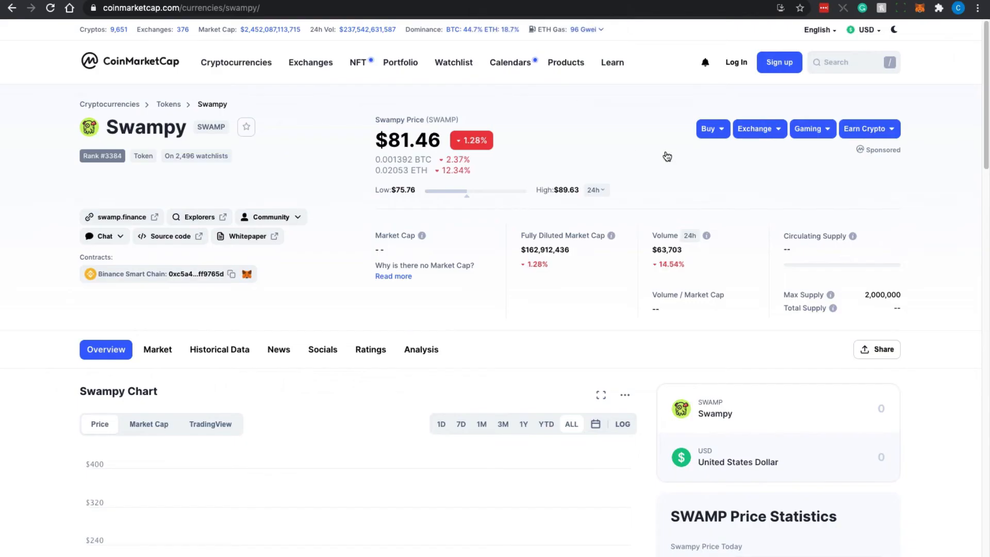
mouse_move(920, 236)
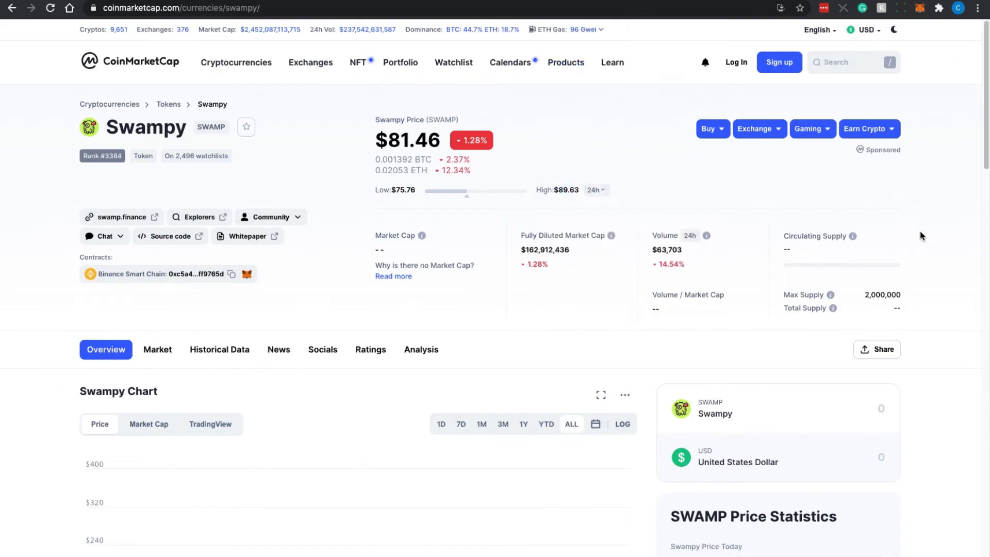
Scroll the Swampy page past its price chart to the PancakeSwap and DODO BSC markets table
scroll(down, 3)
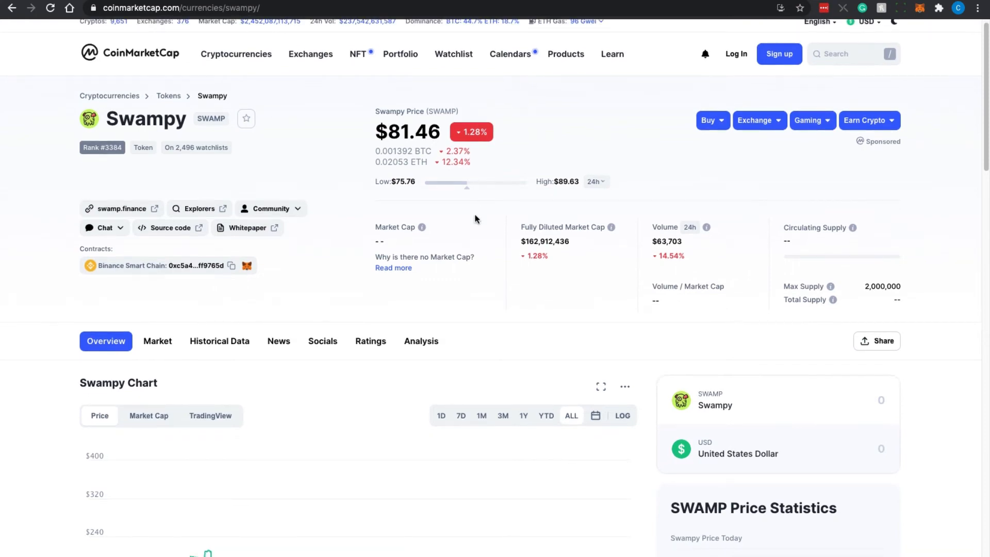
scroll(down, 3)
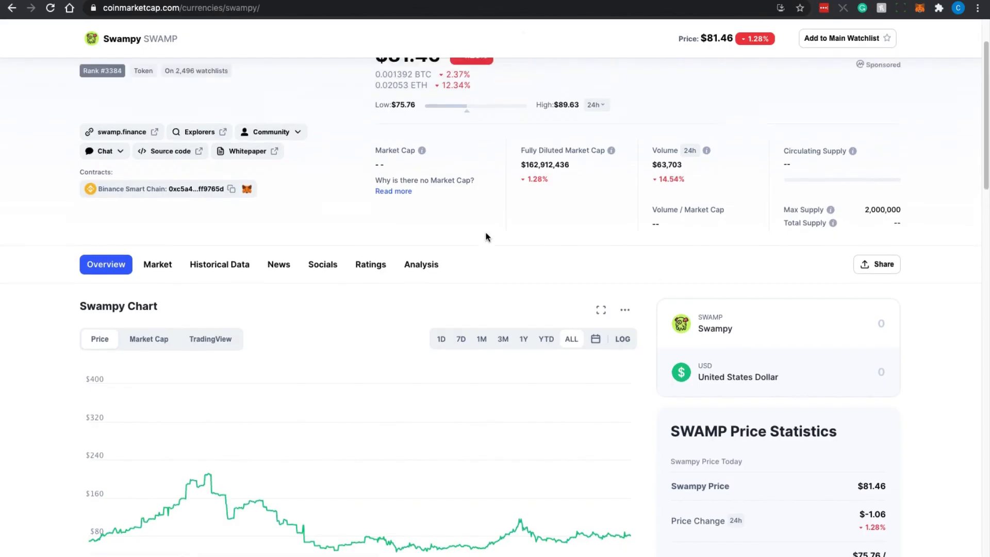
scroll(down, 3)
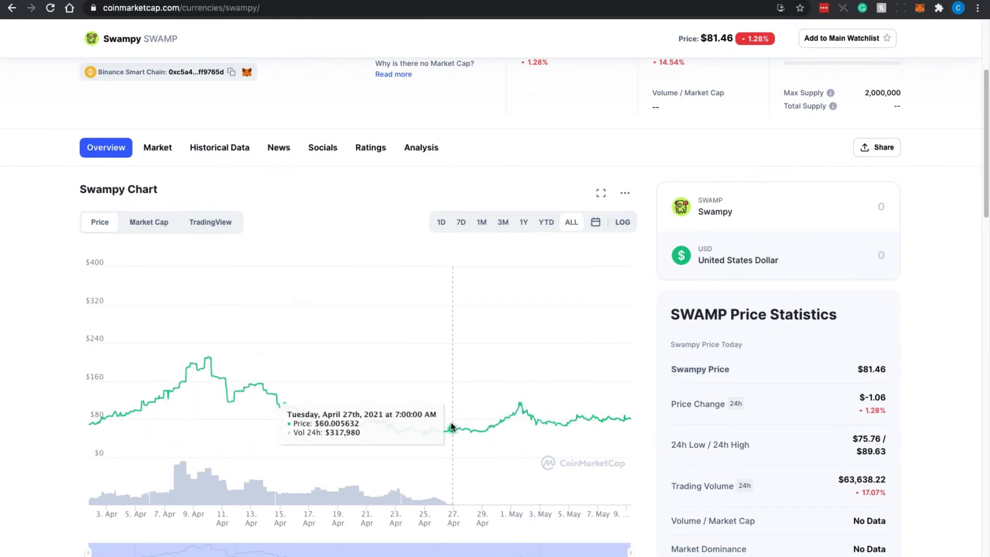
mouse_move(625, 418)
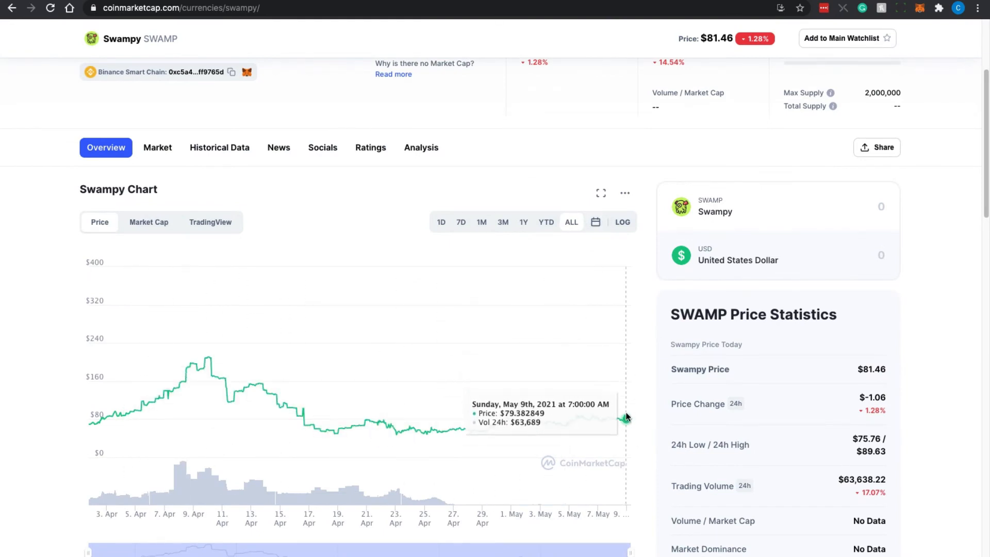
scroll(down, 3)
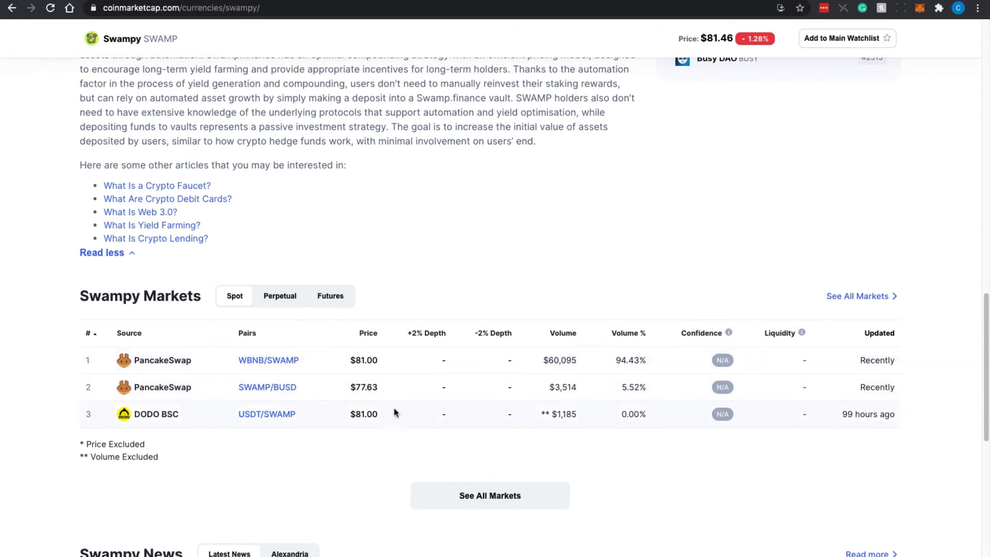
mouse_move(241, 376)
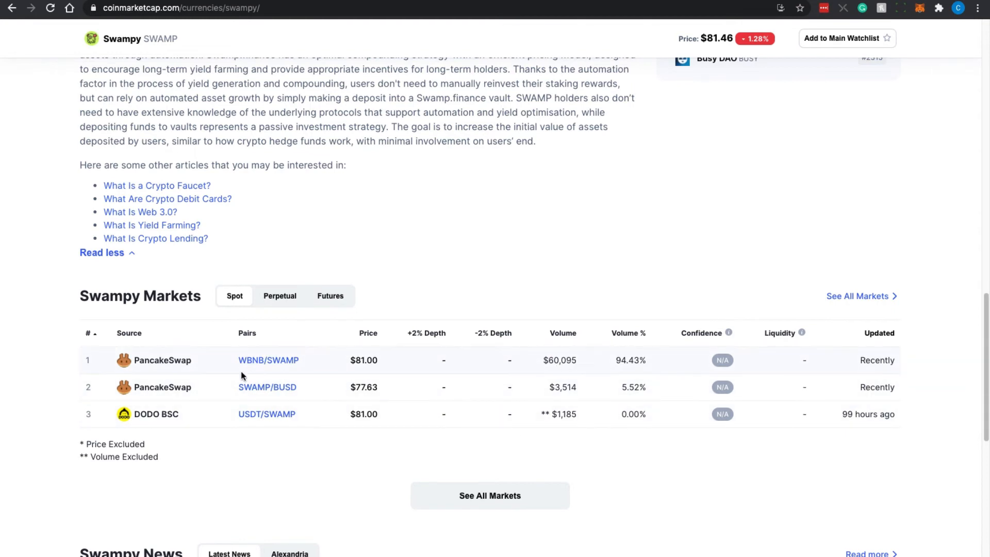
mouse_move(653, 365)
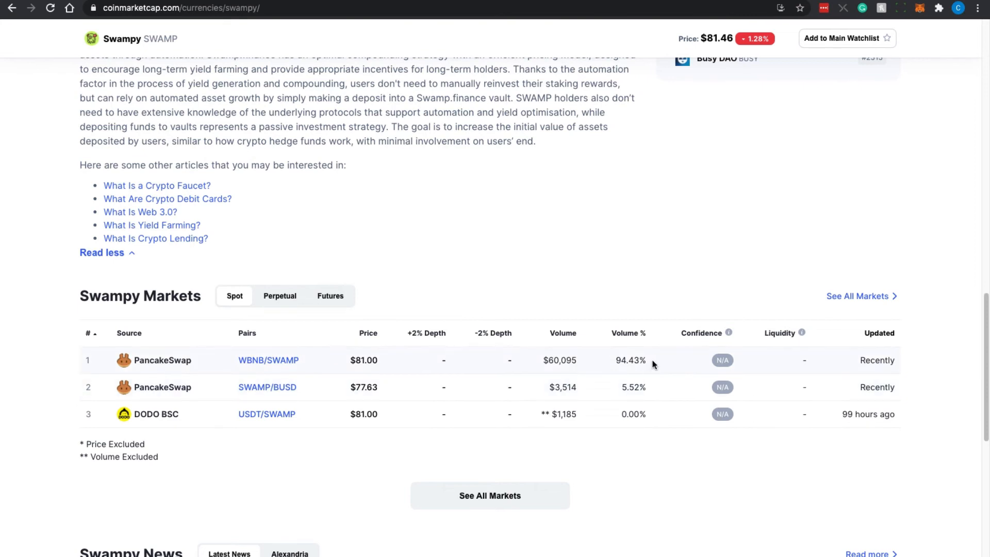
mouse_move(655, 363)
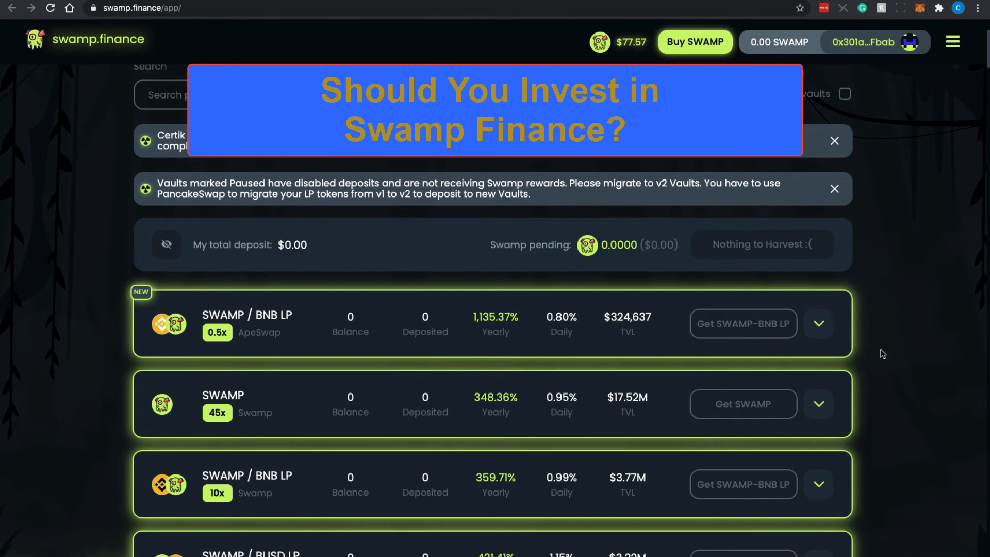
Go back to the swamp.finance tab and expand the SWAMP / BNB LP vault card
click(834, 141)
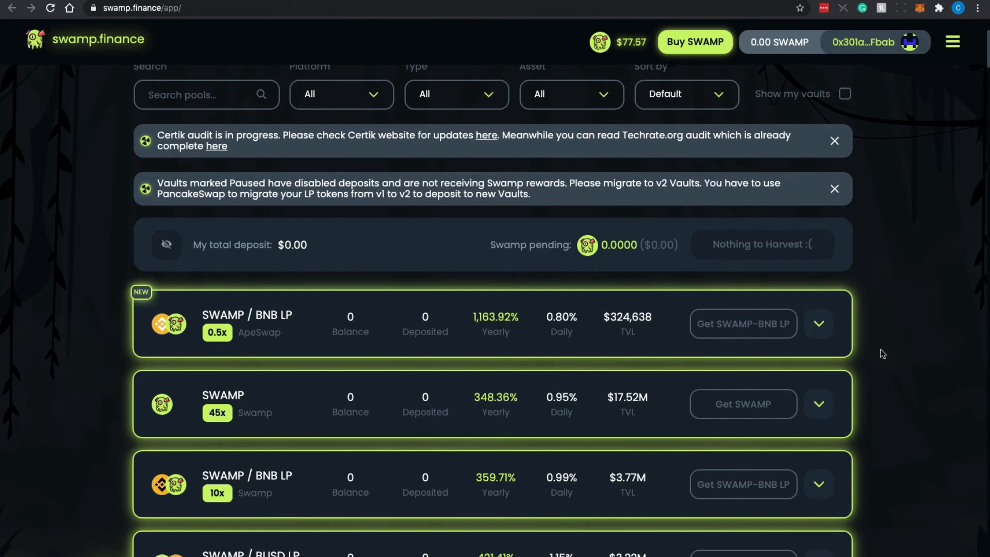
mouse_move(848, 335)
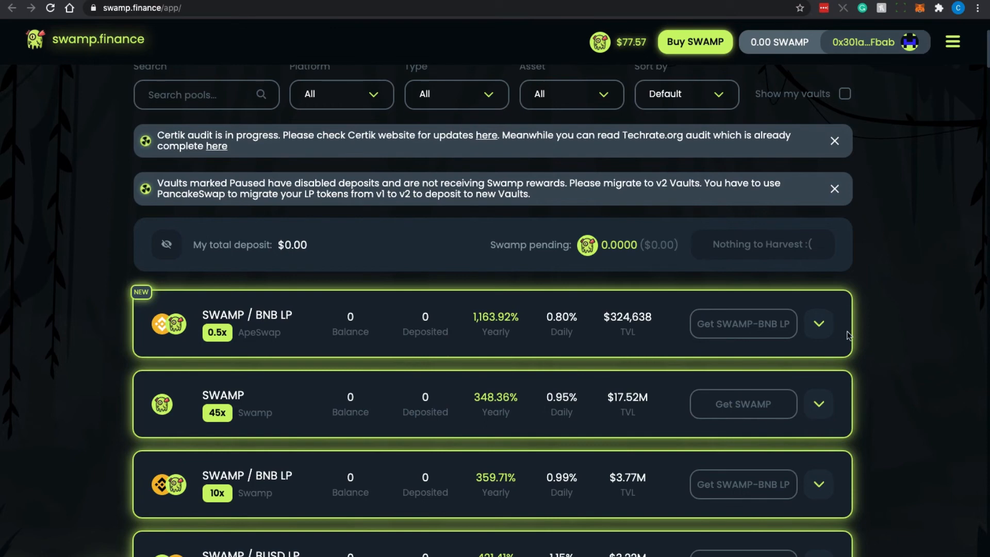
click(818, 323)
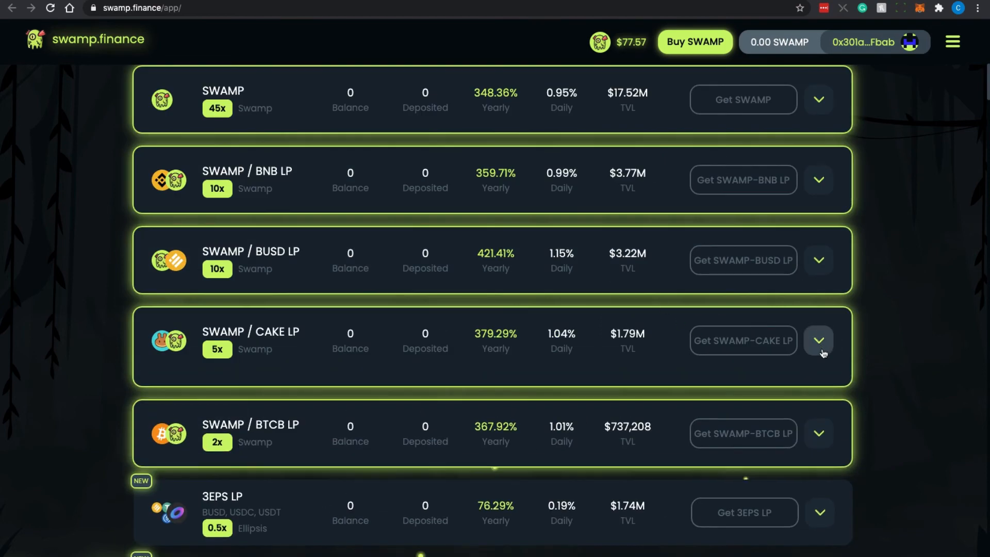
Expand the SWAMP / CAKE LP vault, then collapse the open vault cards, ending with SWAMP
click(818, 341)
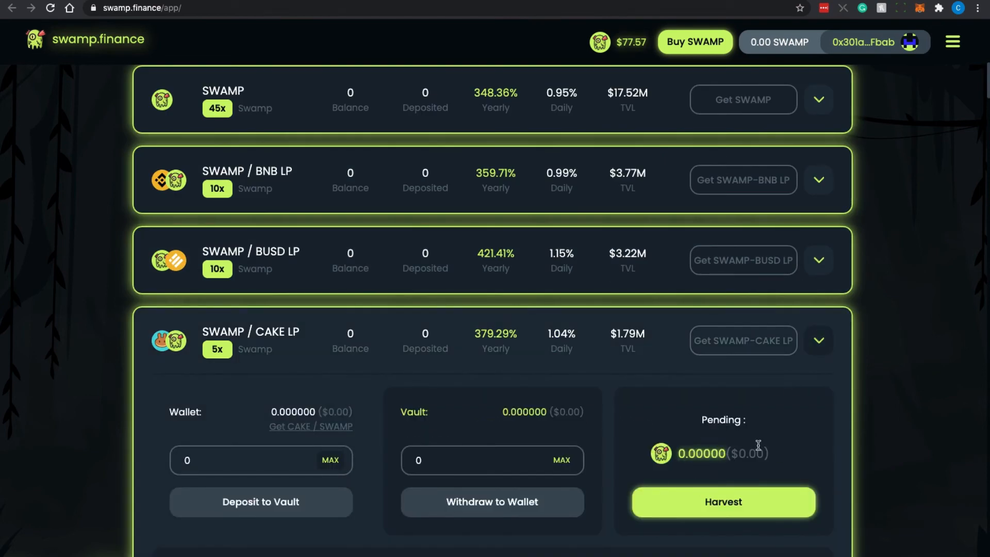
scroll(down, 3)
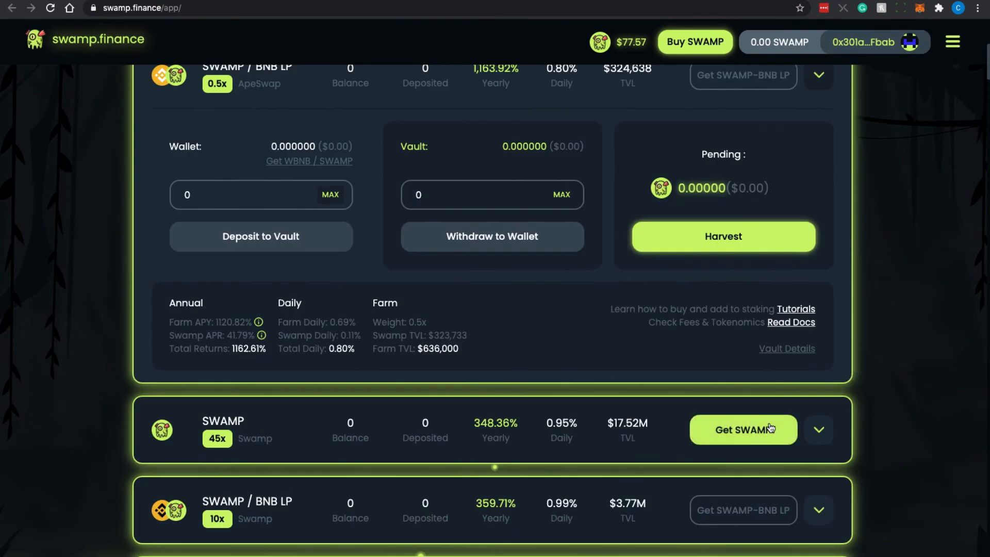
click(818, 429)
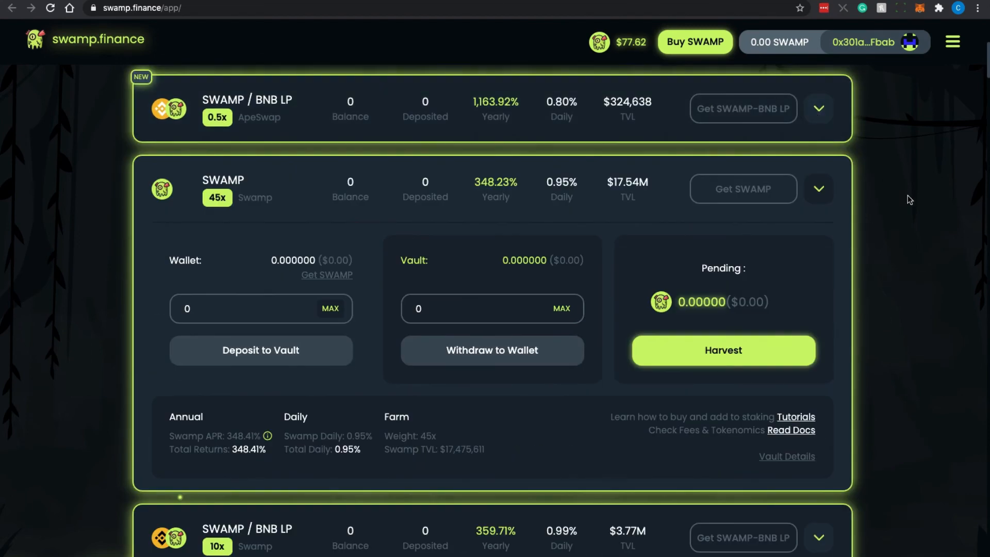
click(818, 188)
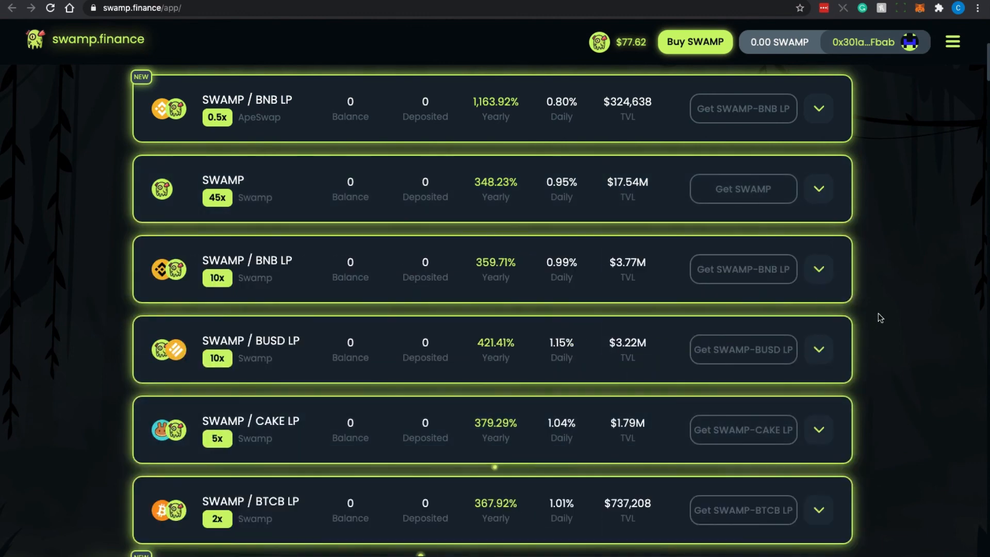
mouse_move(894, 295)
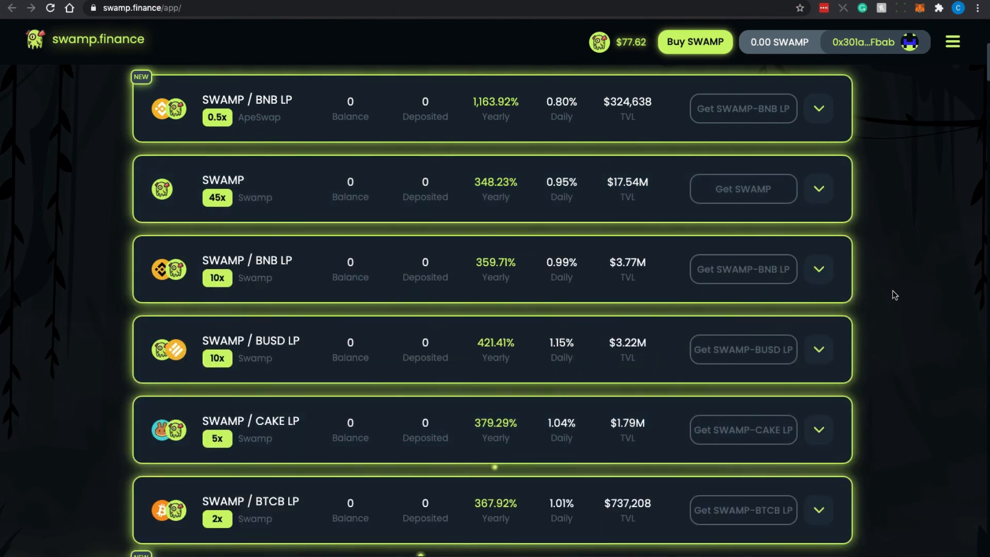